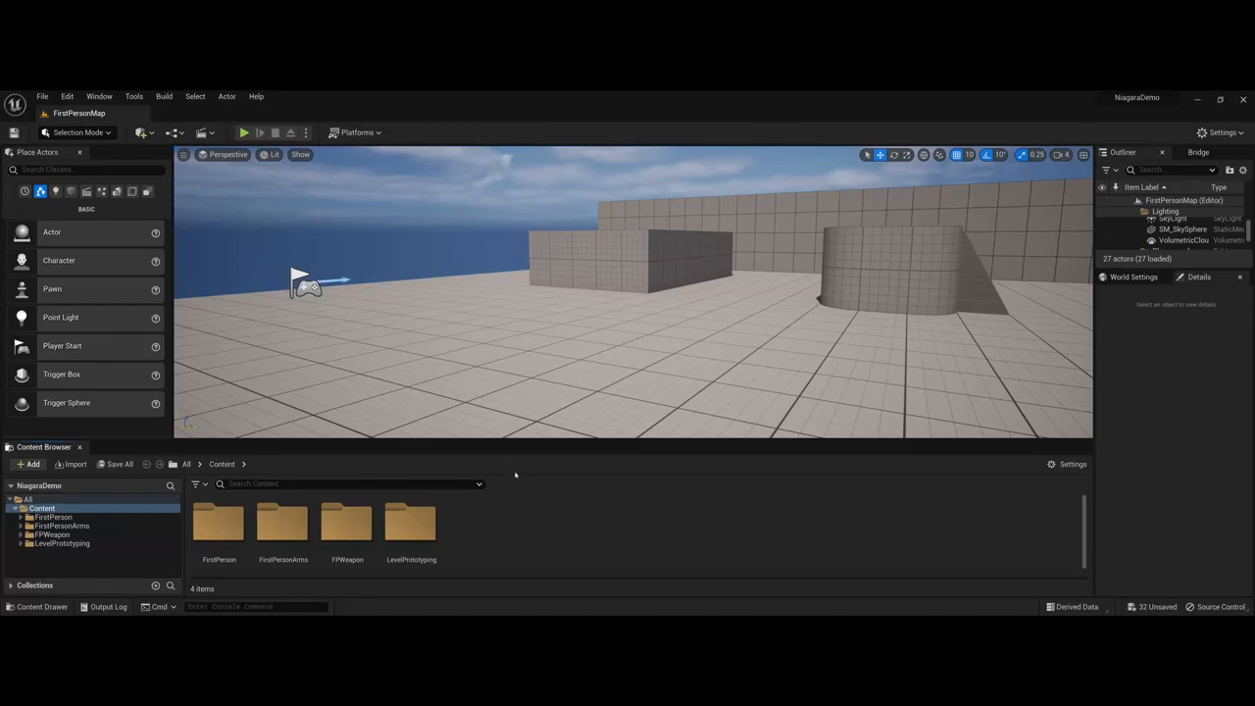
mouse_move(496, 528)
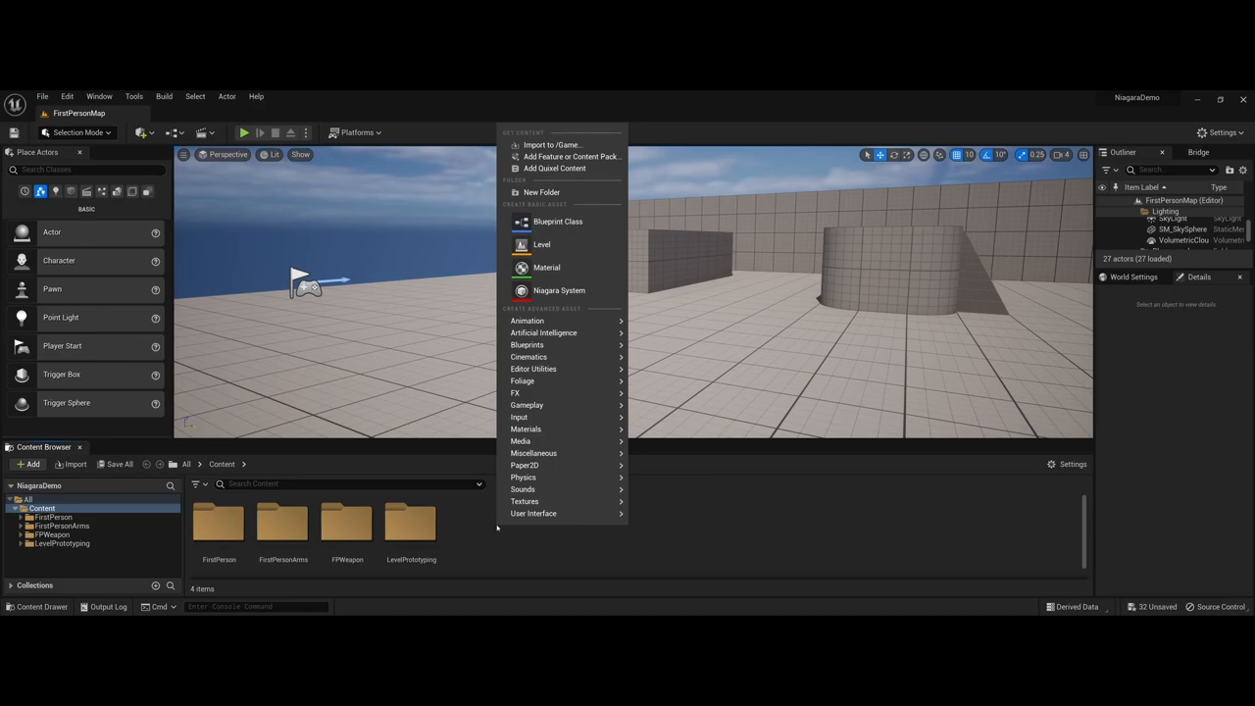
mouse_move(485, 536)
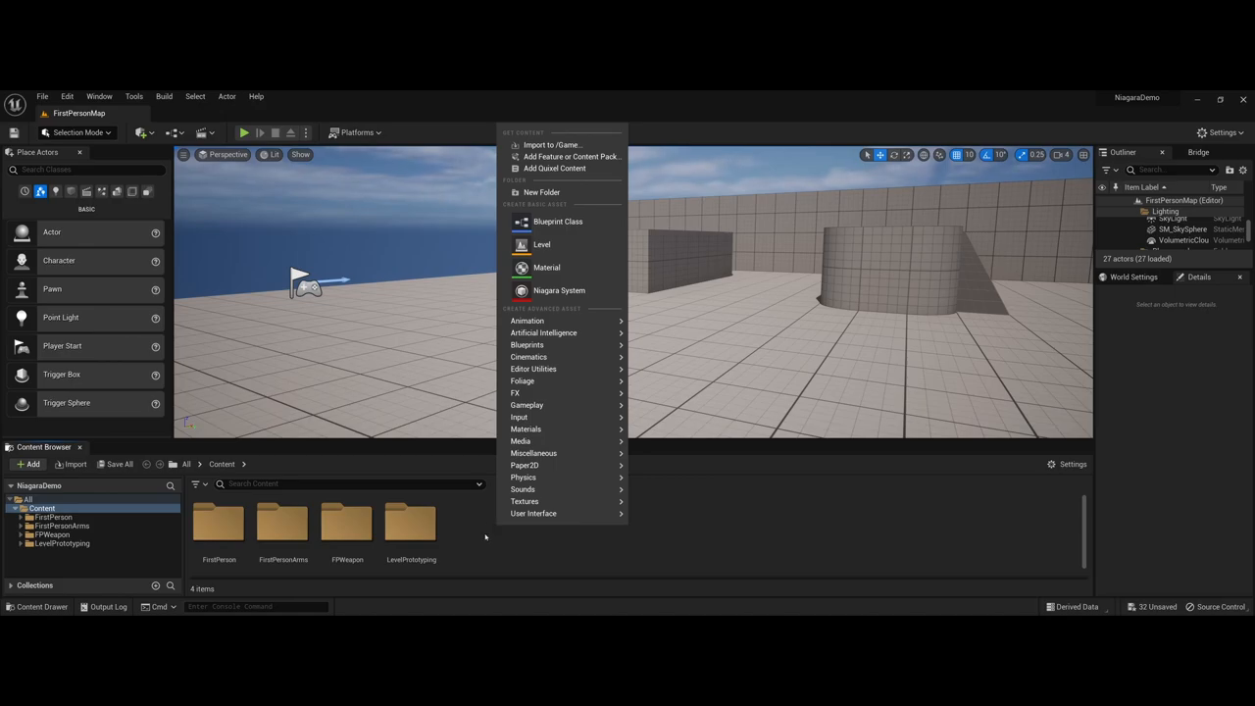
mouse_move(558, 220)
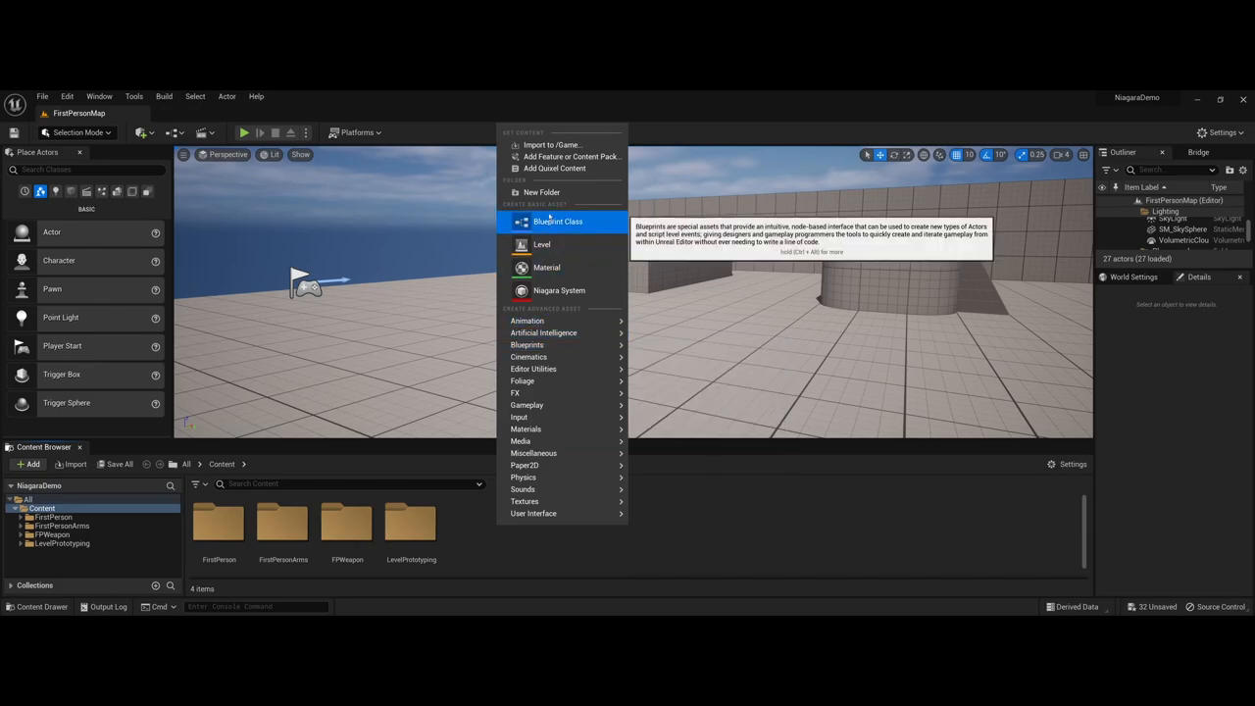
mouse_move(546, 267)
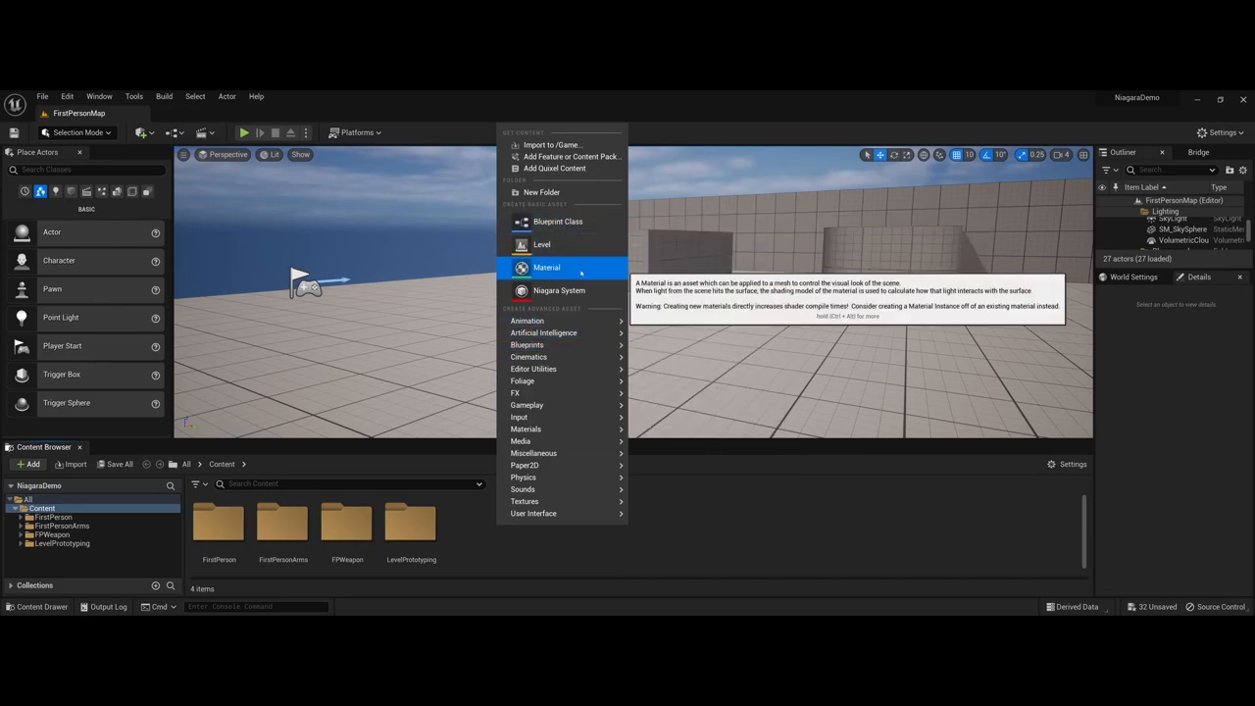
mouse_move(559, 291)
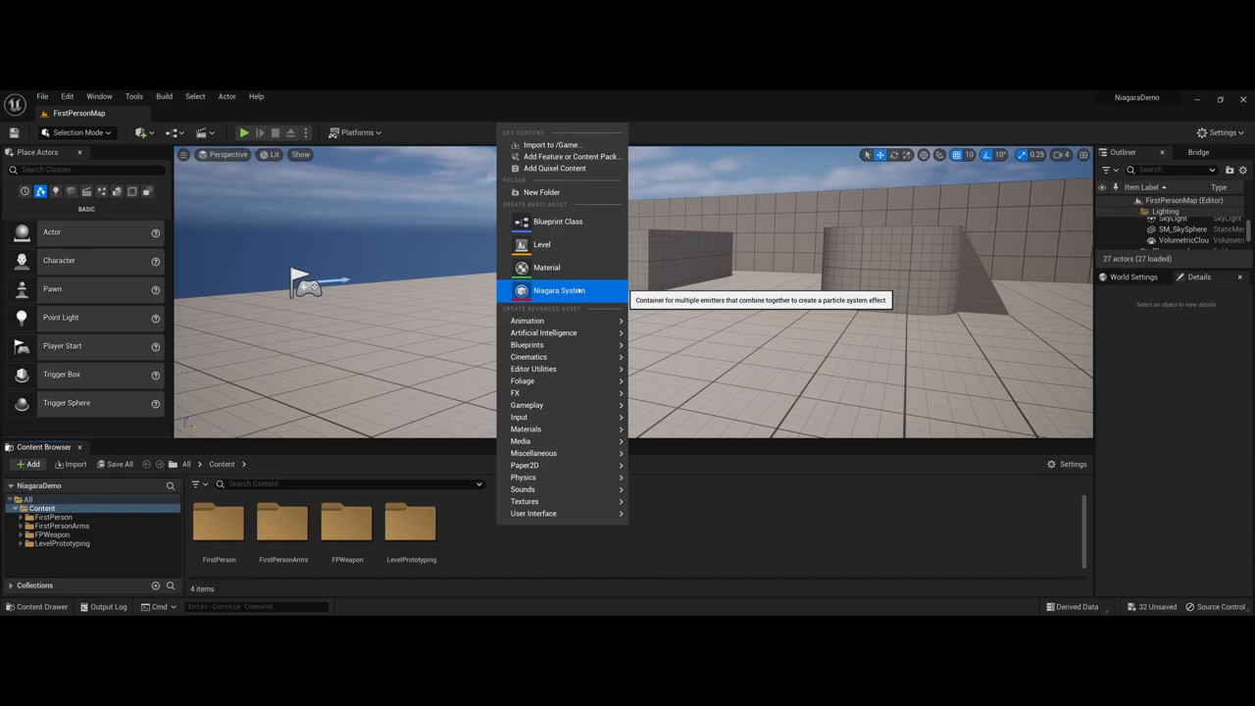
Step: Choose Niagara System from the Add menu to bring up the starting-point dialog
click(559, 290)
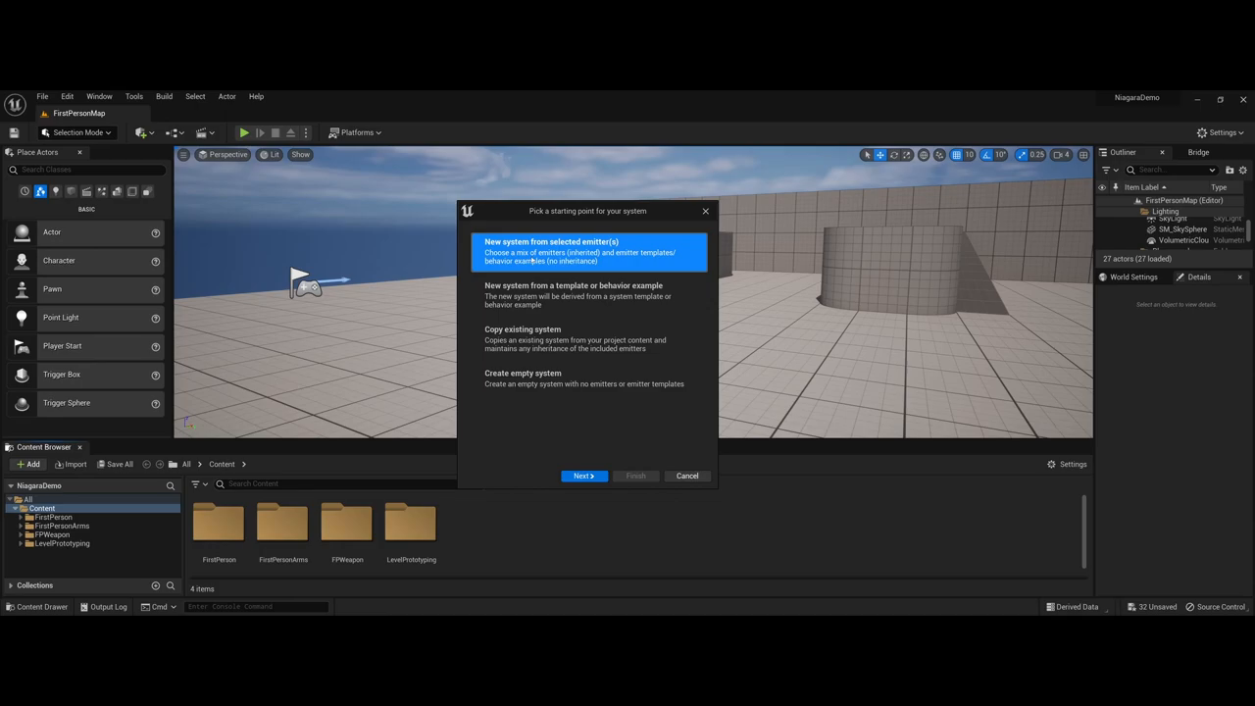
Step: Choose 'New system from selected emitter(s)' and scroll through the Behavior Examples emitters
click(583, 476)
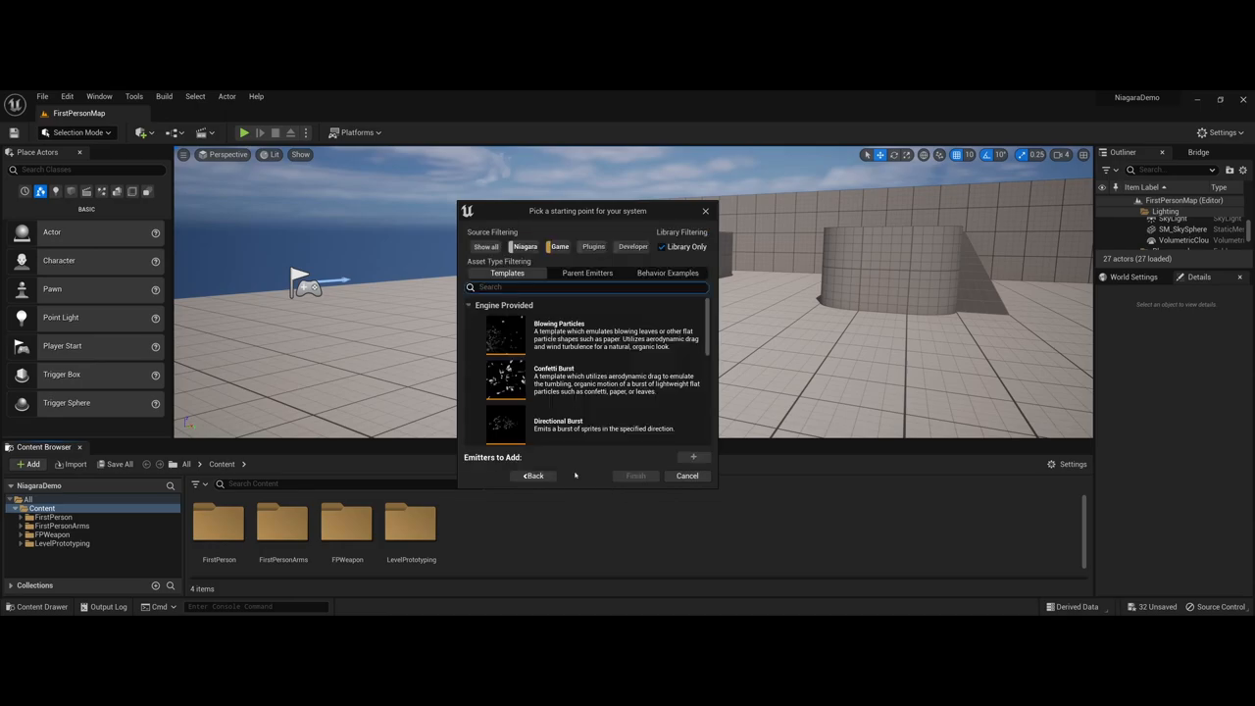
mouse_move(577, 483)
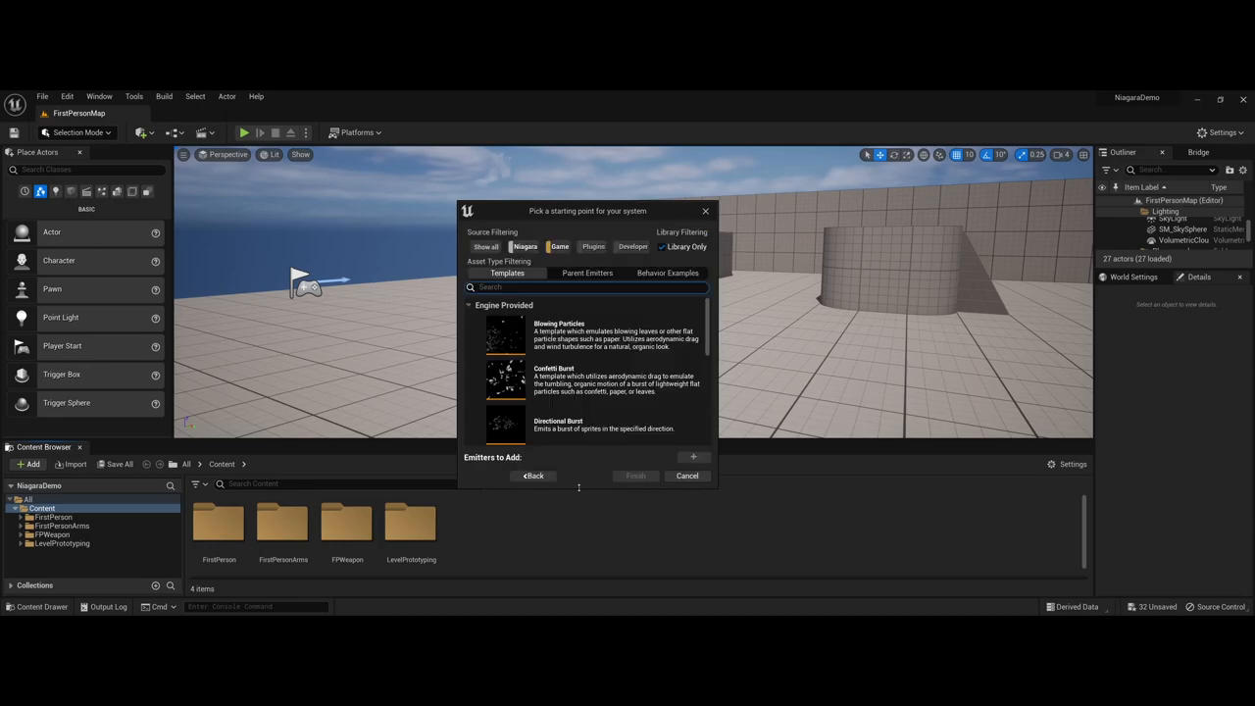
scroll(down, 3)
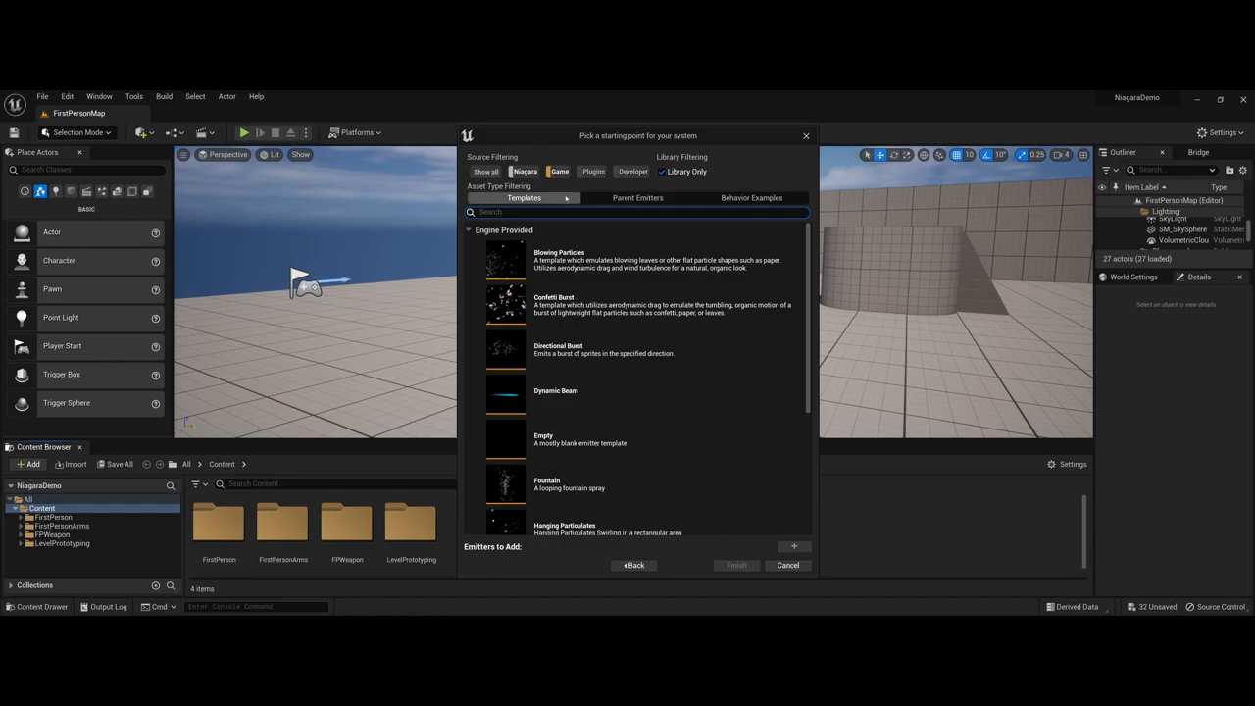
mouse_move(523, 197)
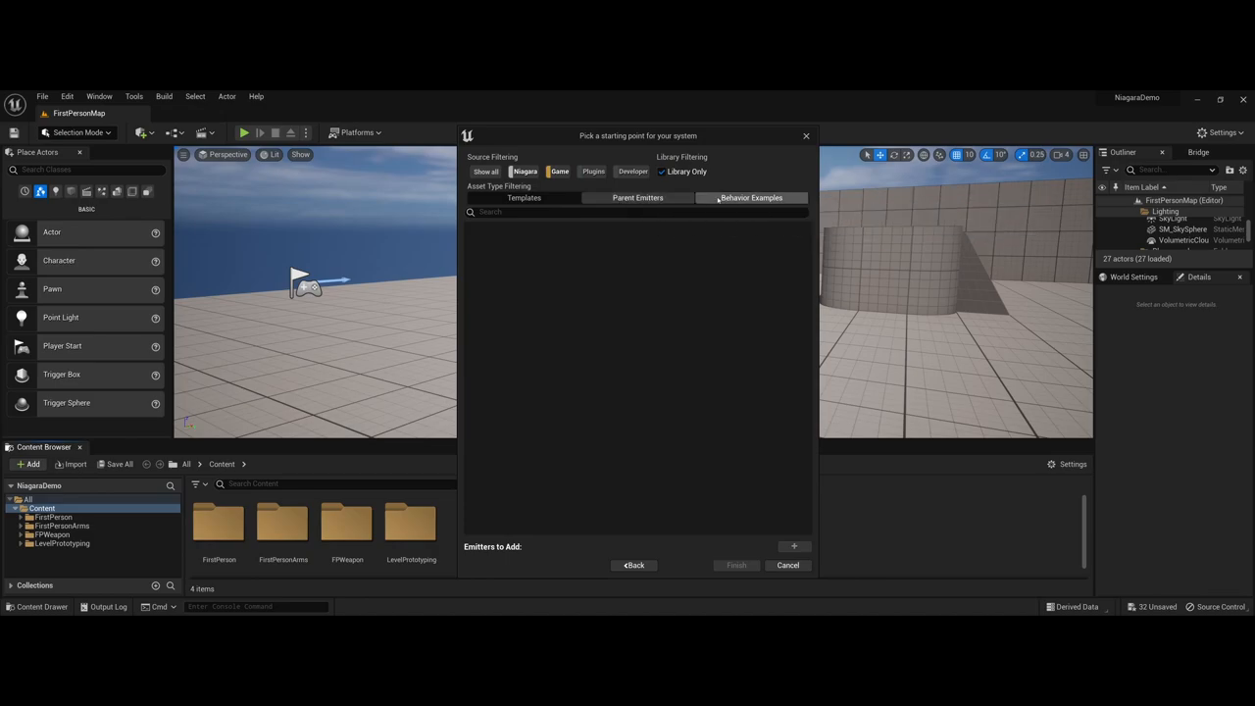
mouse_move(751, 197)
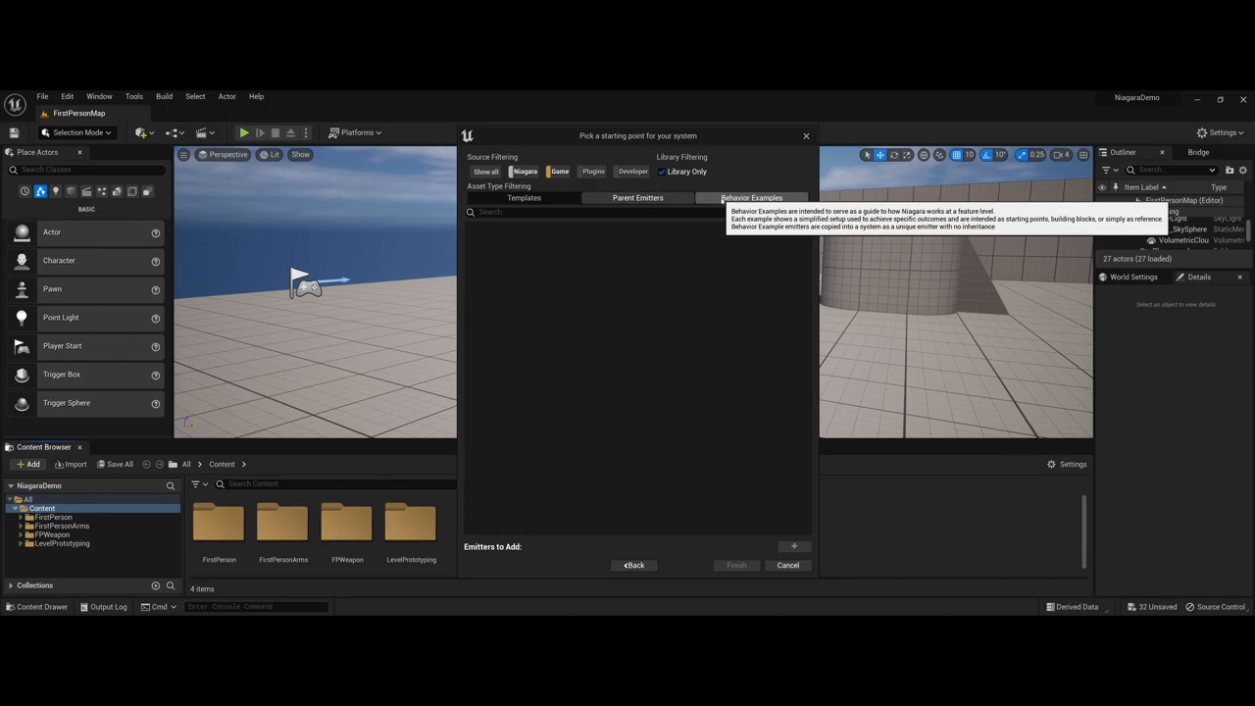
click(752, 198)
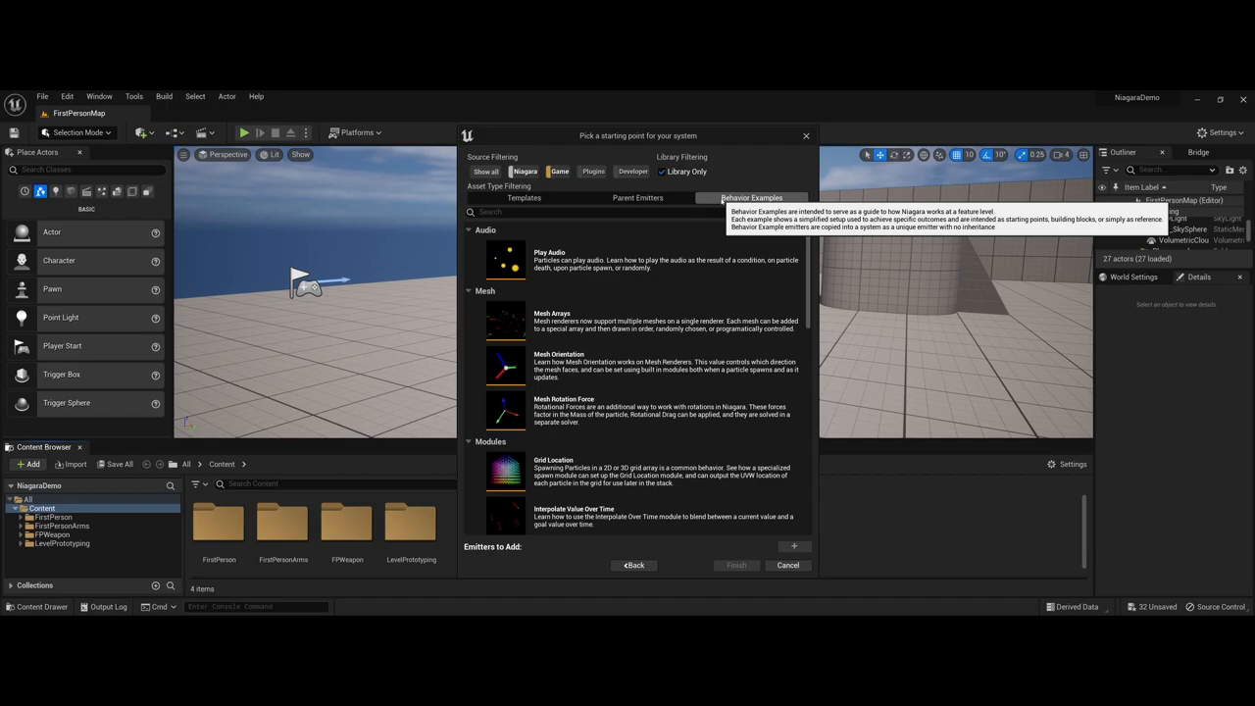
scroll(down, 3)
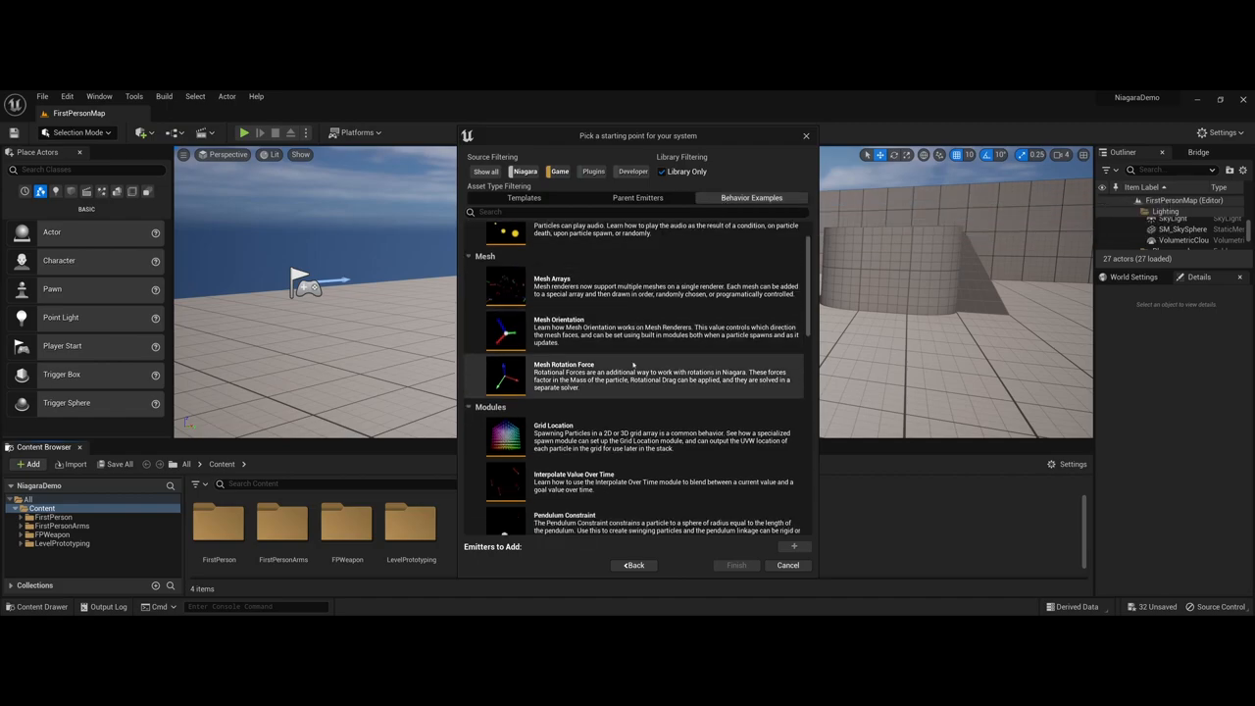
scroll(down, 3)
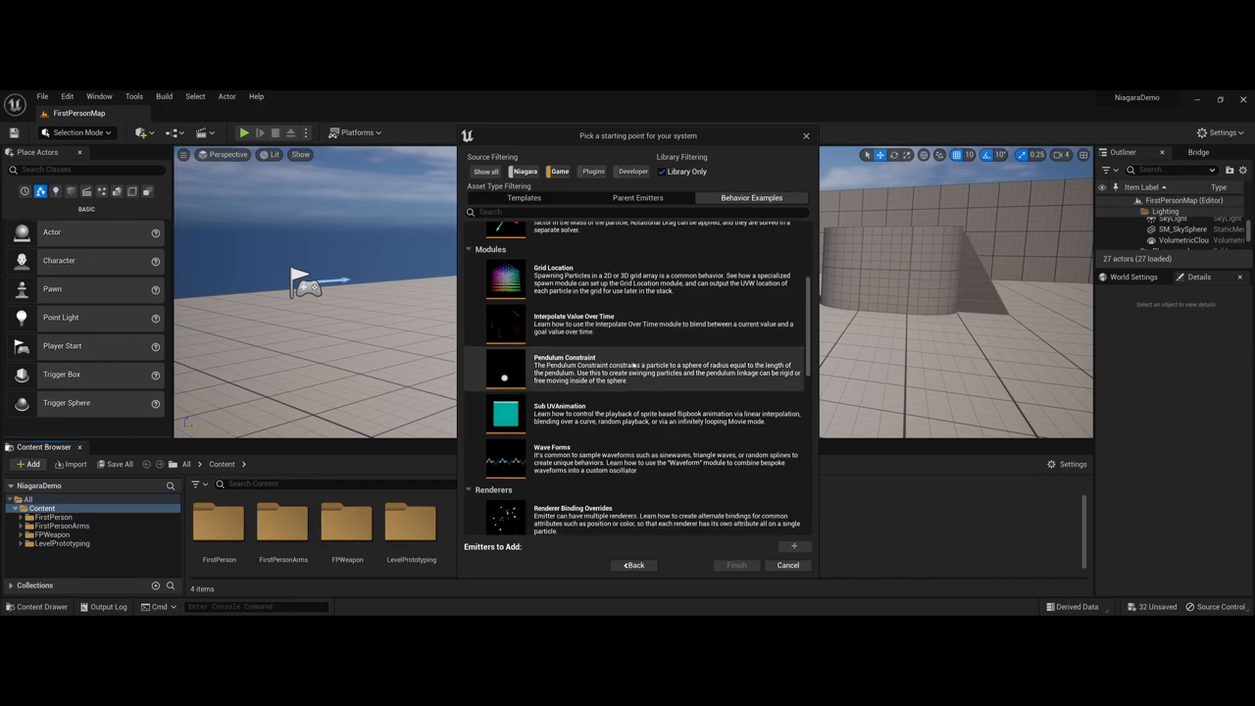
scroll(down, 3)
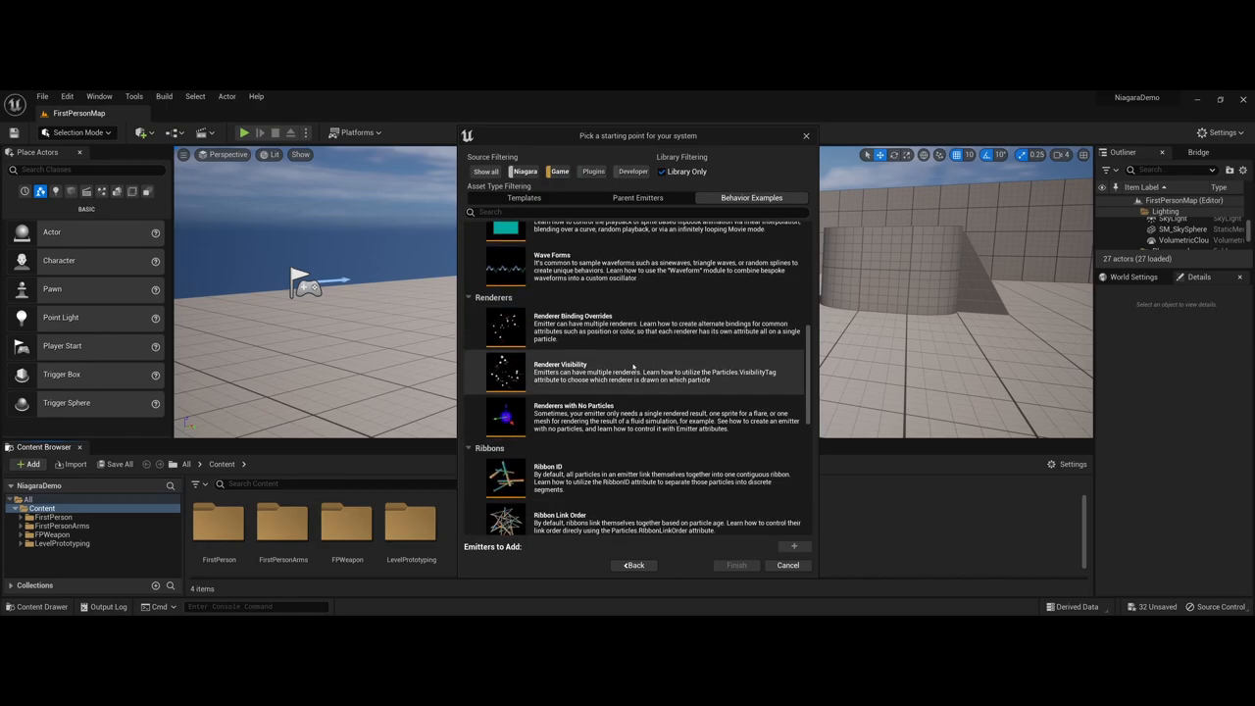
scroll(down, 3)
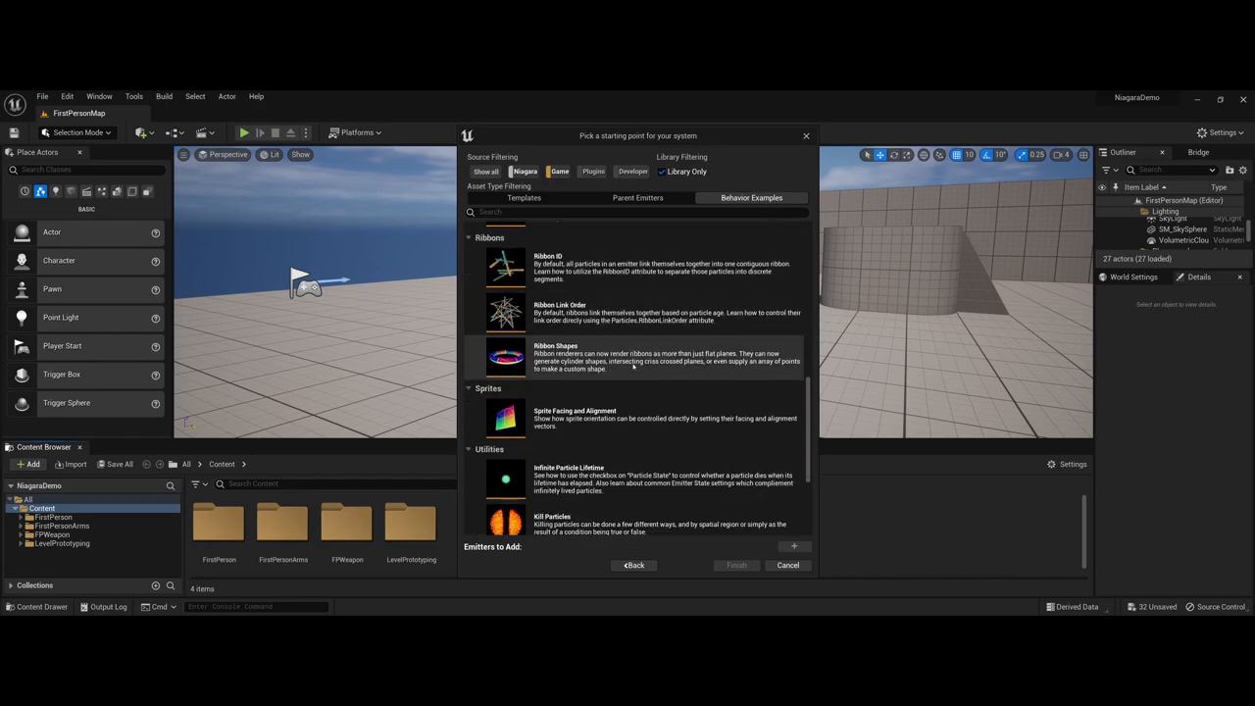
scroll(down, 3)
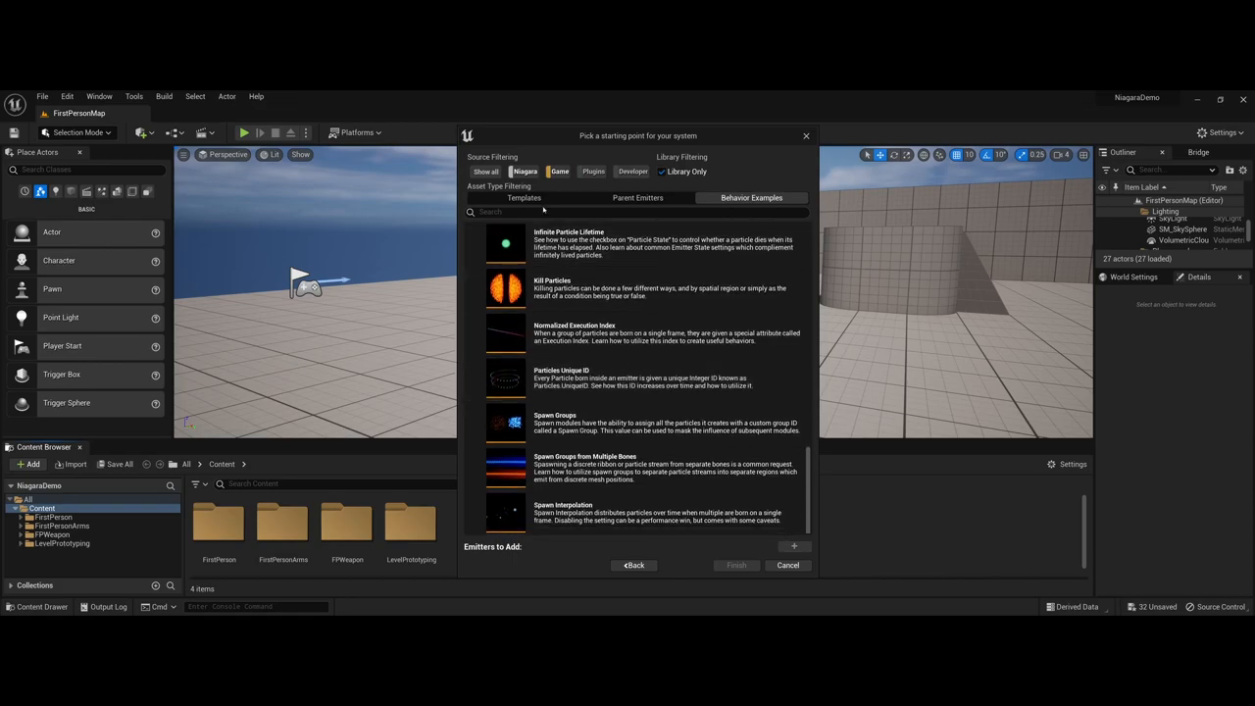
Step: Select the looping Fountain template and add it to Emitters to Add
click(523, 197)
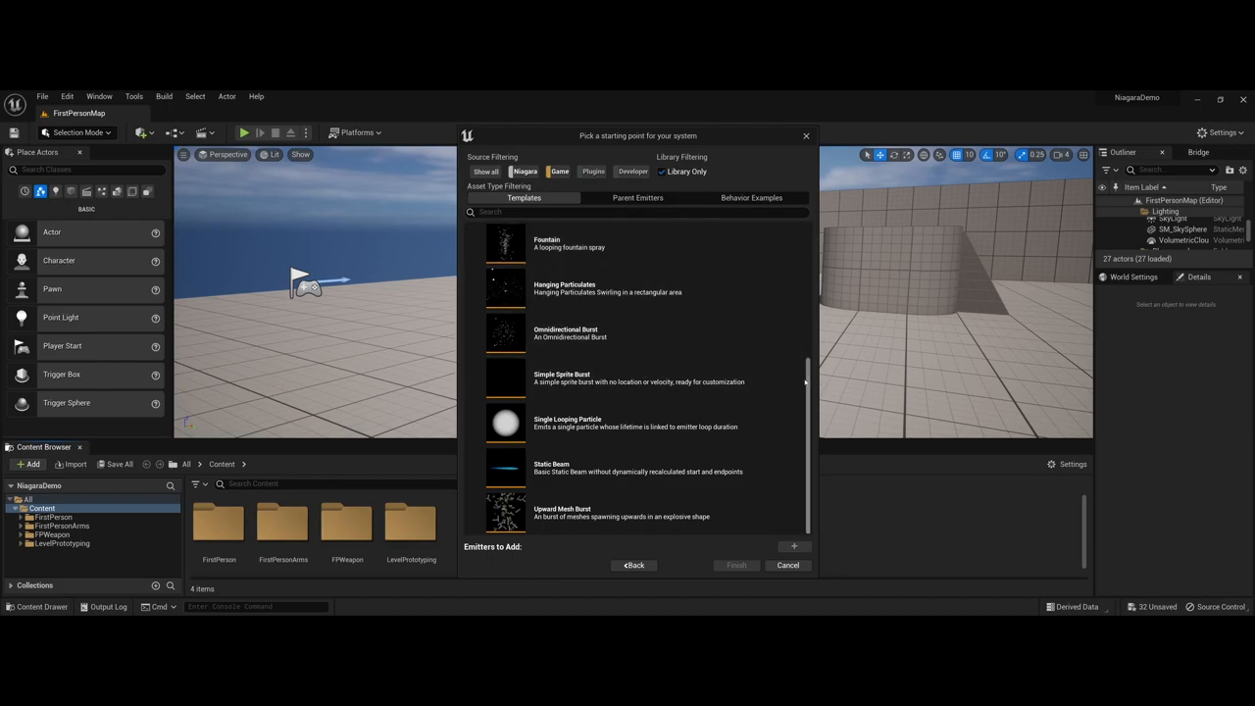
scroll(up, 3)
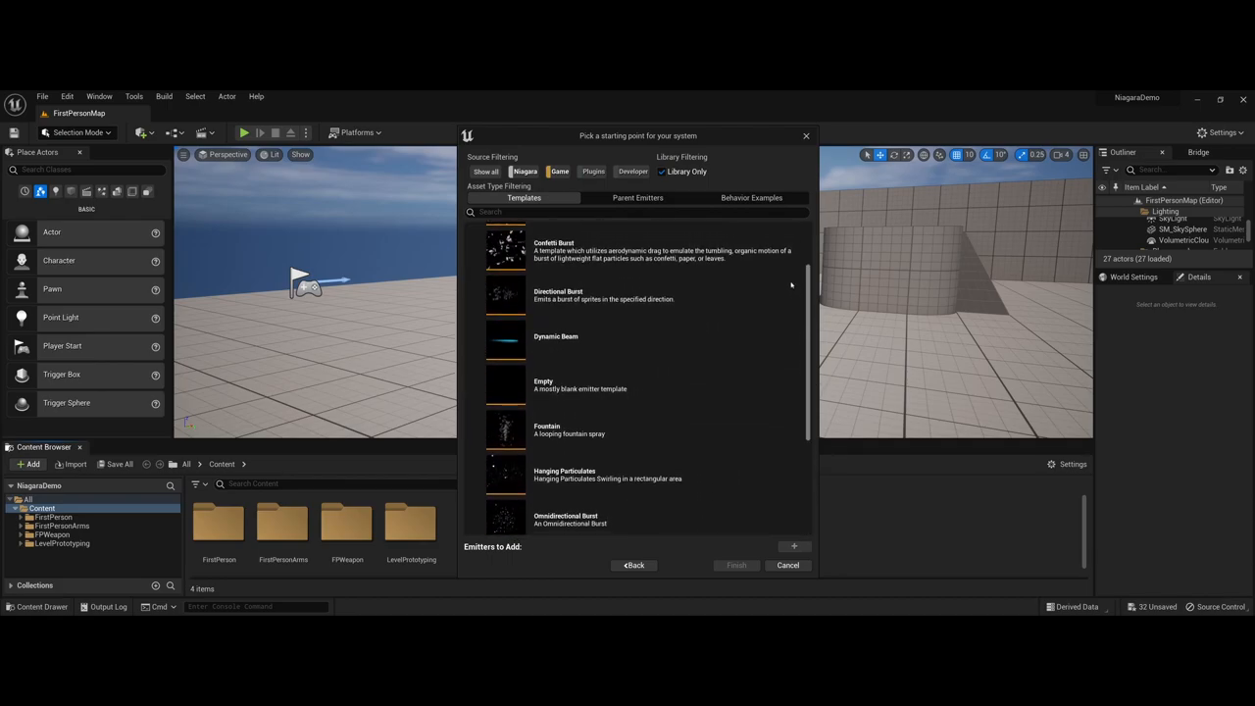
scroll(up, 3)
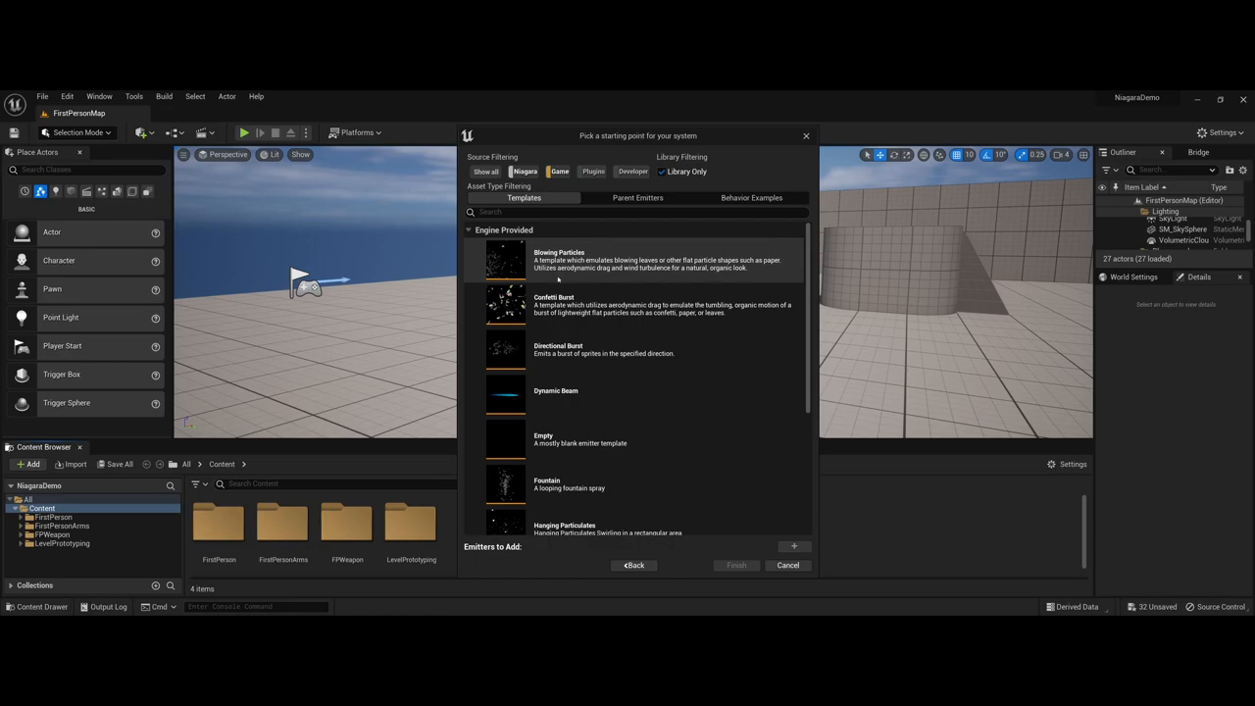
scroll(down, 3)
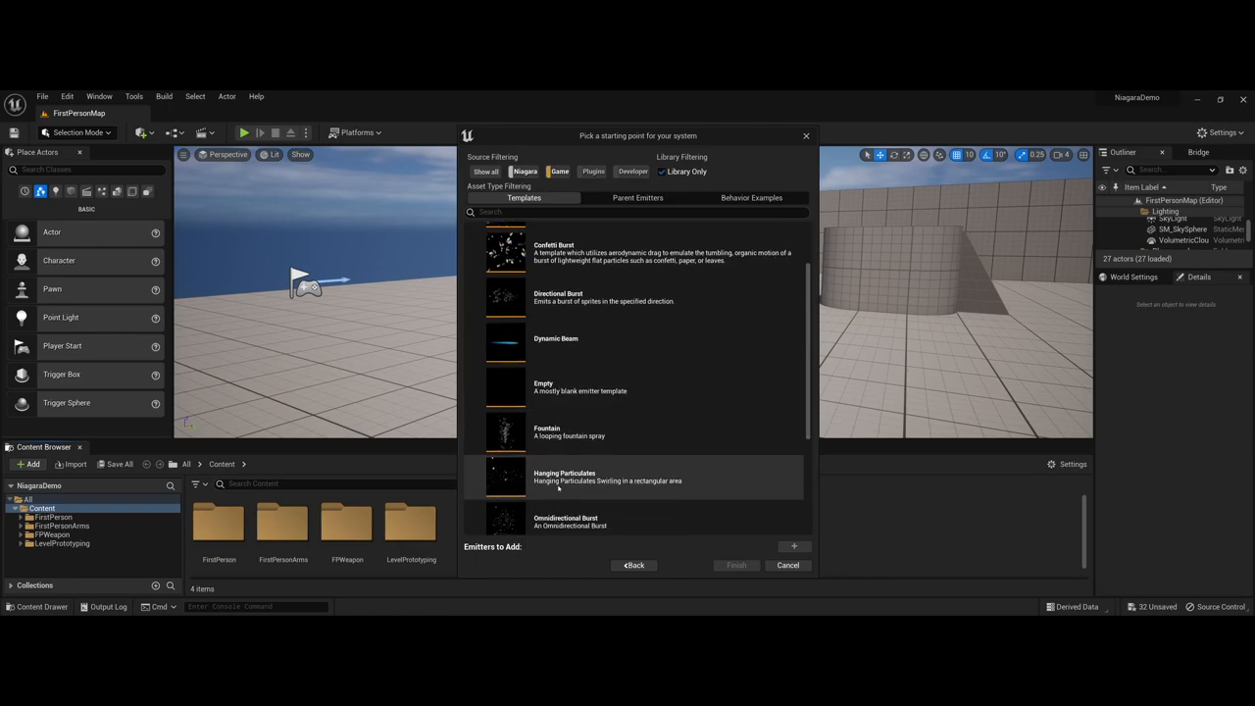
scroll(down, 3)
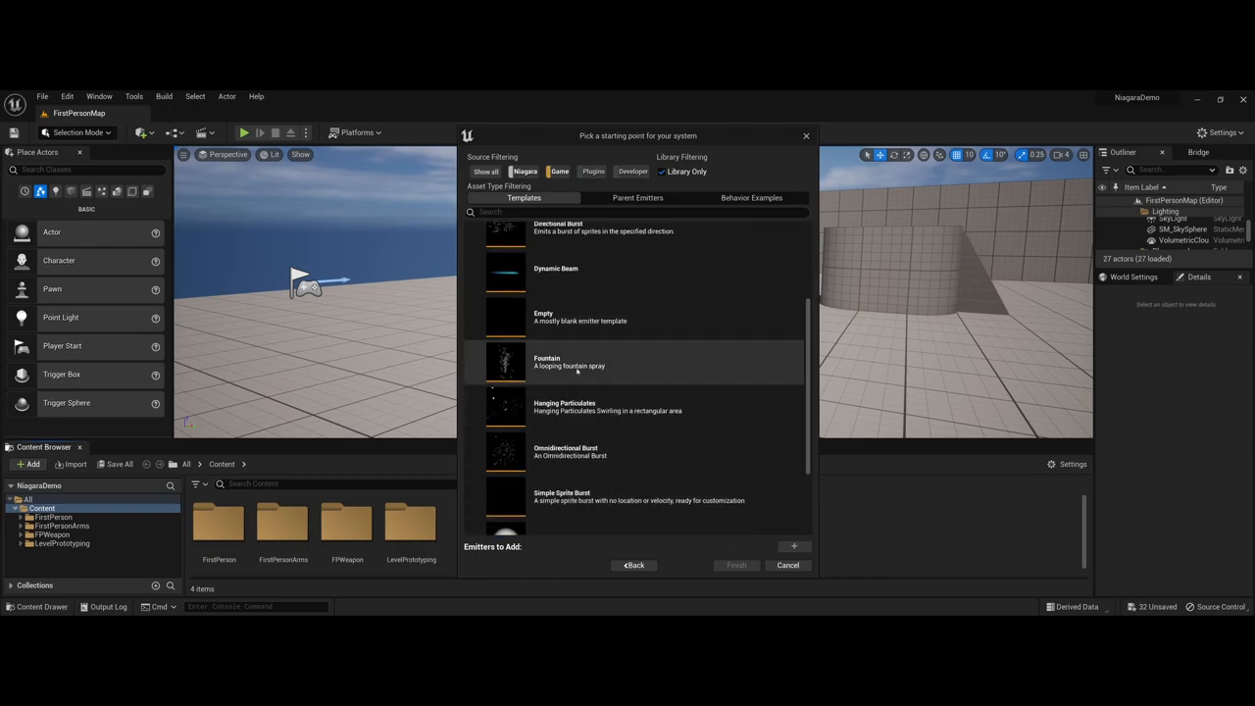
click(638, 362)
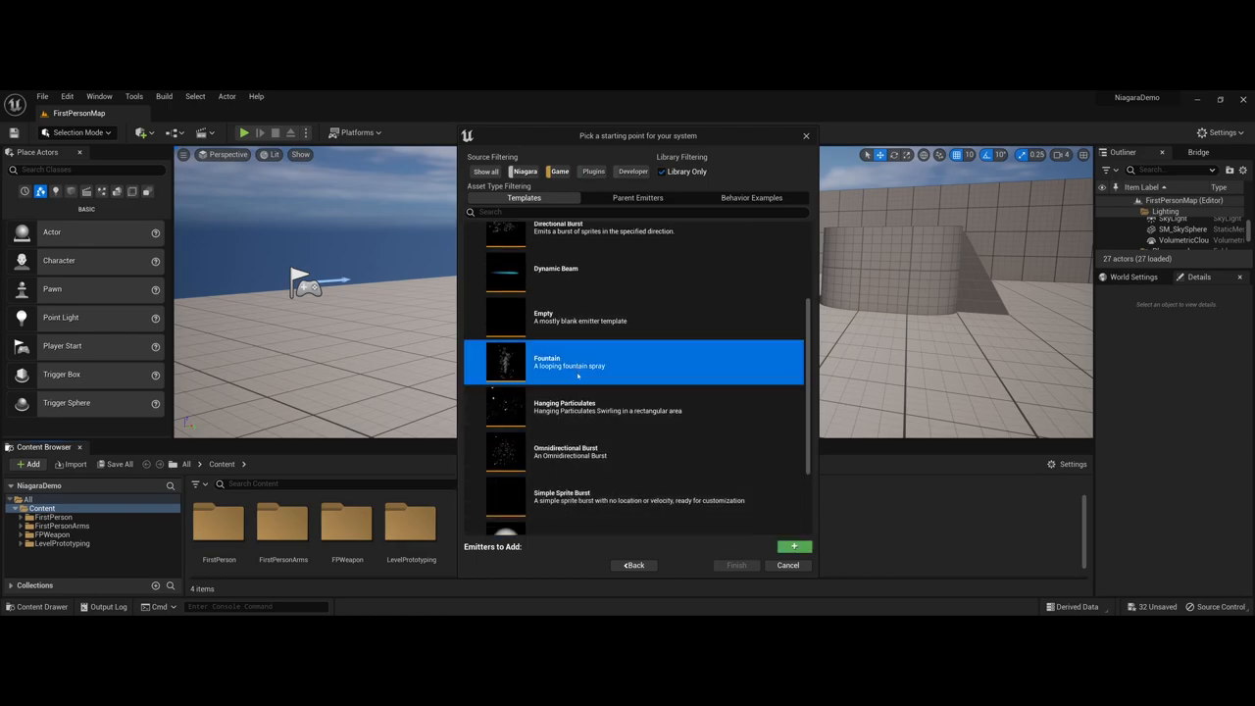
mouse_move(478, 567)
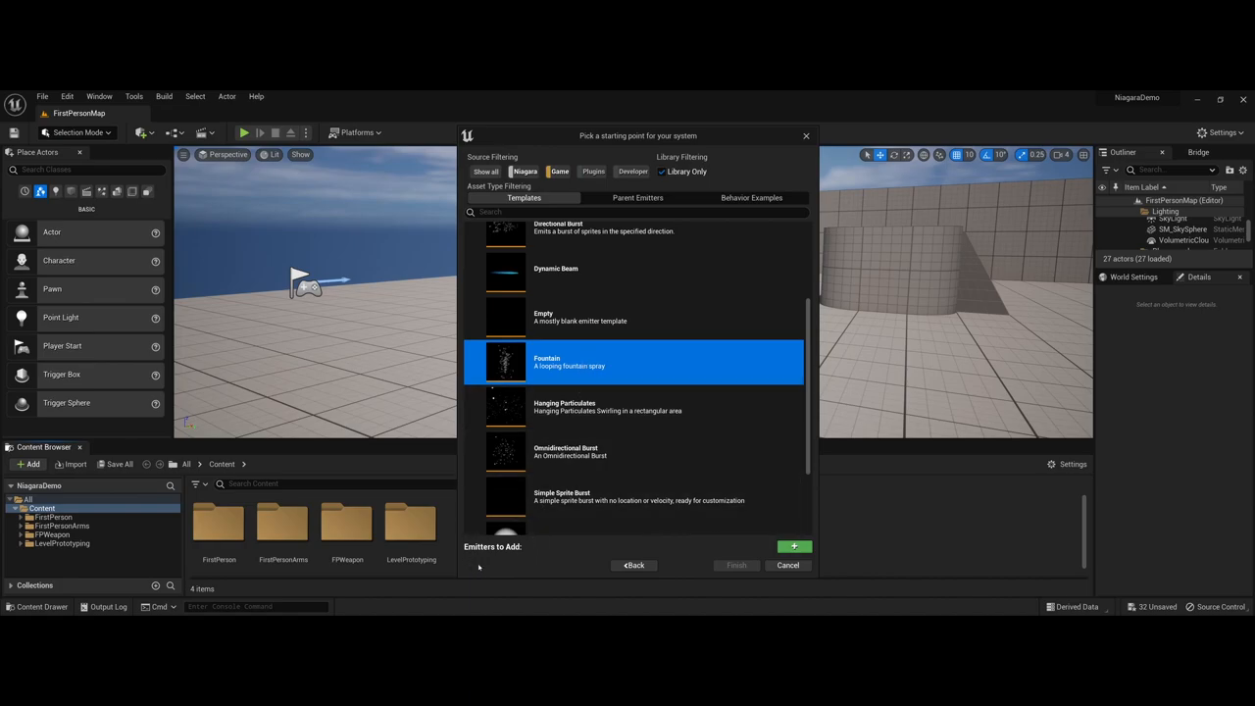
mouse_move(734, 544)
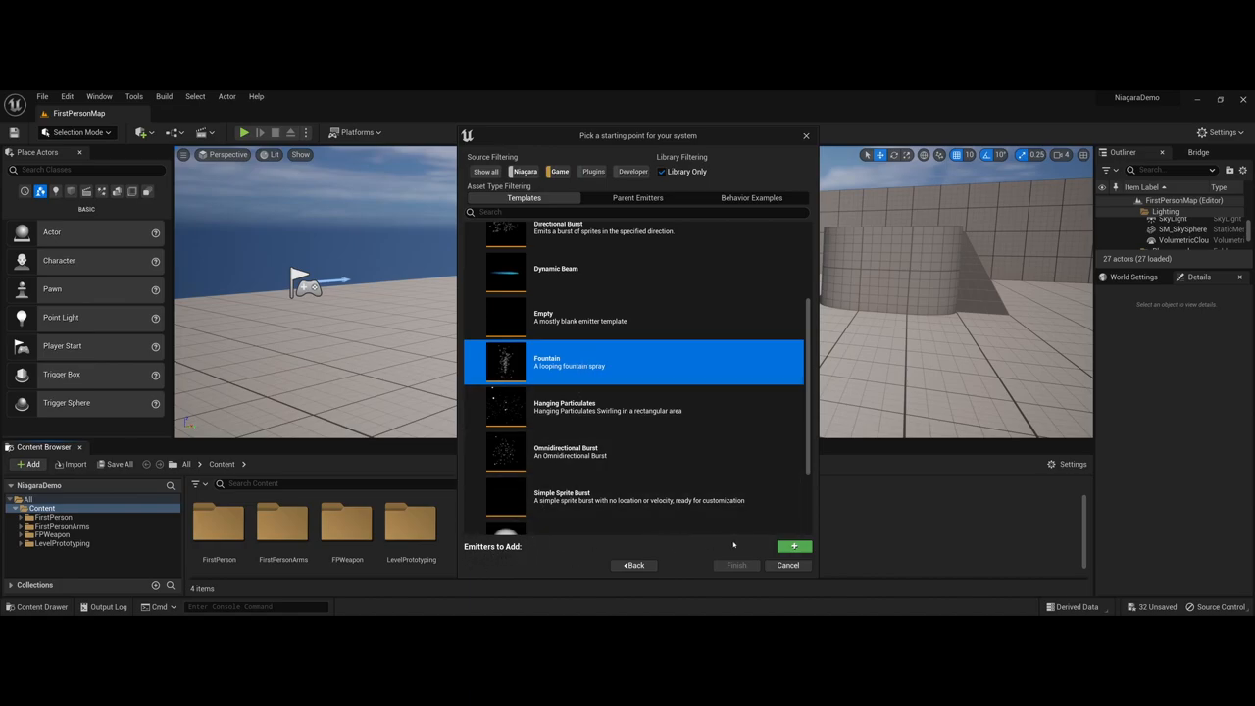
mouse_move(794, 546)
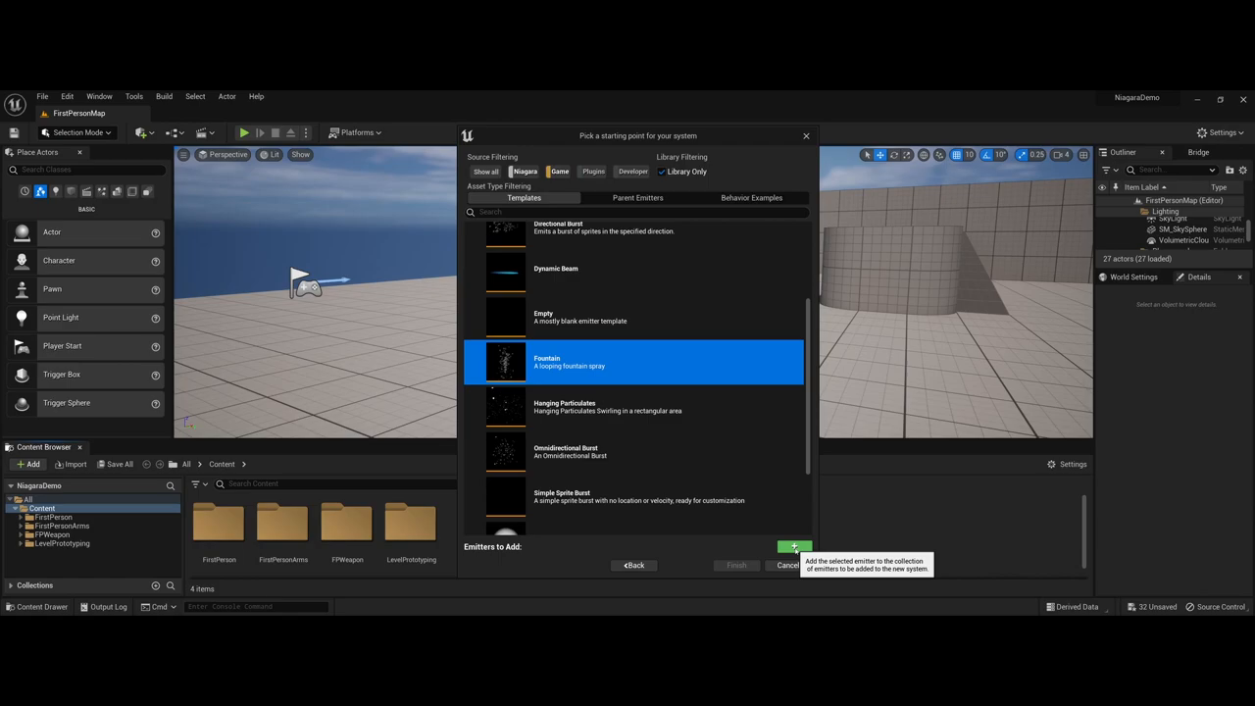
click(794, 546)
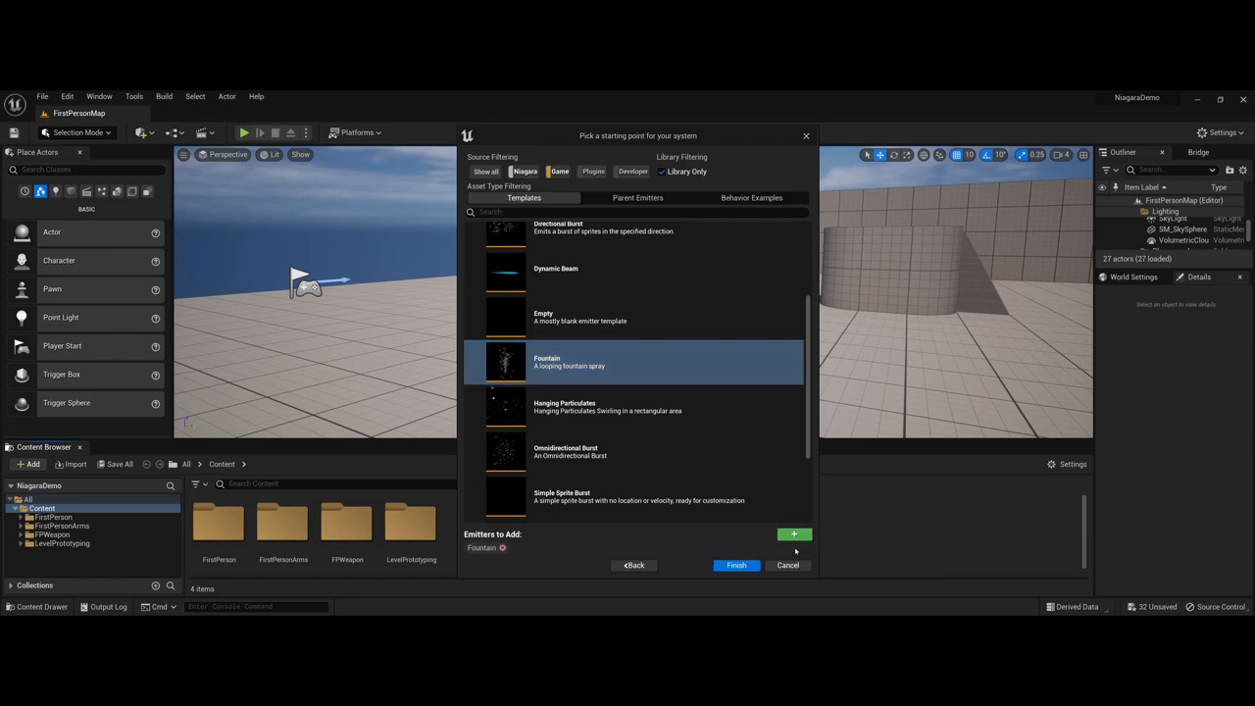
mouse_move(494, 558)
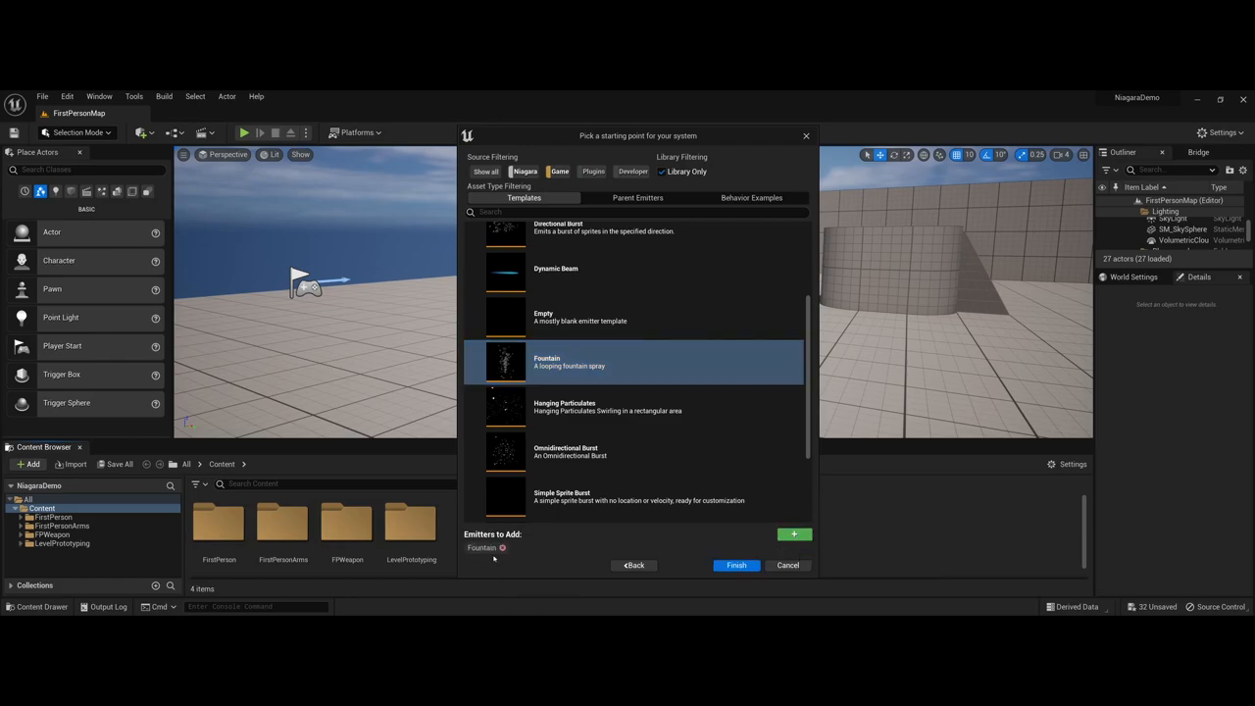
mouse_move(735, 565)
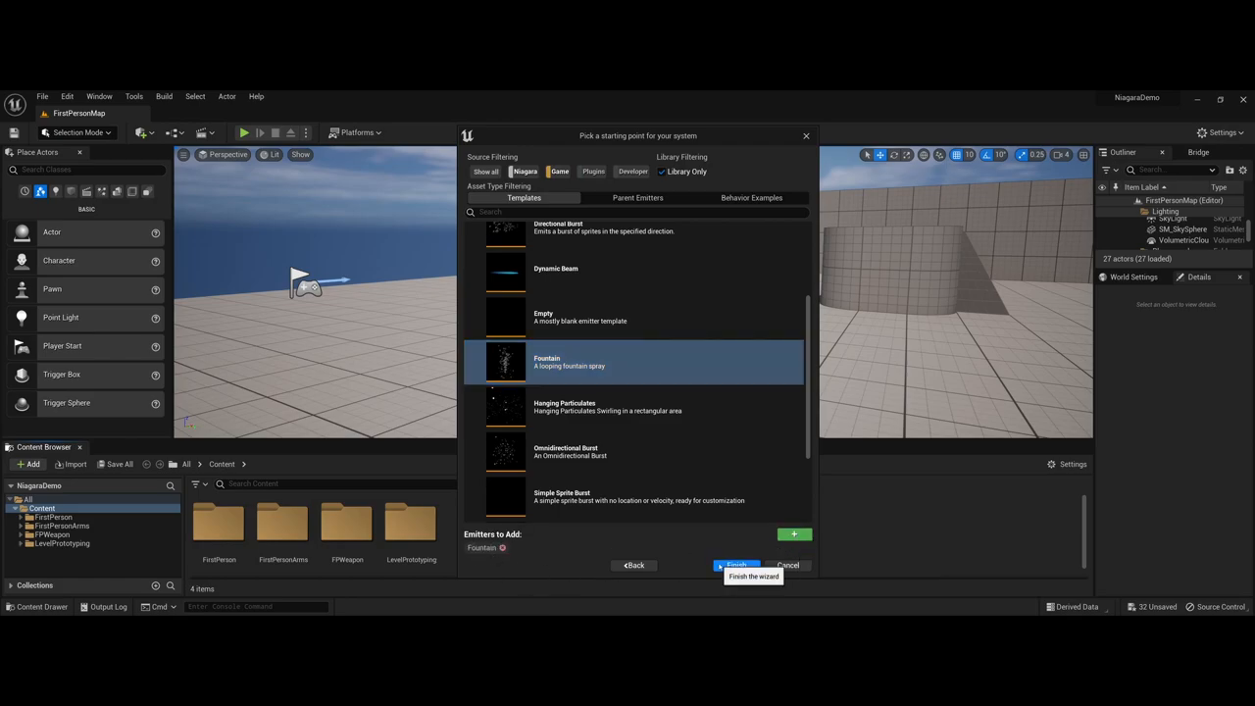
Step: Finish the wizard and begin renaming the new system asset to fountainDemo
click(735, 565)
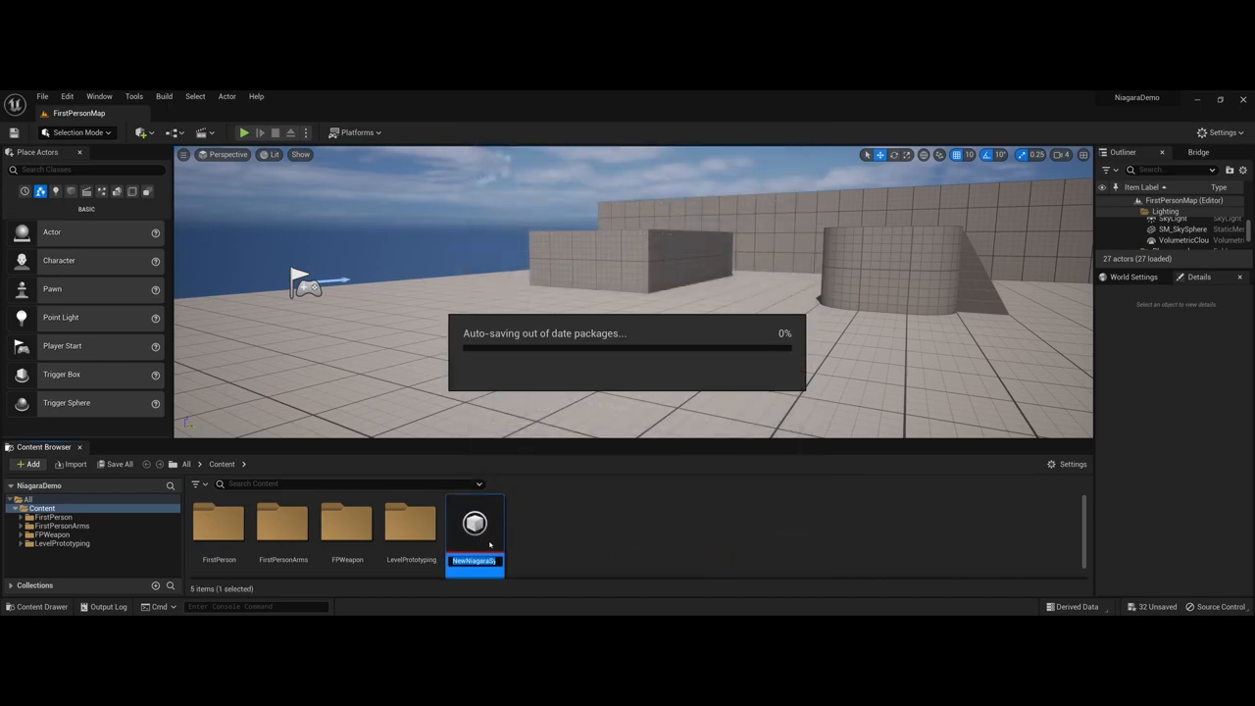
mouse_move(474, 522)
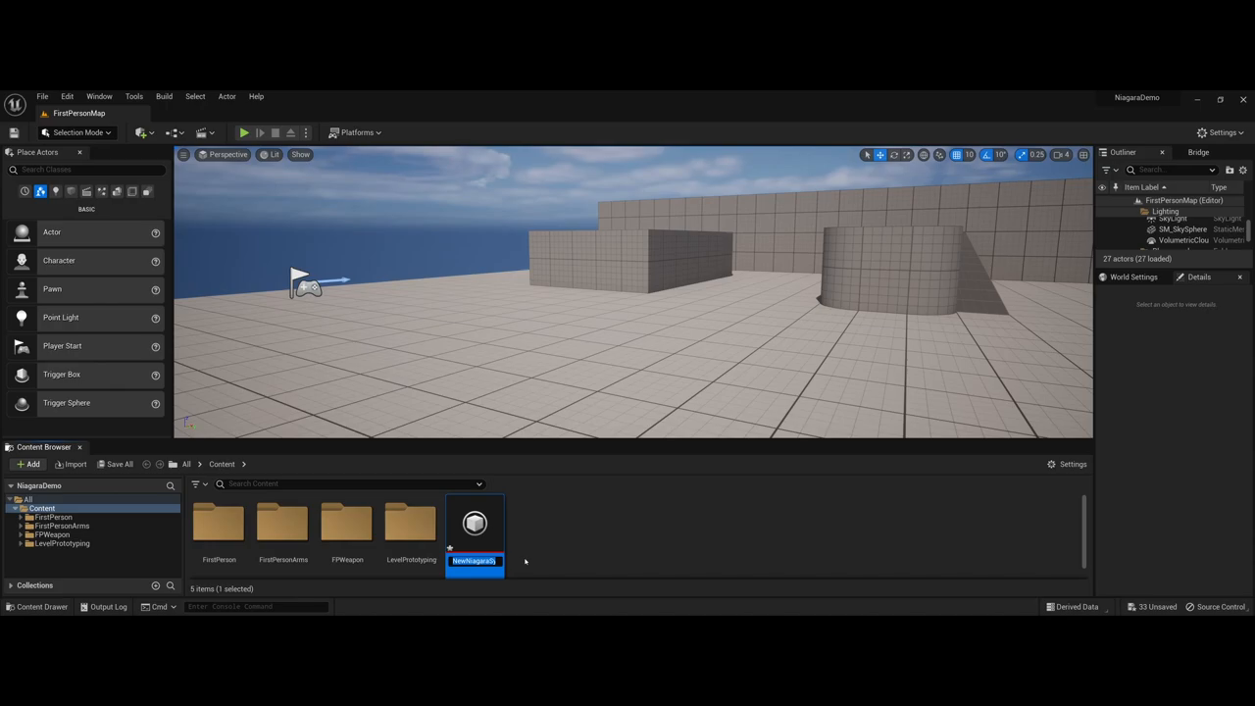
text(fountainDemo)
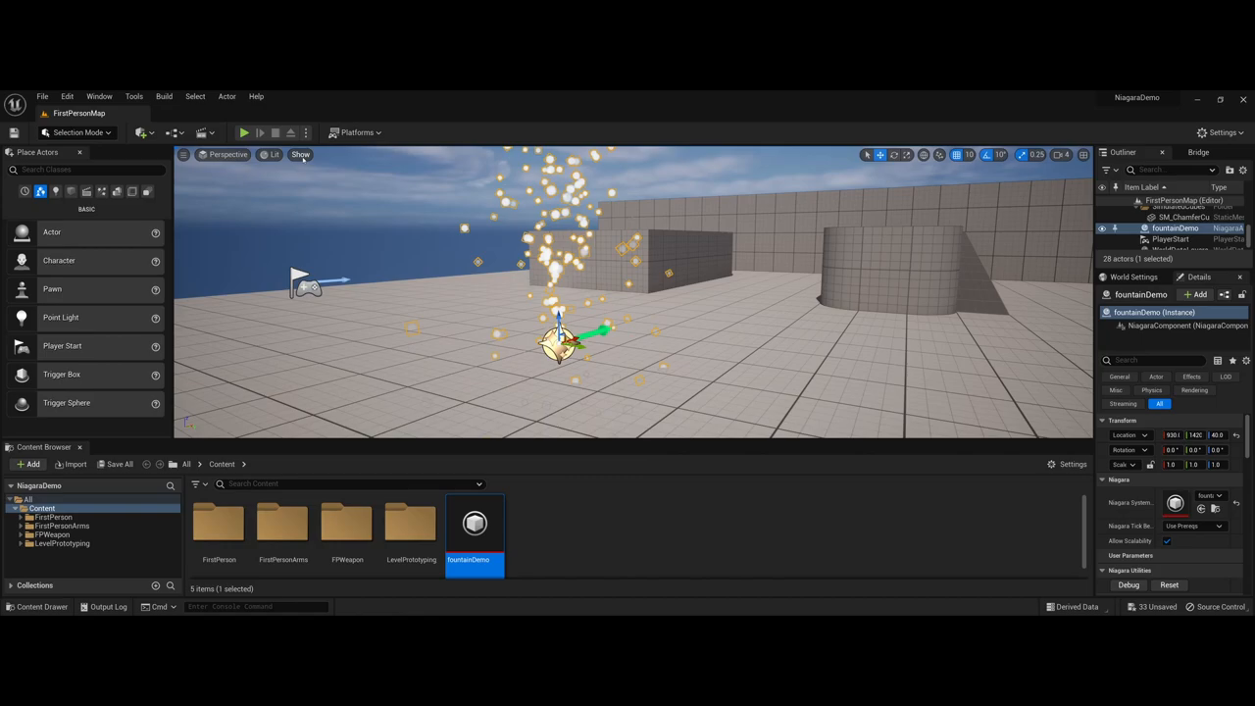
Step: Toggle off Particle Sprites in the level viewport's Show menu
click(301, 154)
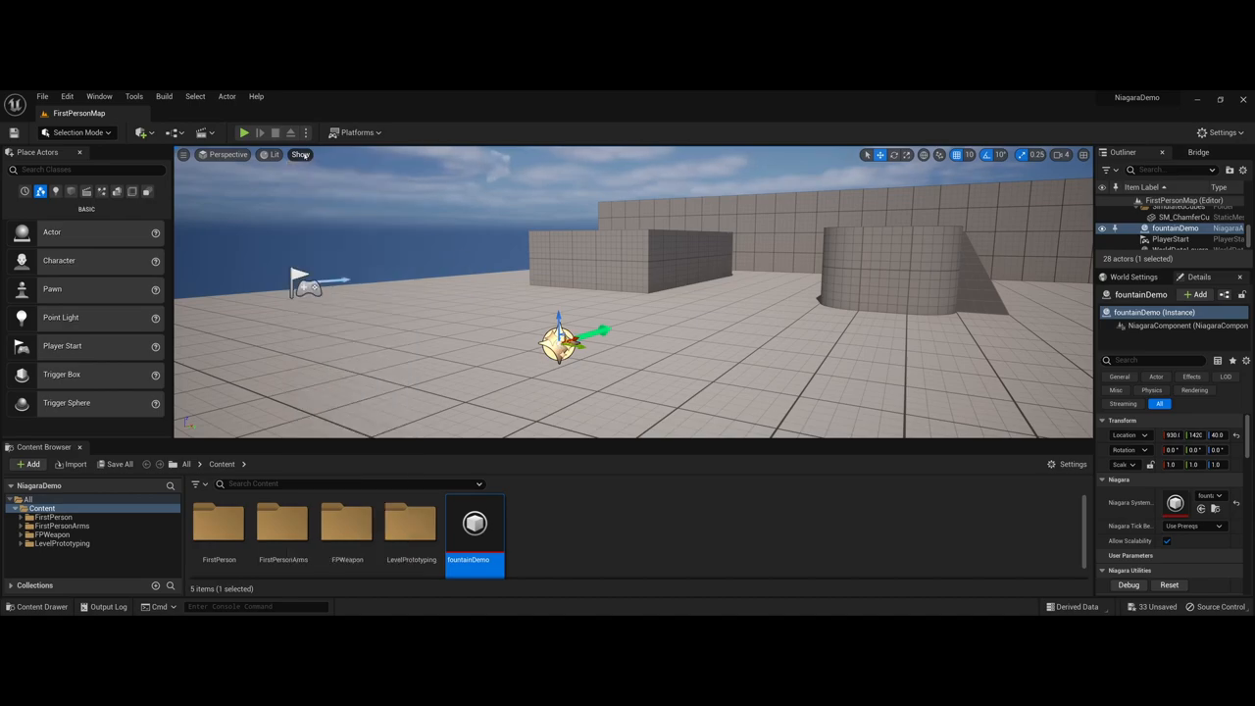
mouse_move(475, 525)
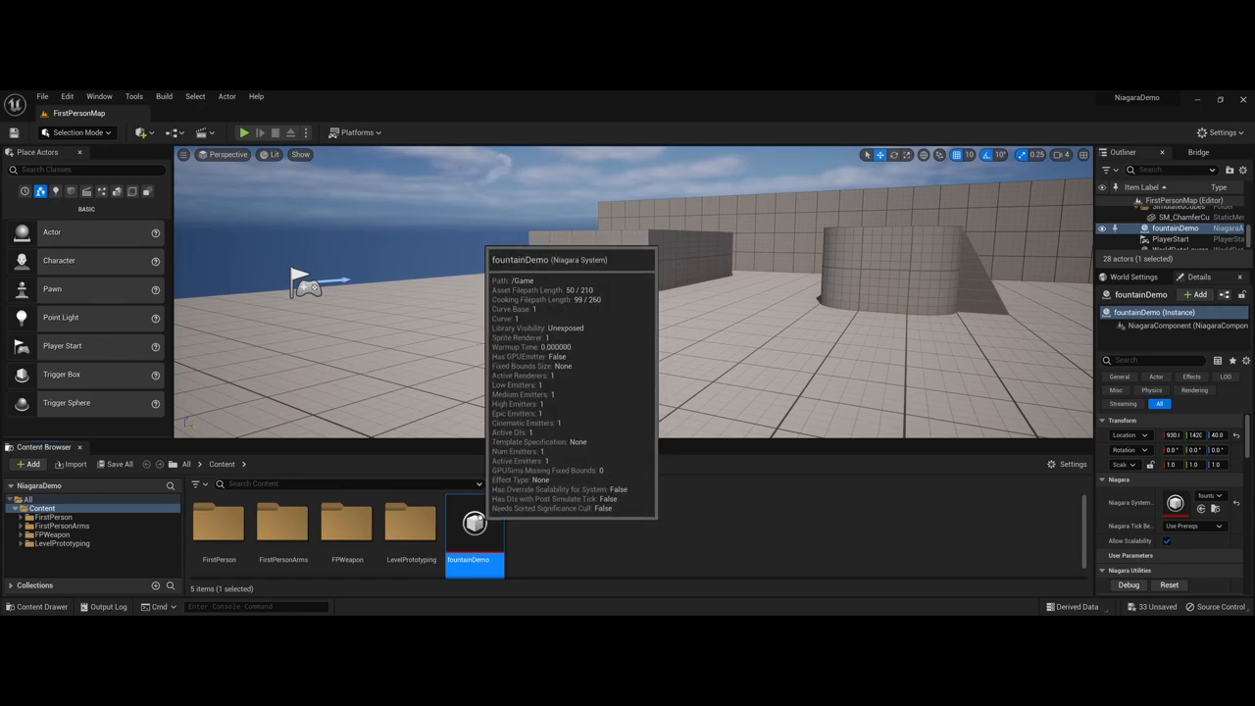
Step: Open fountainDemo in the Niagara editor and select the Fountain emitter's properties
double_click(474, 523)
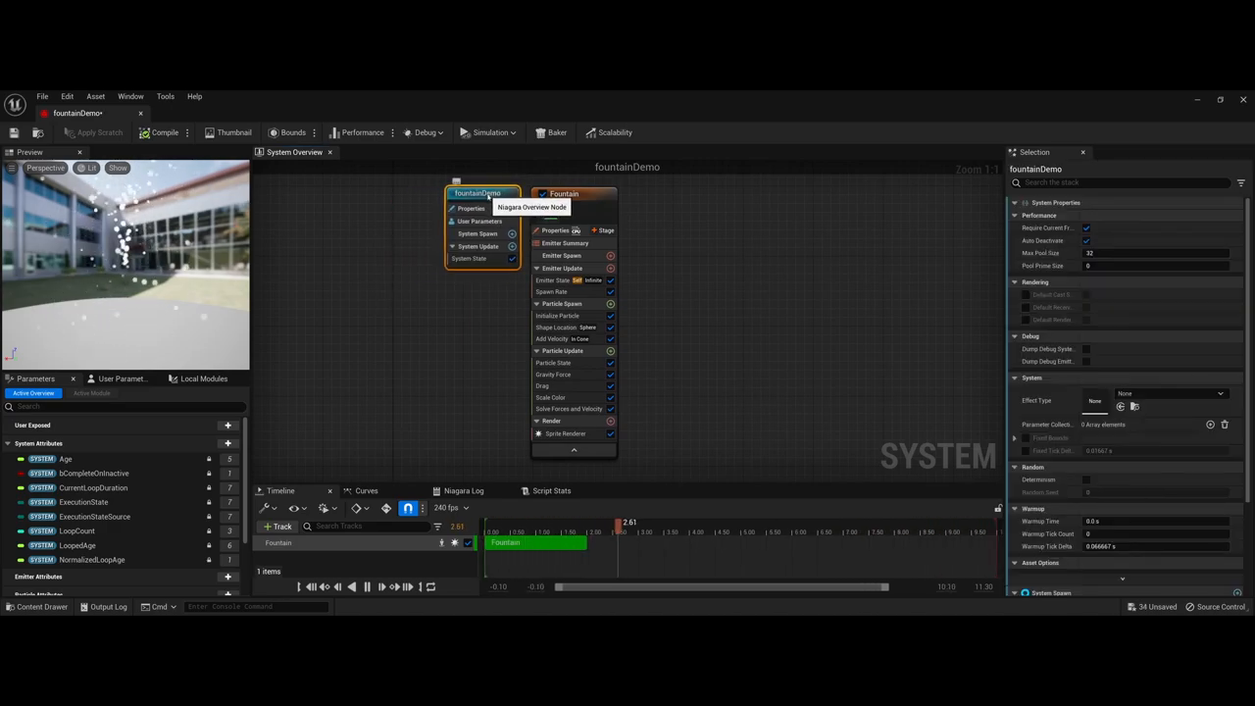
mouse_move(476, 221)
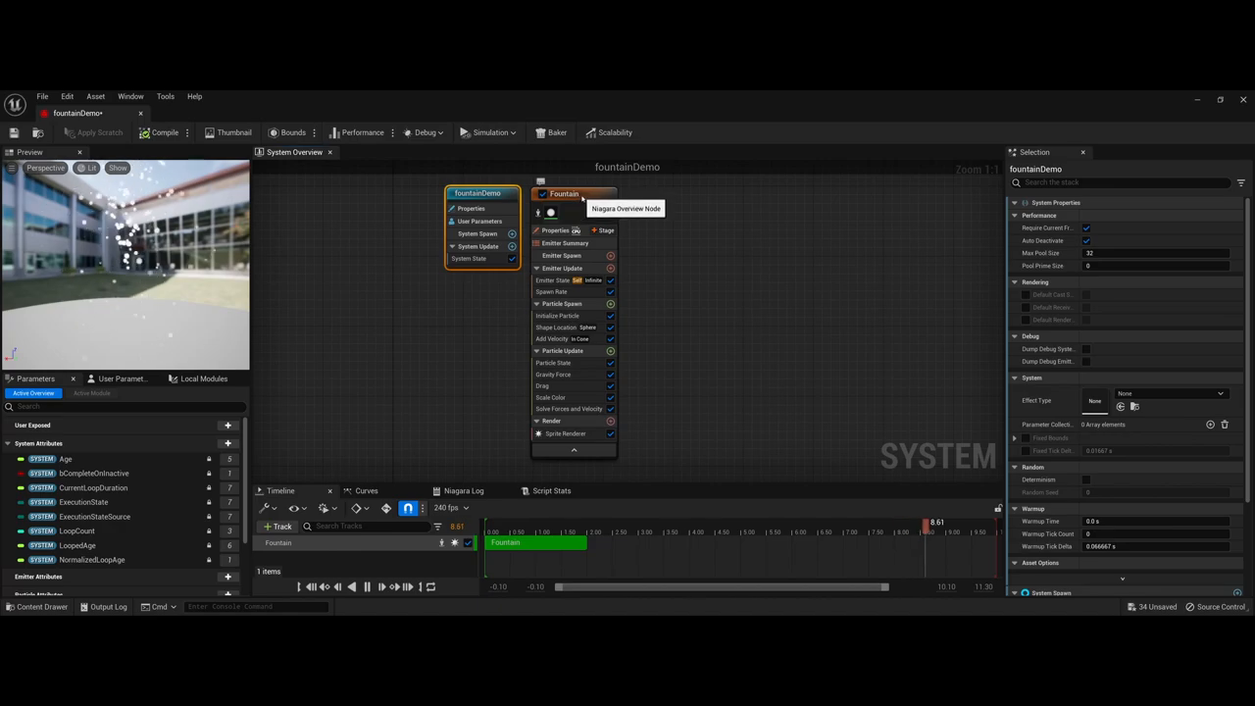
click(574, 194)
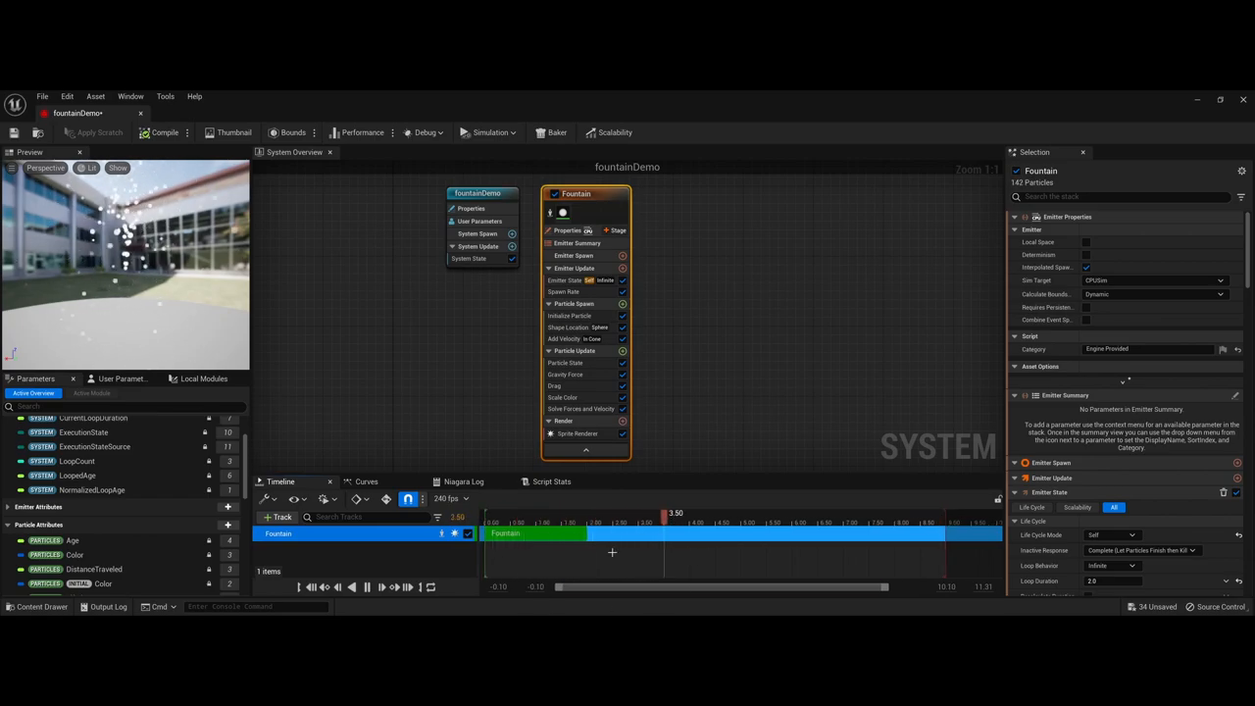
Step: Scrub the preview timeline to a later time and pause playback
drag(674, 513, 777, 513)
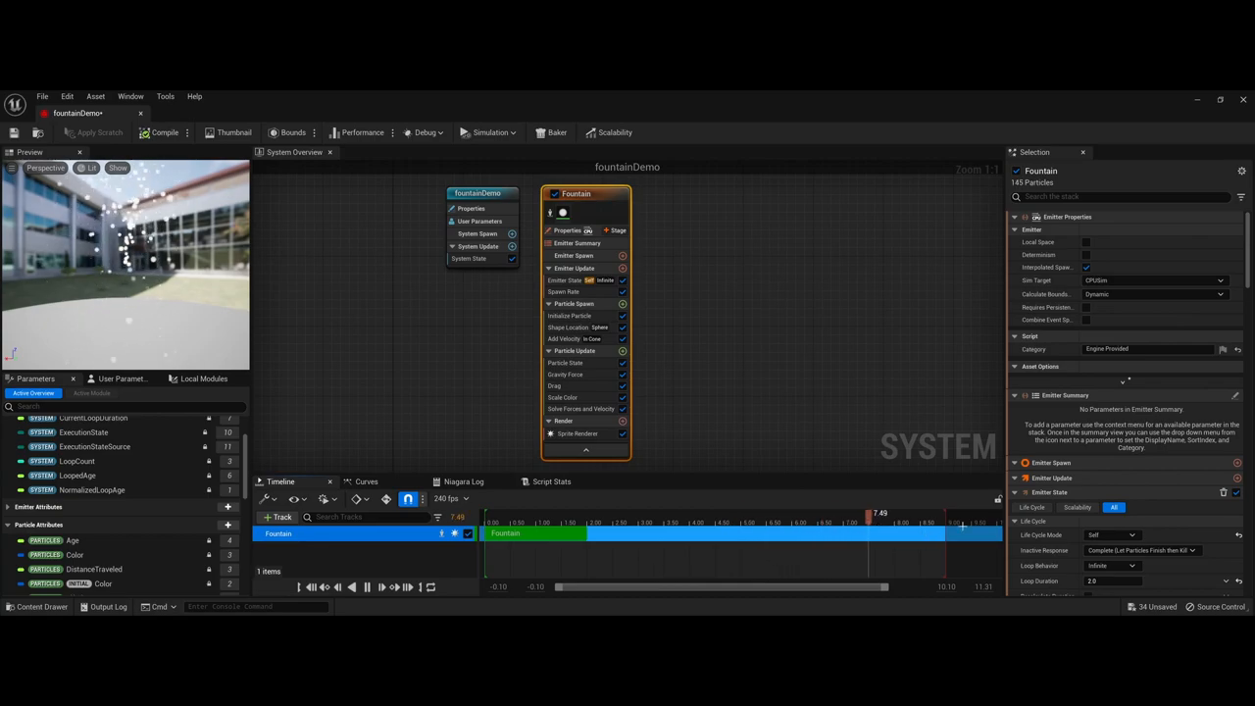
click(512, 522)
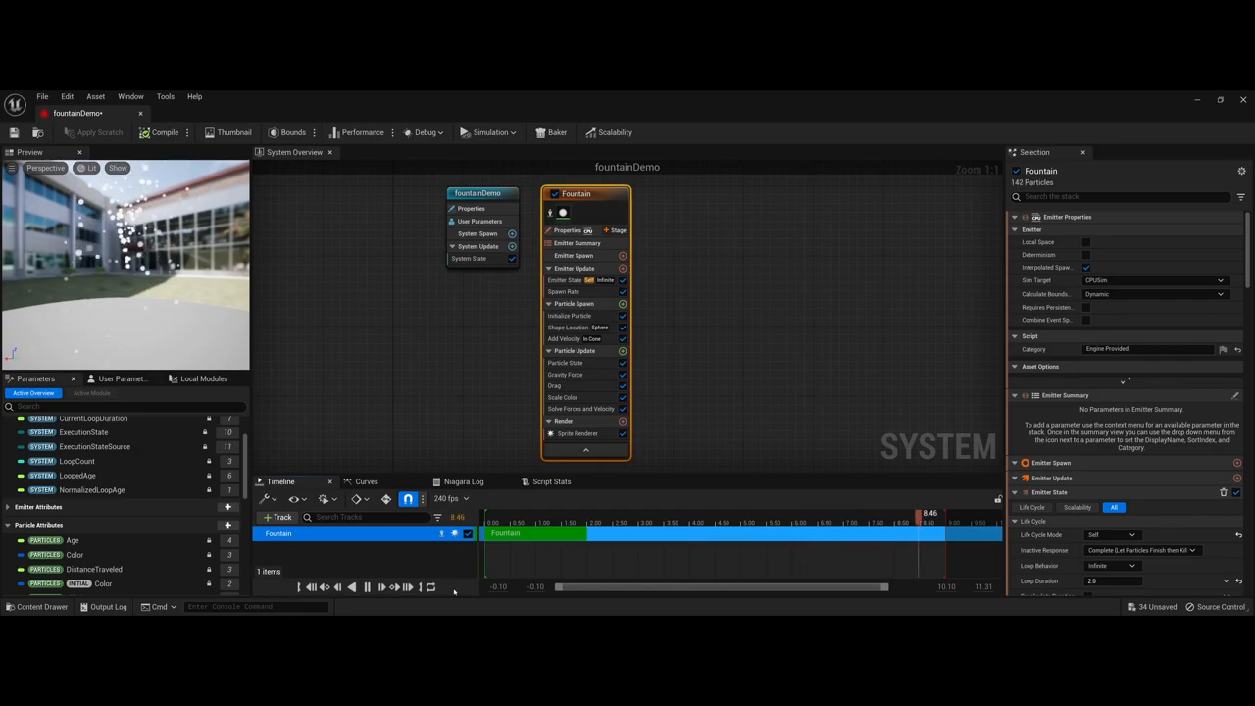
click(367, 586)
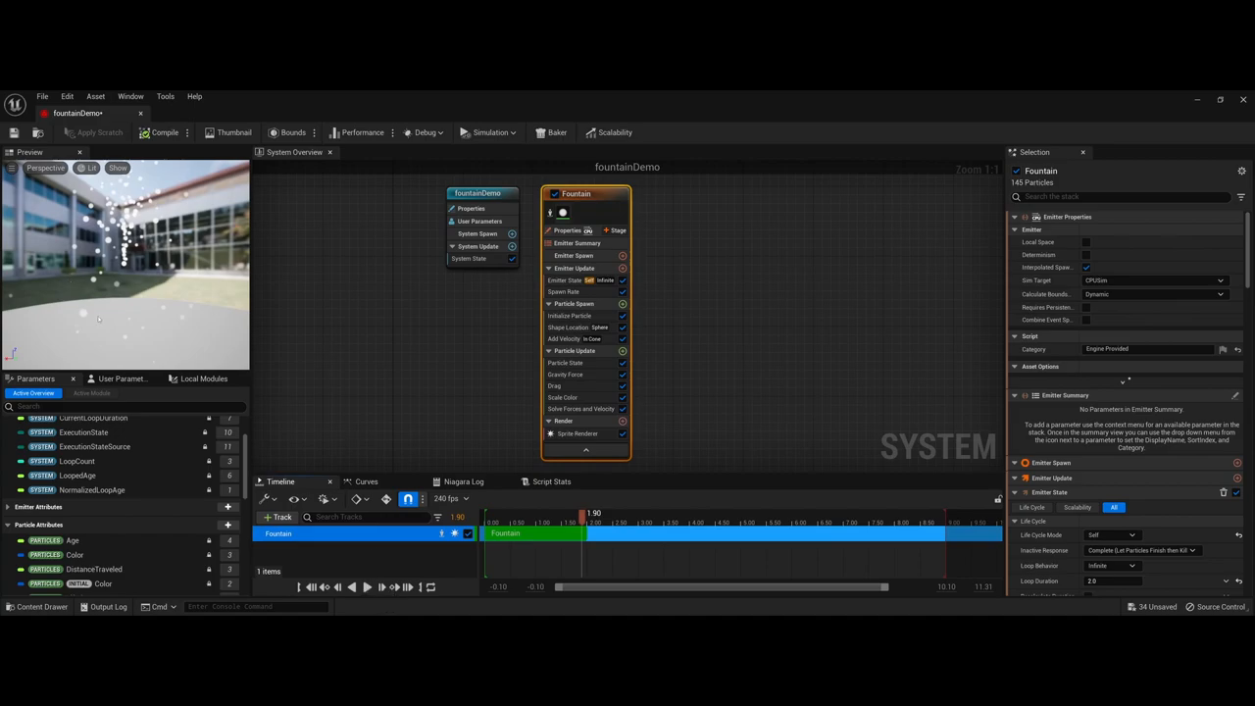
mouse_move(430, 587)
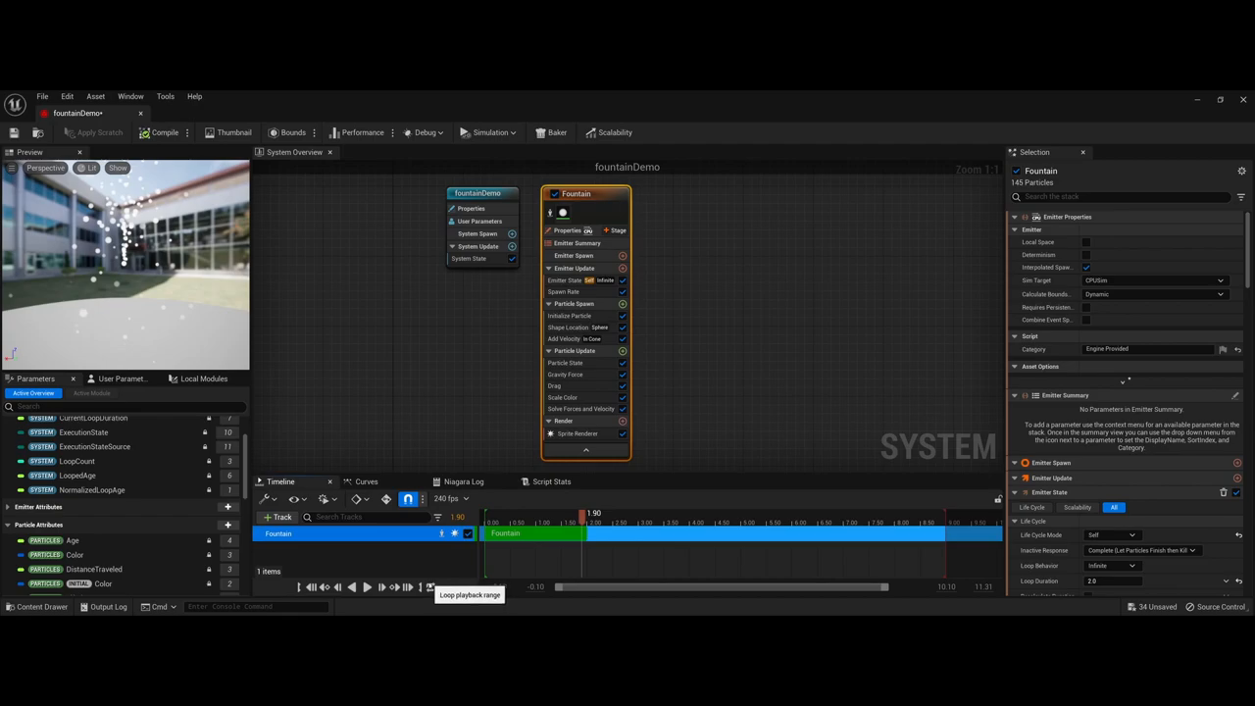
mouse_move(431, 587)
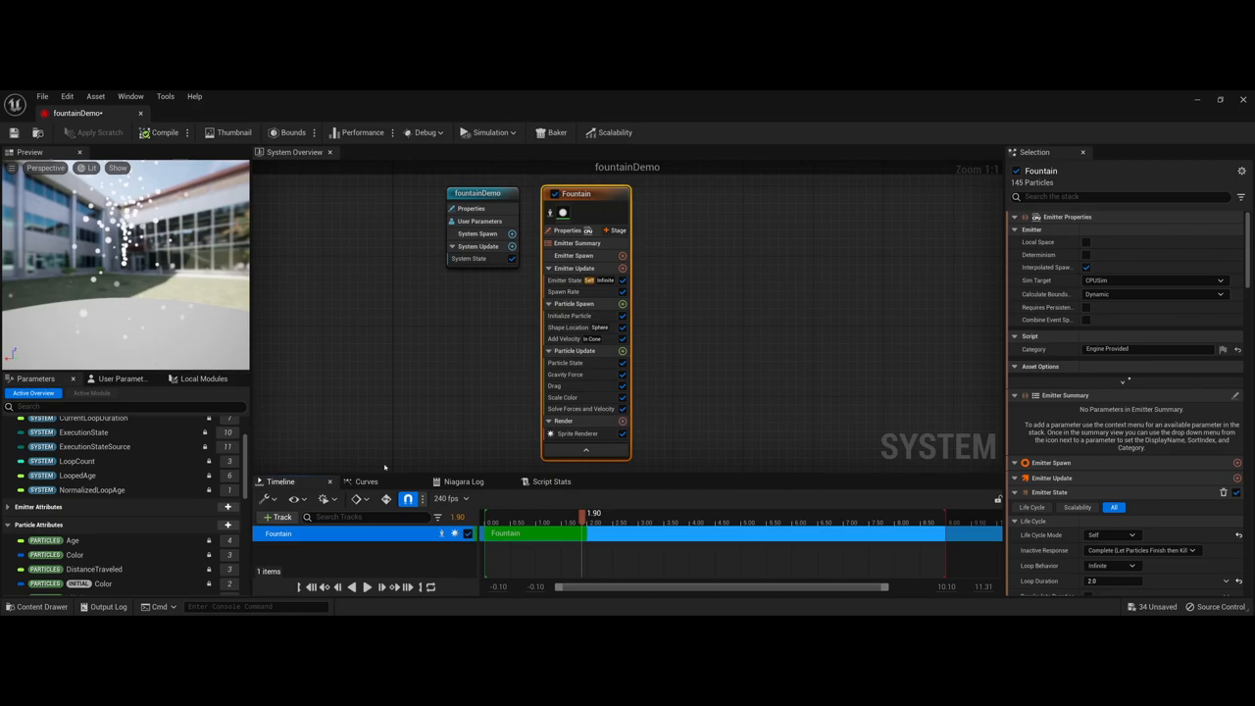
mouse_move(420, 487)
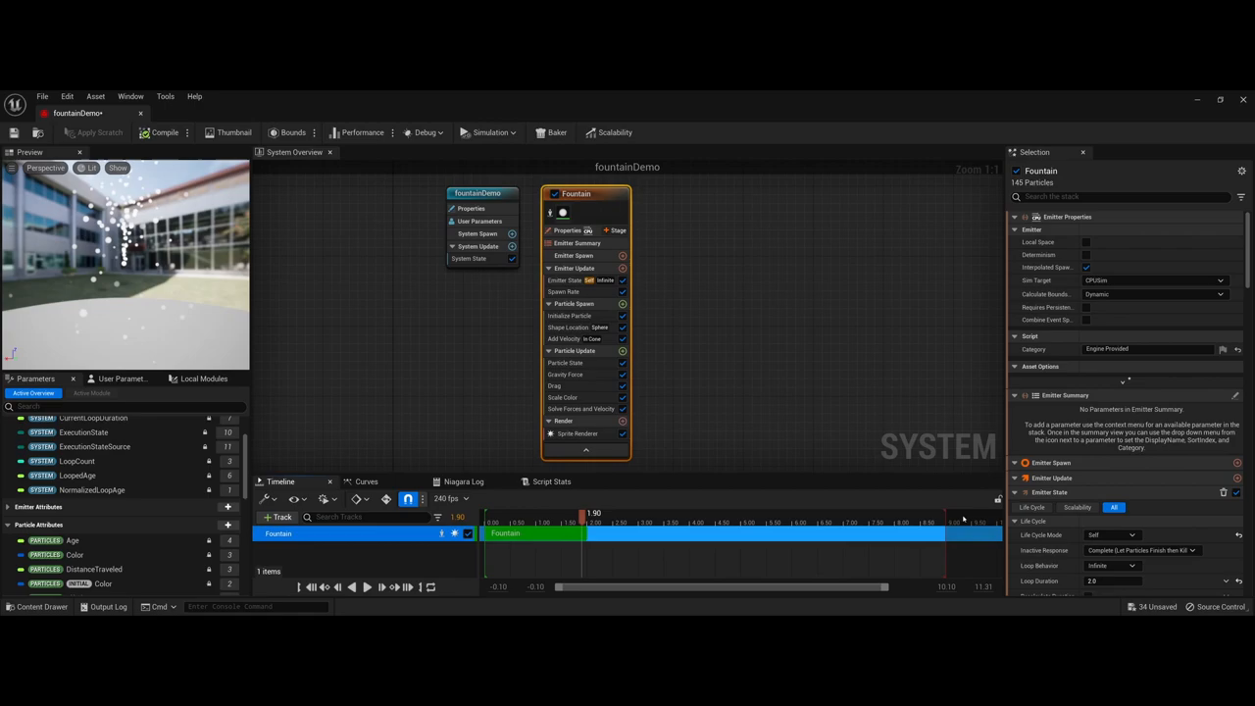
mouse_move(531, 562)
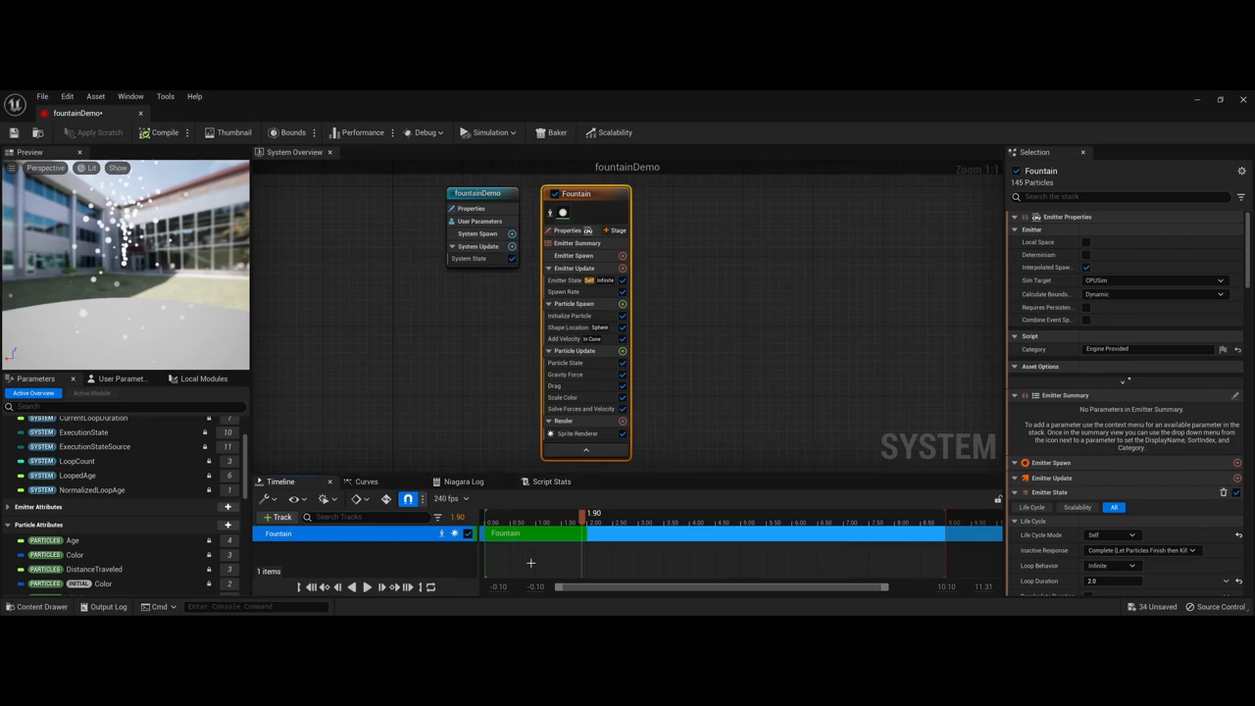
mouse_move(437, 592)
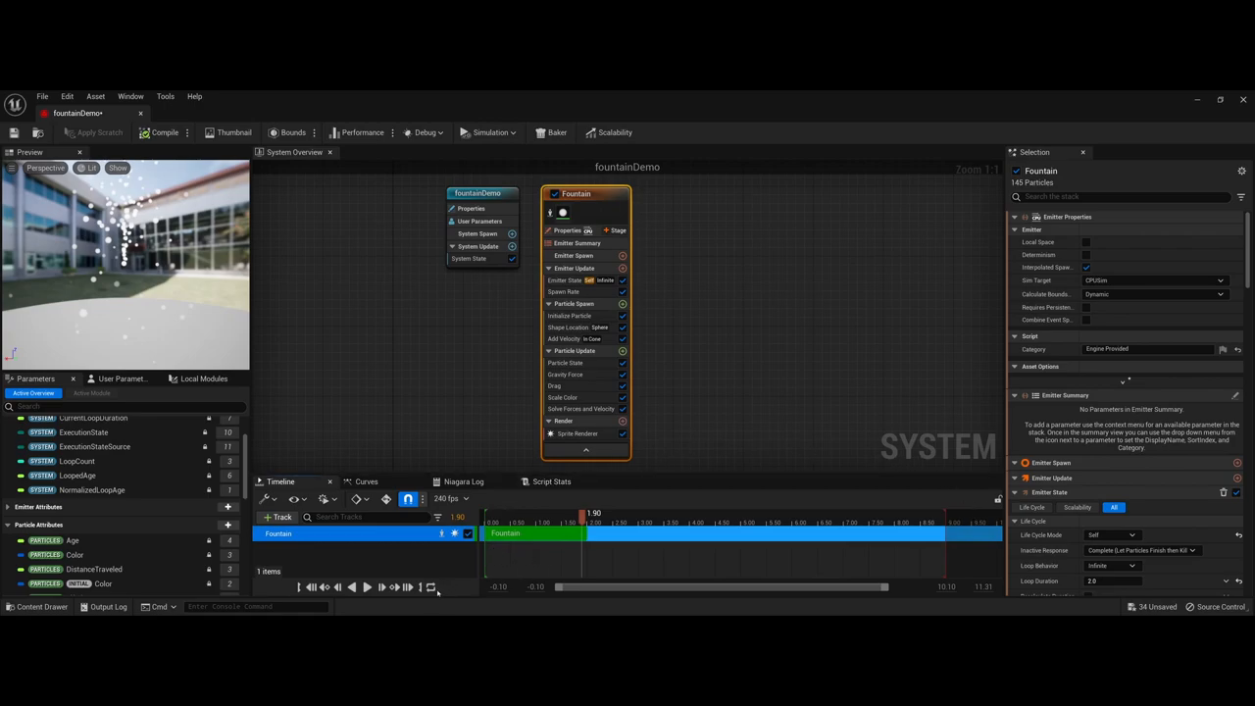
mouse_move(431, 586)
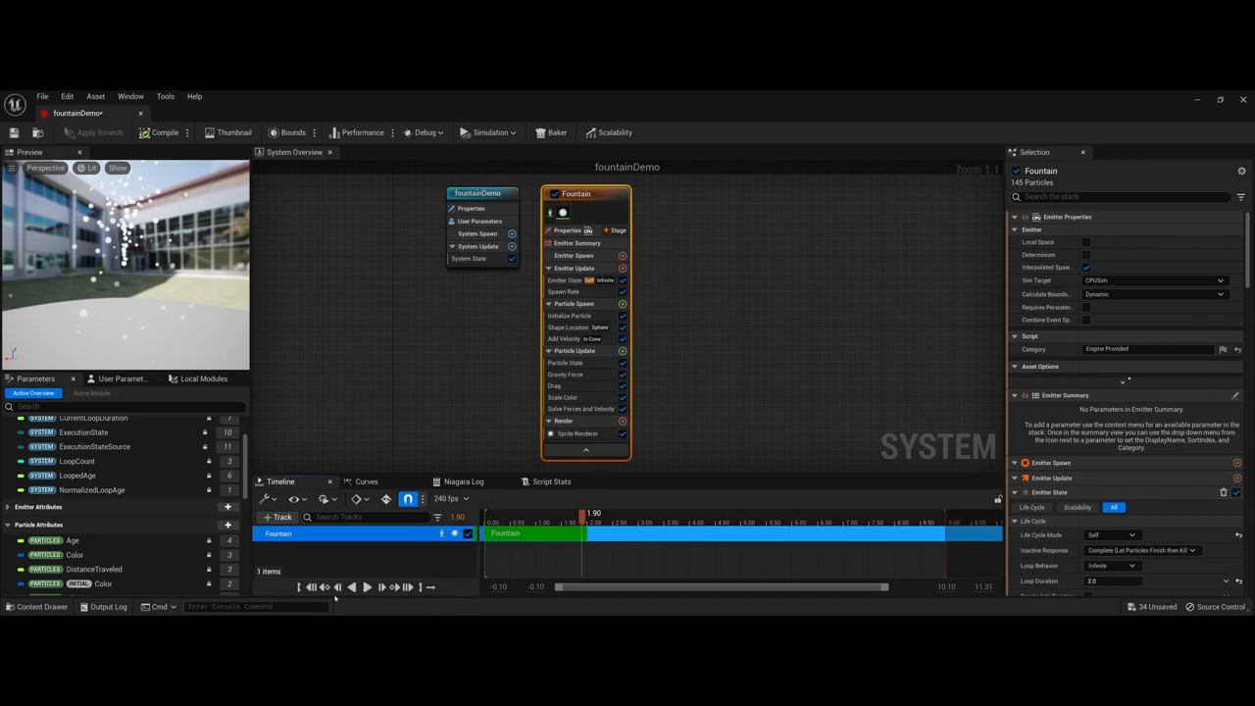
click(367, 587)
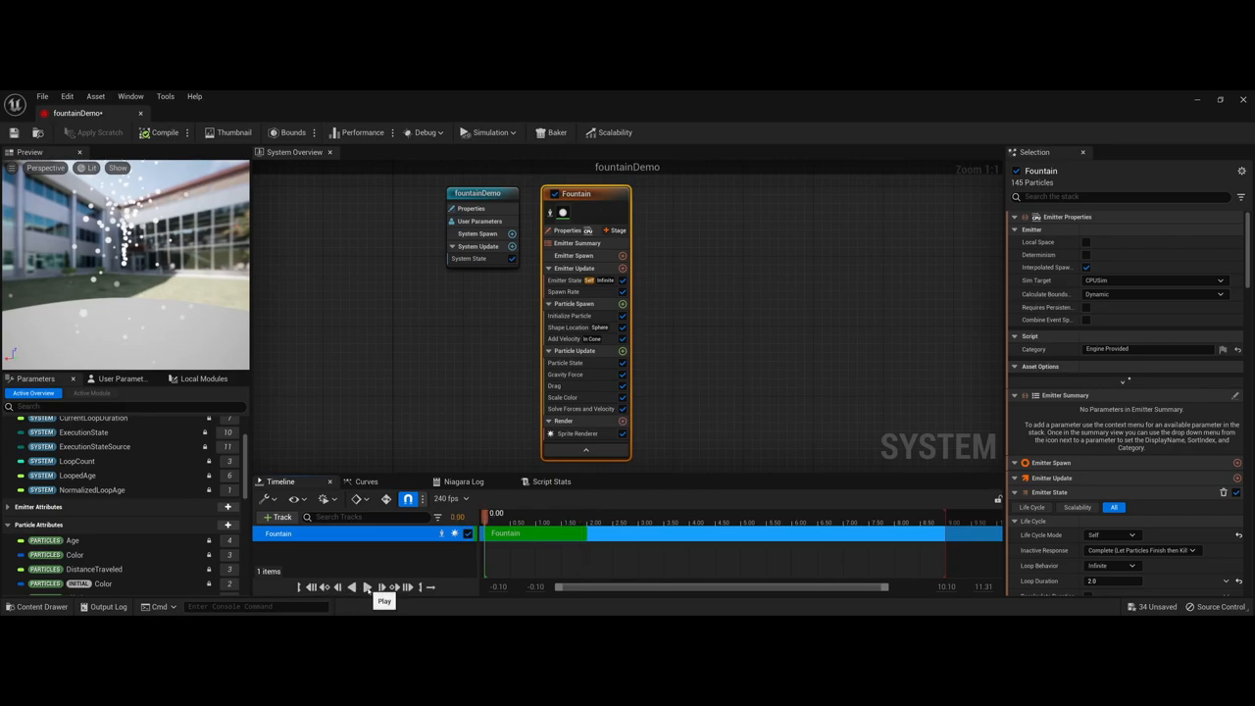
click(382, 586)
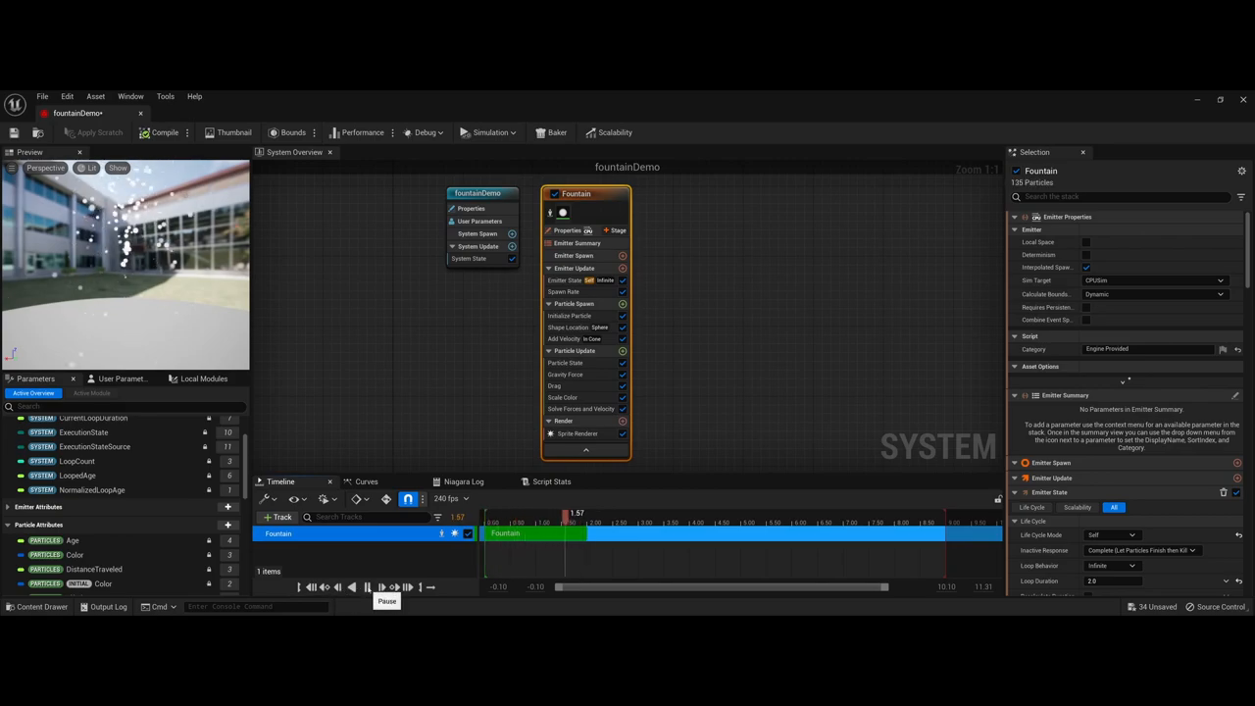
click(381, 587)
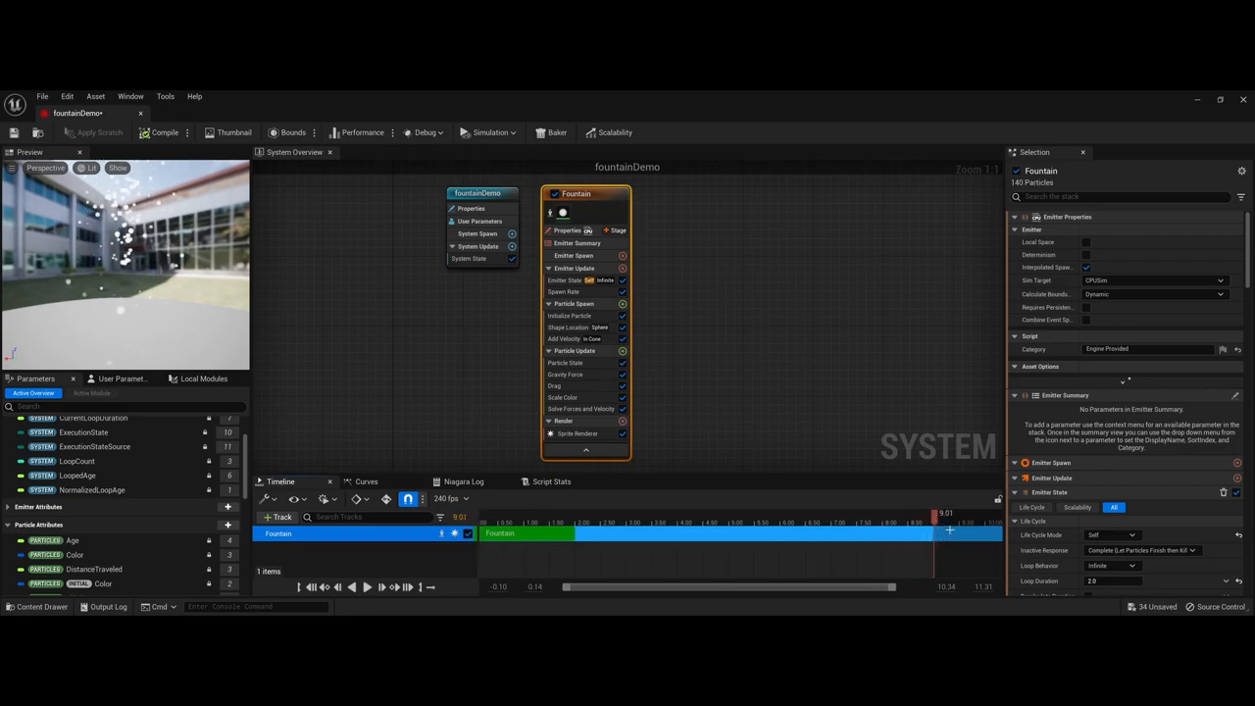
mouse_move(429, 587)
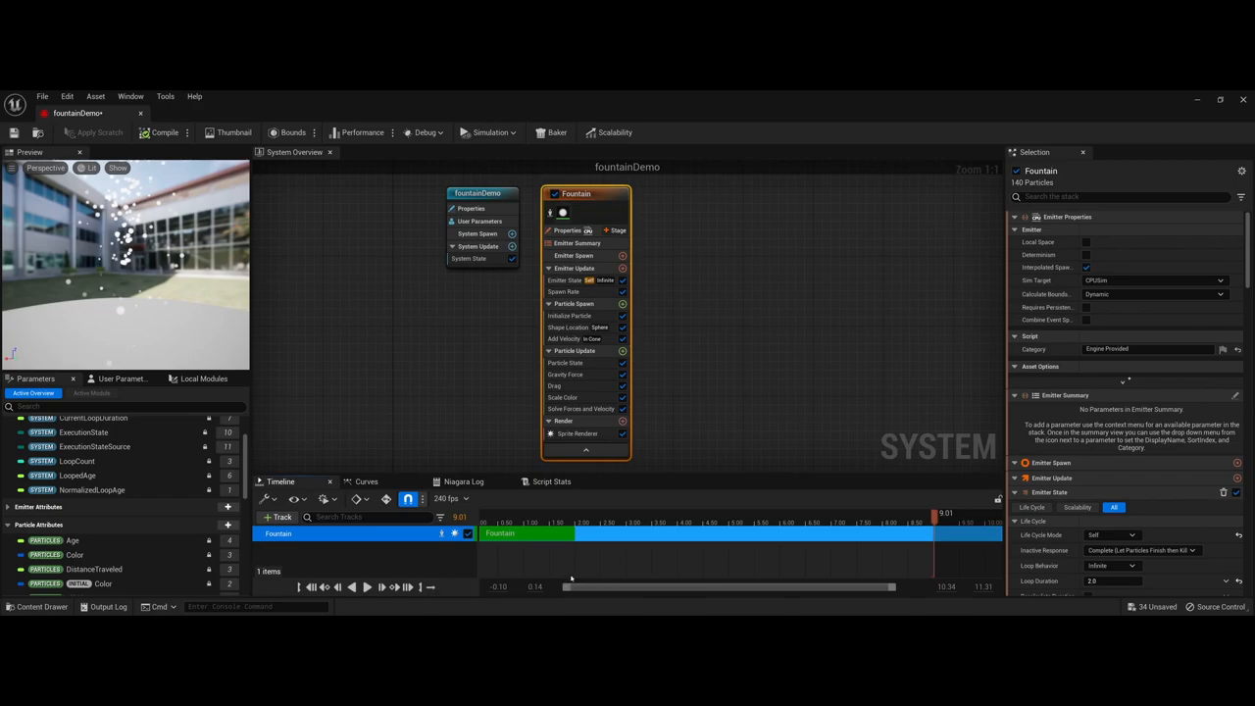
mouse_move(571, 575)
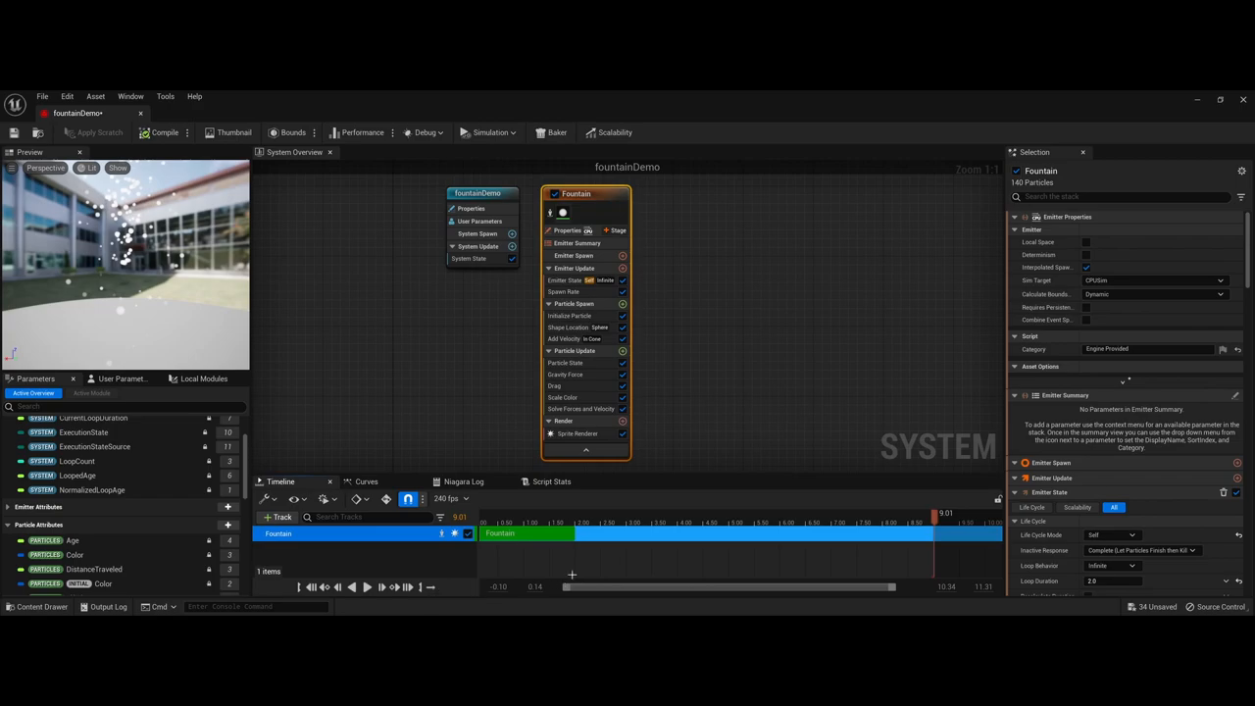
mouse_move(579, 206)
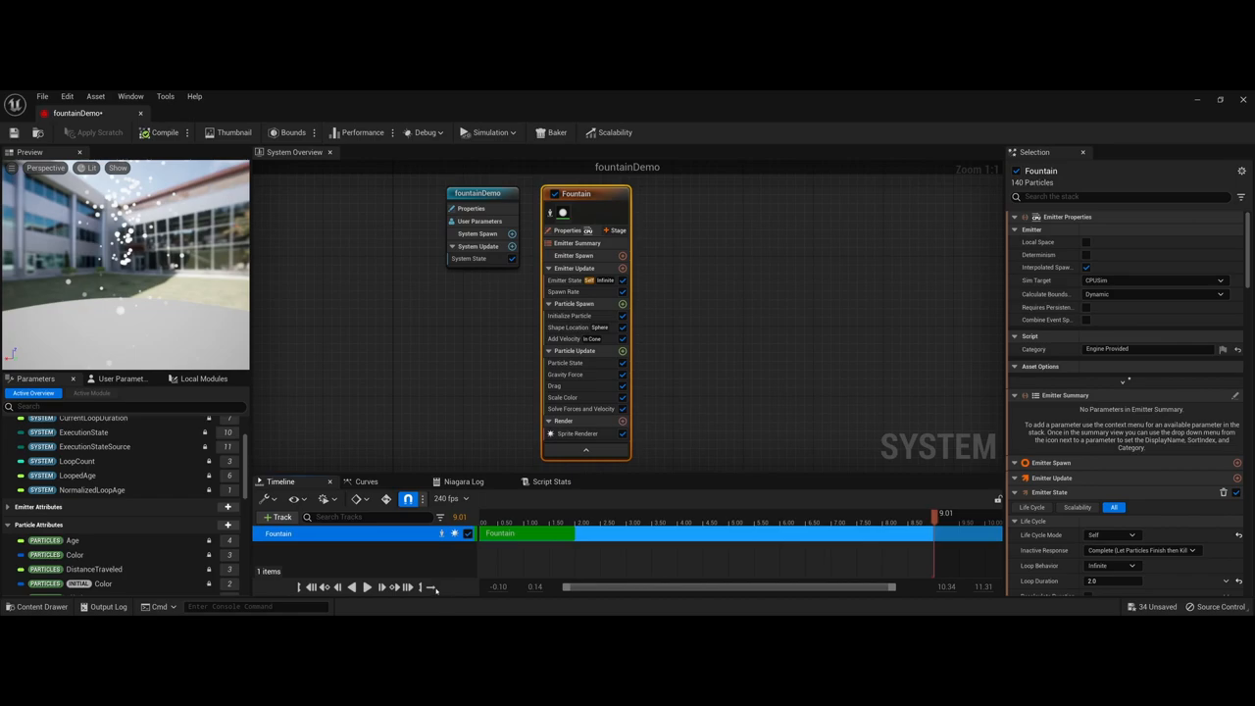
mouse_move(431, 586)
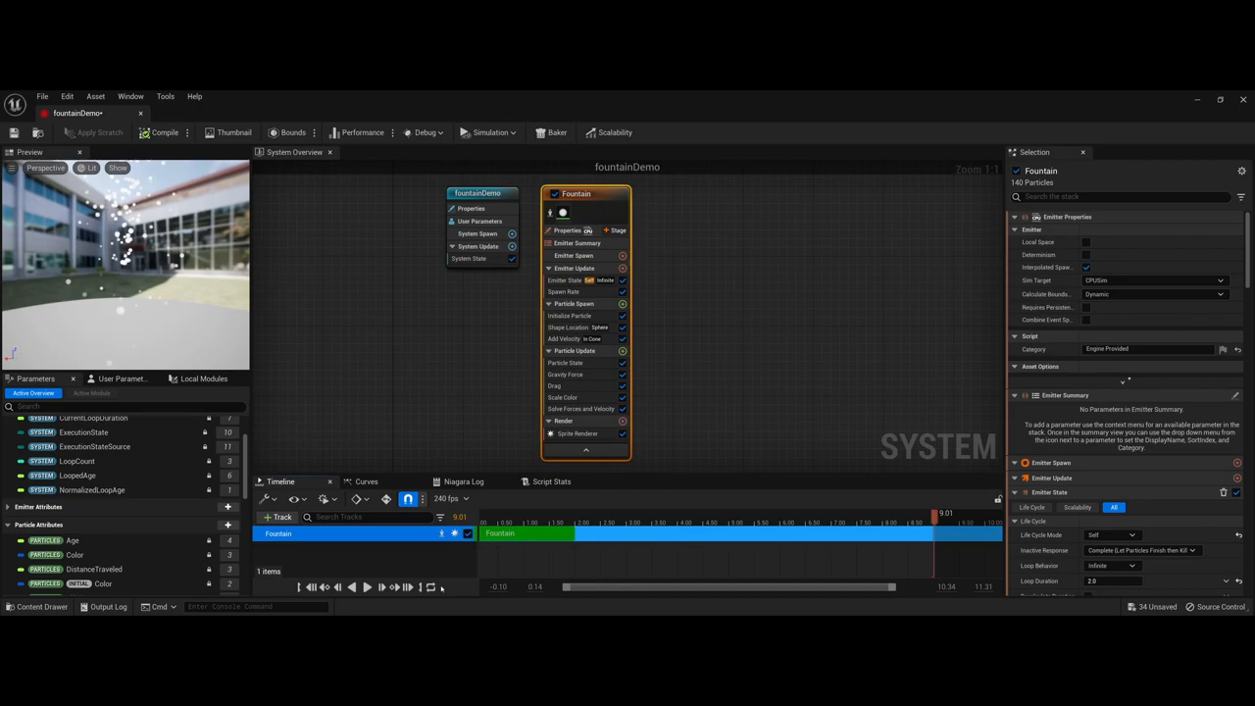
mouse_move(661, 460)
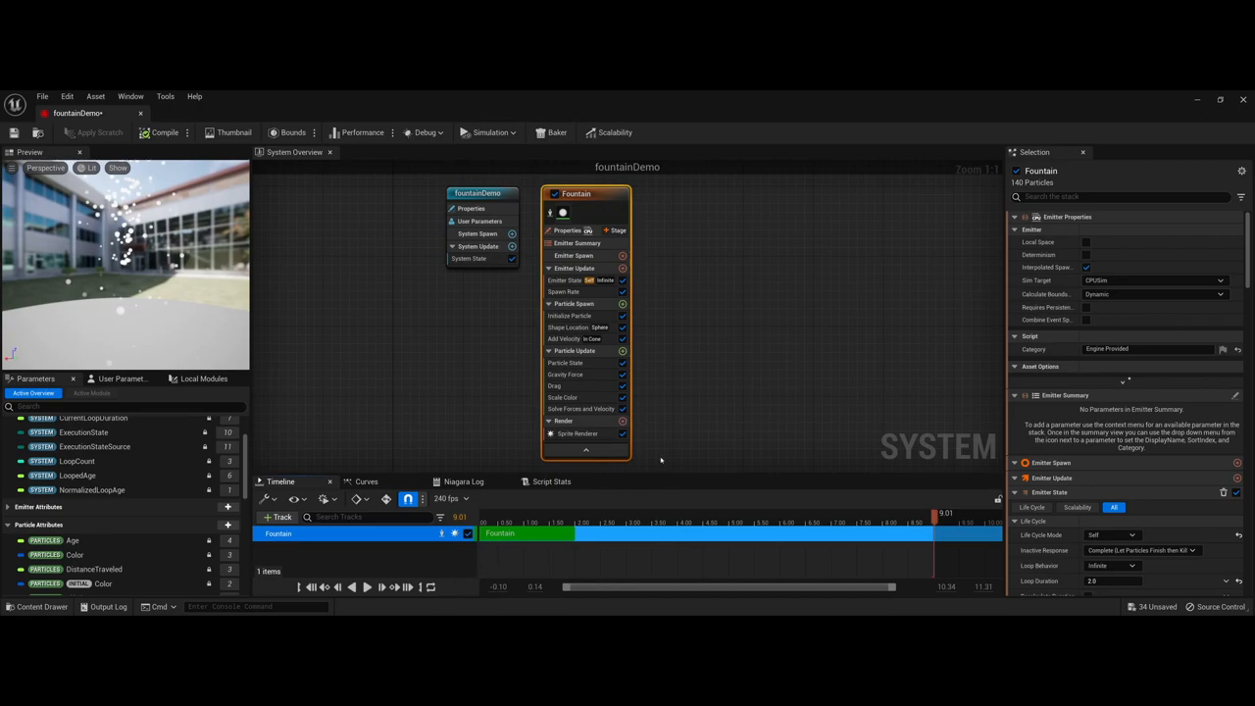
mouse_move(584, 223)
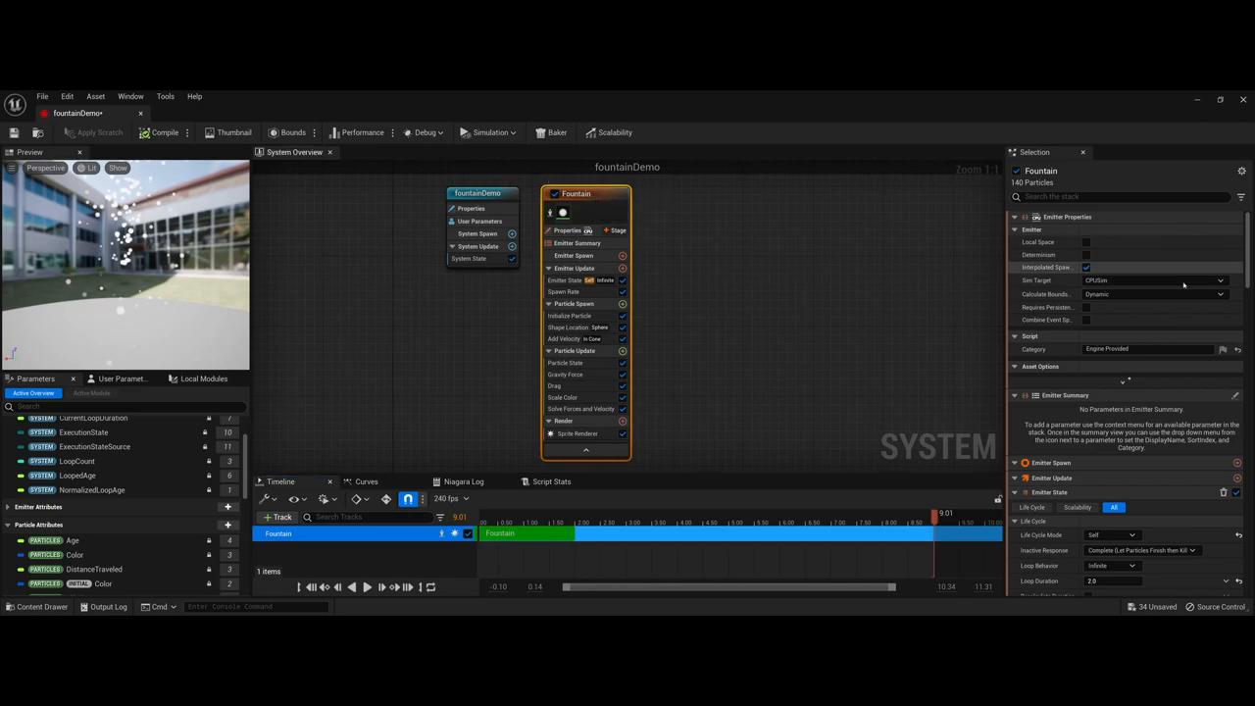
scroll(down, 3)
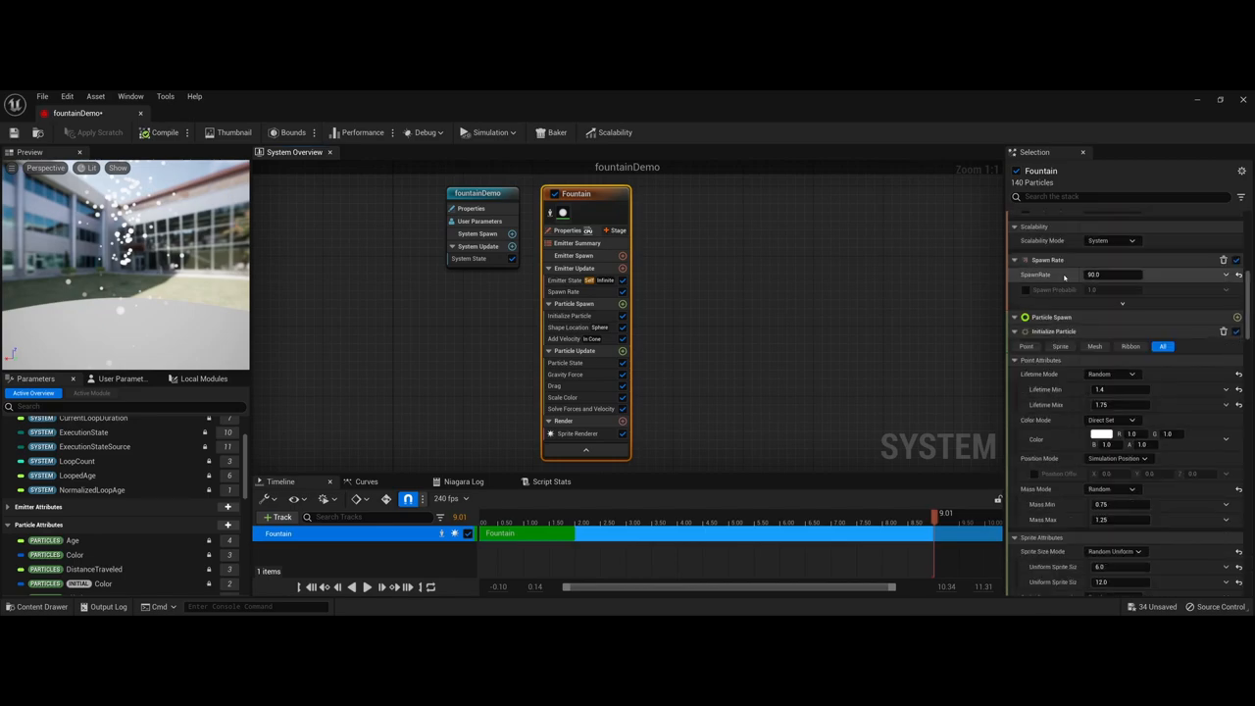
scroll(down, 3)
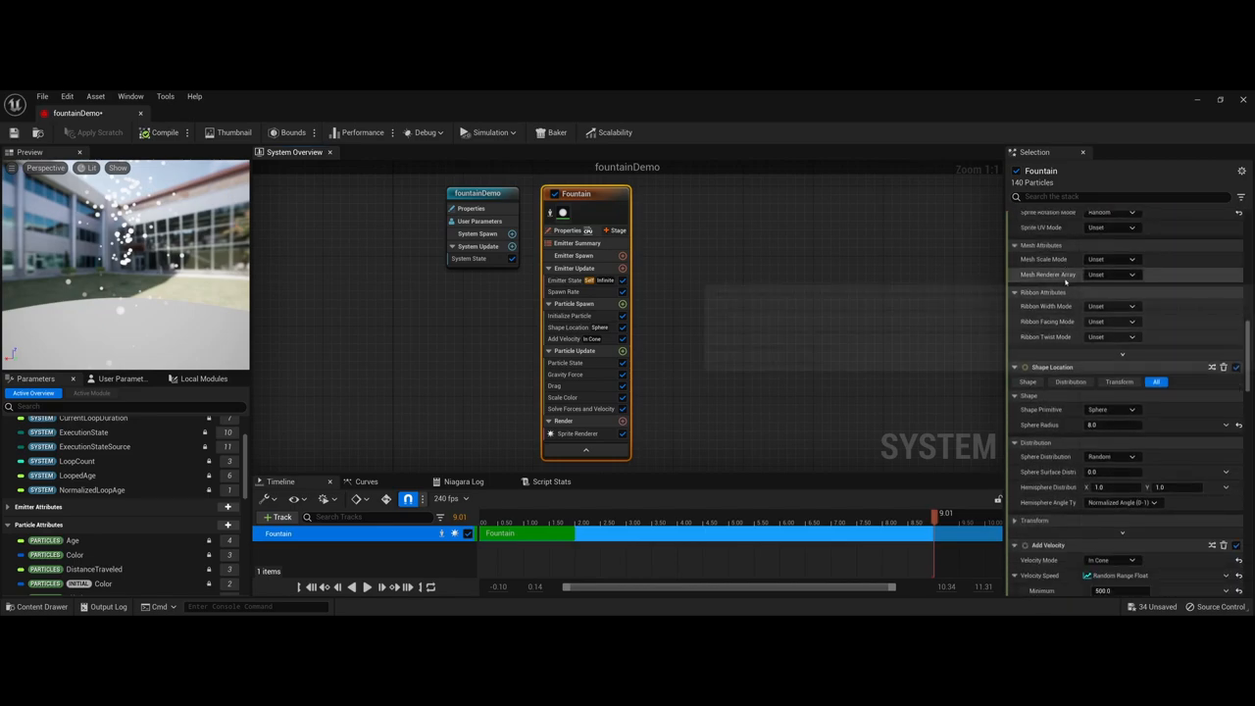
scroll(down, 3)
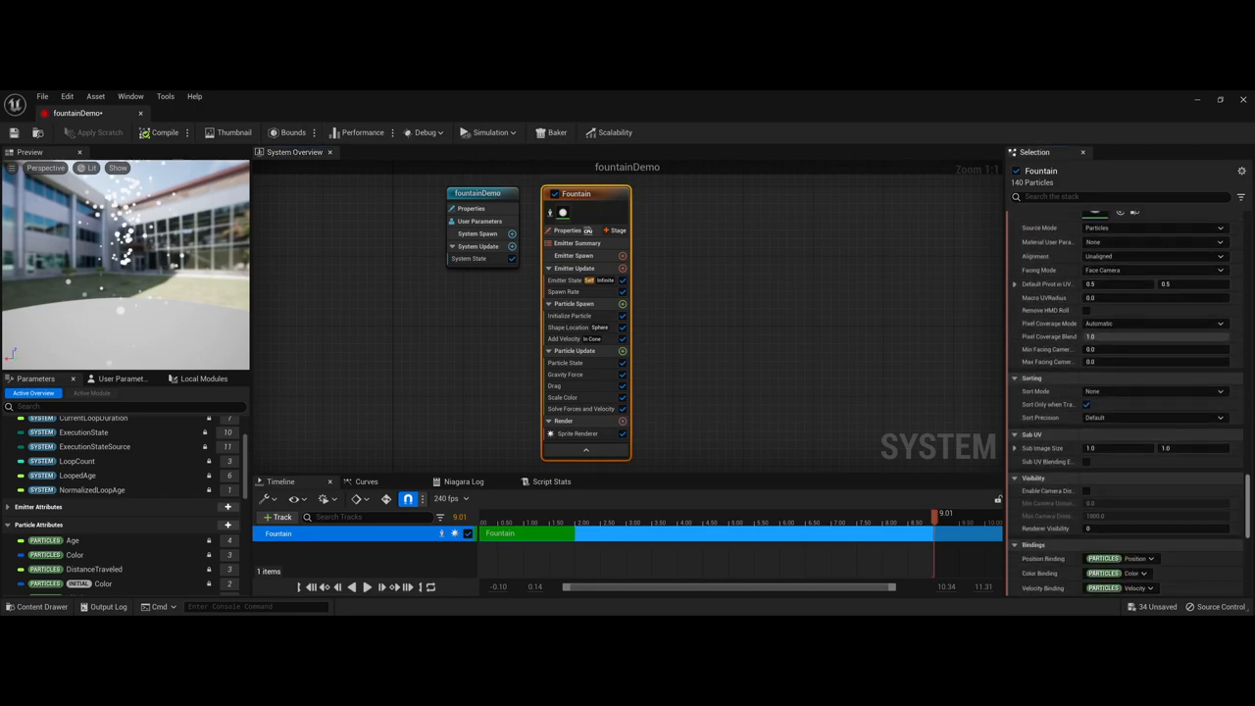
scroll(down, 3)
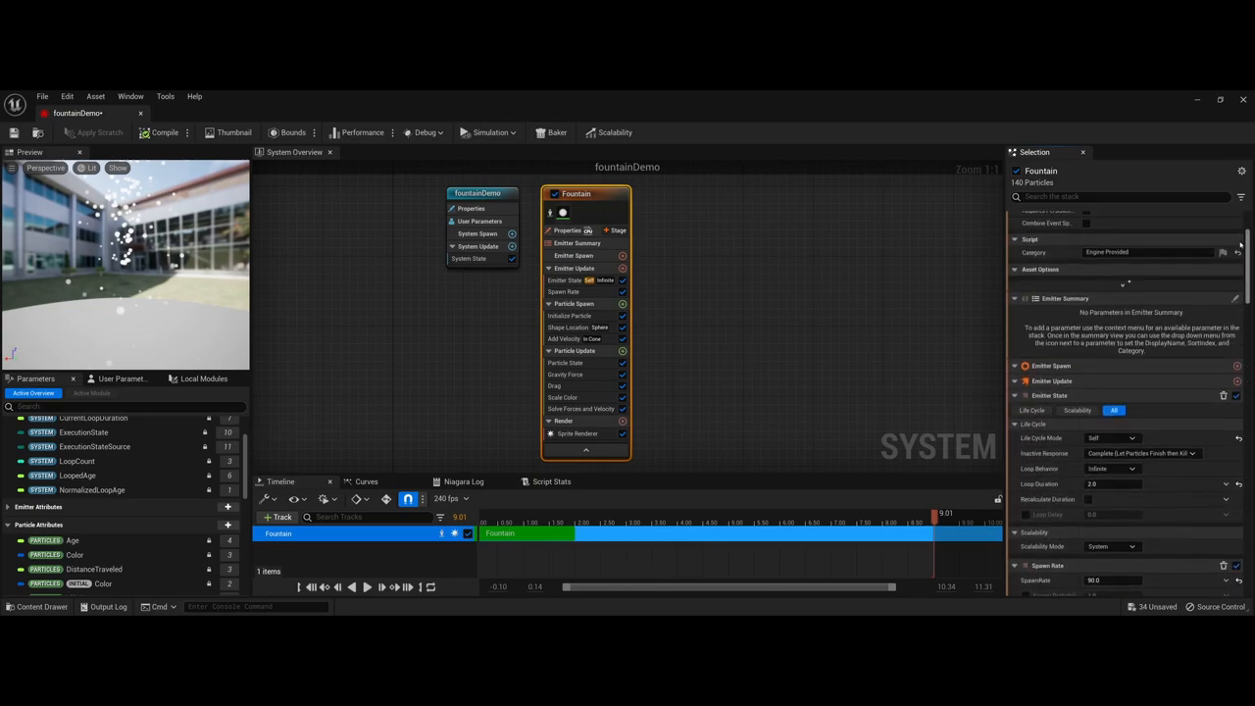
scroll(up, 3)
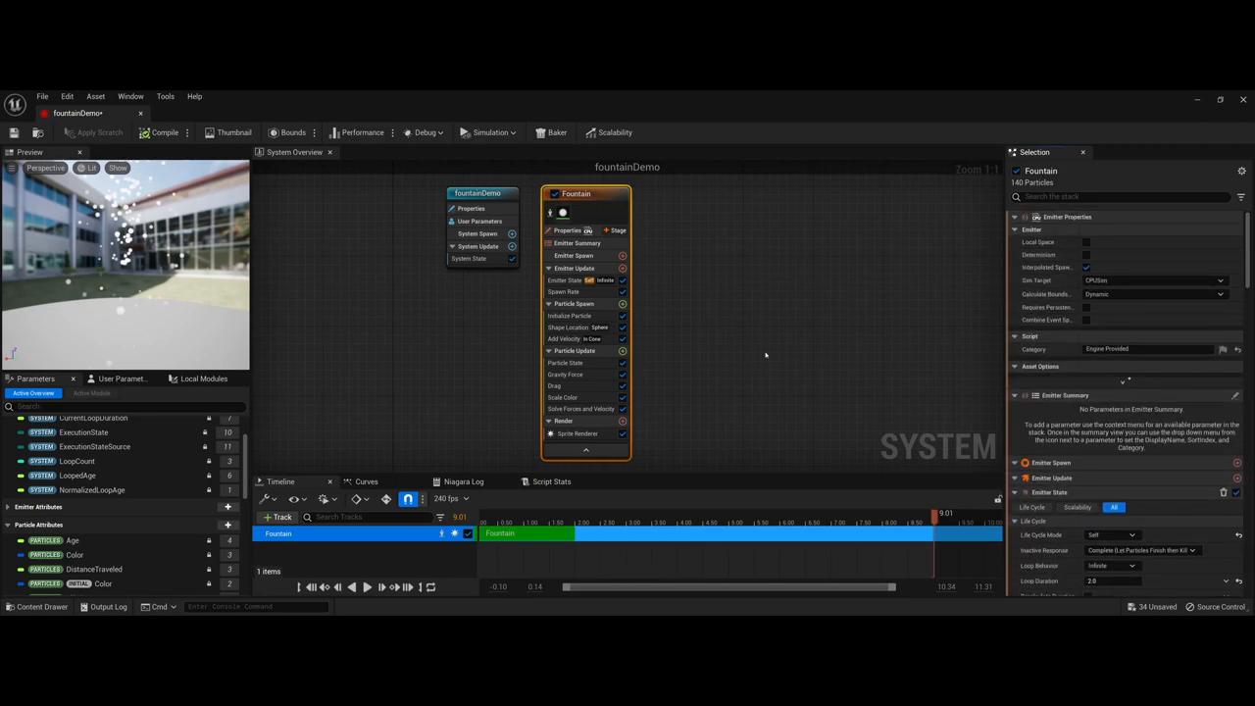
mouse_move(734, 321)
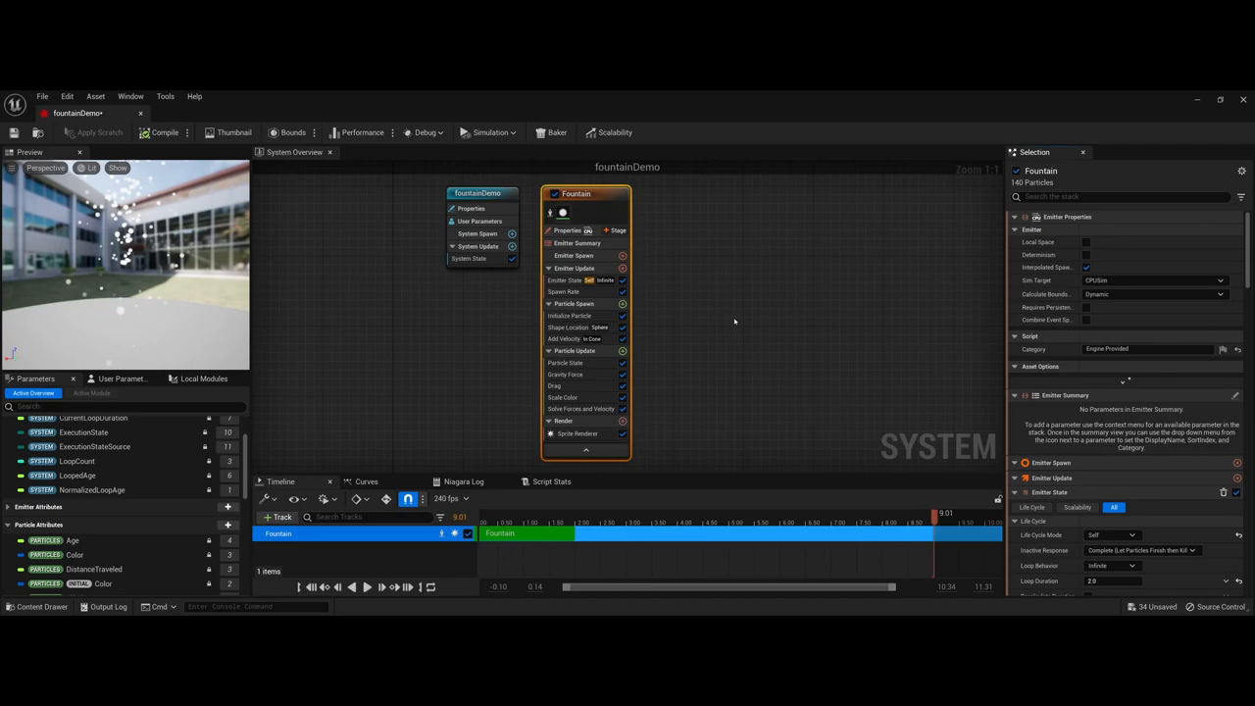
mouse_move(729, 319)
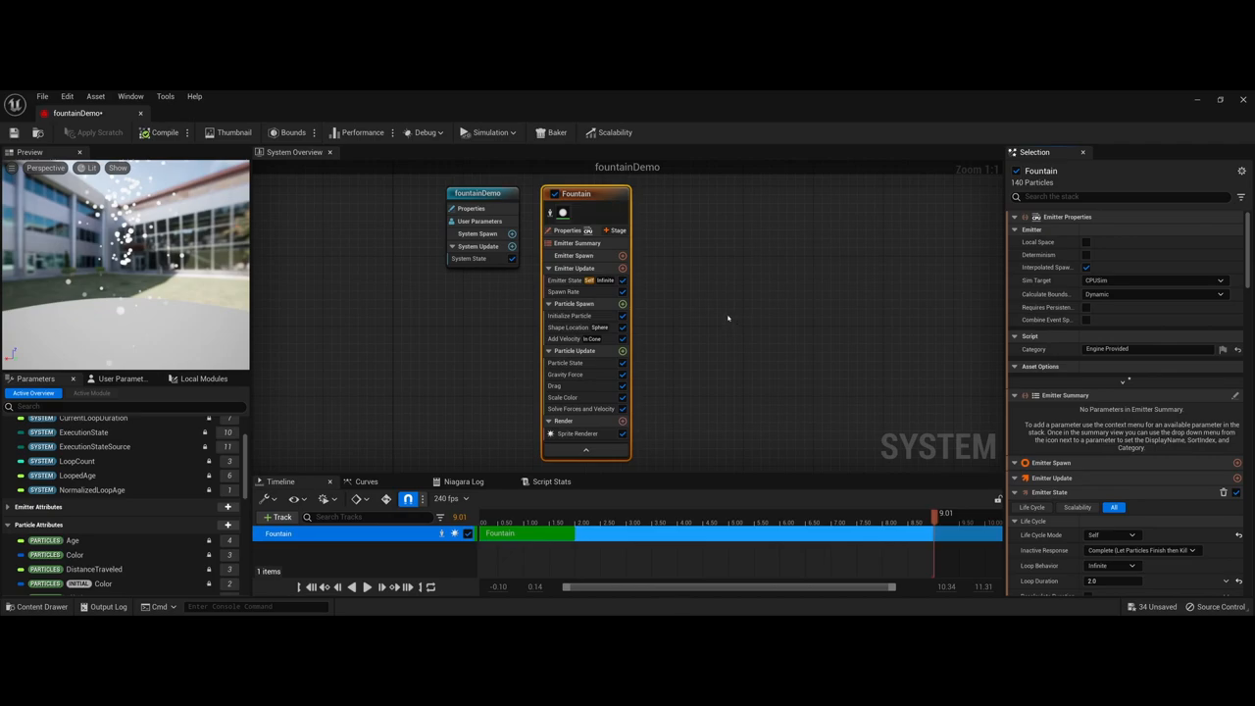
mouse_move(574, 256)
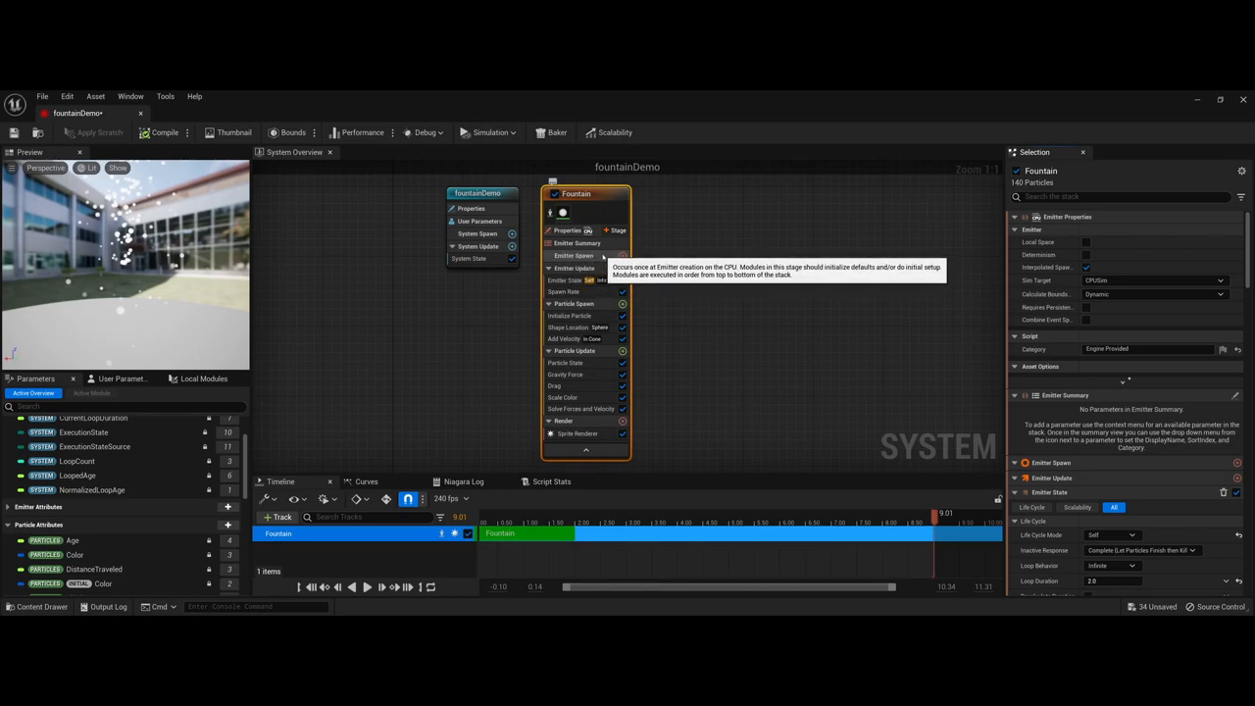
click(574, 256)
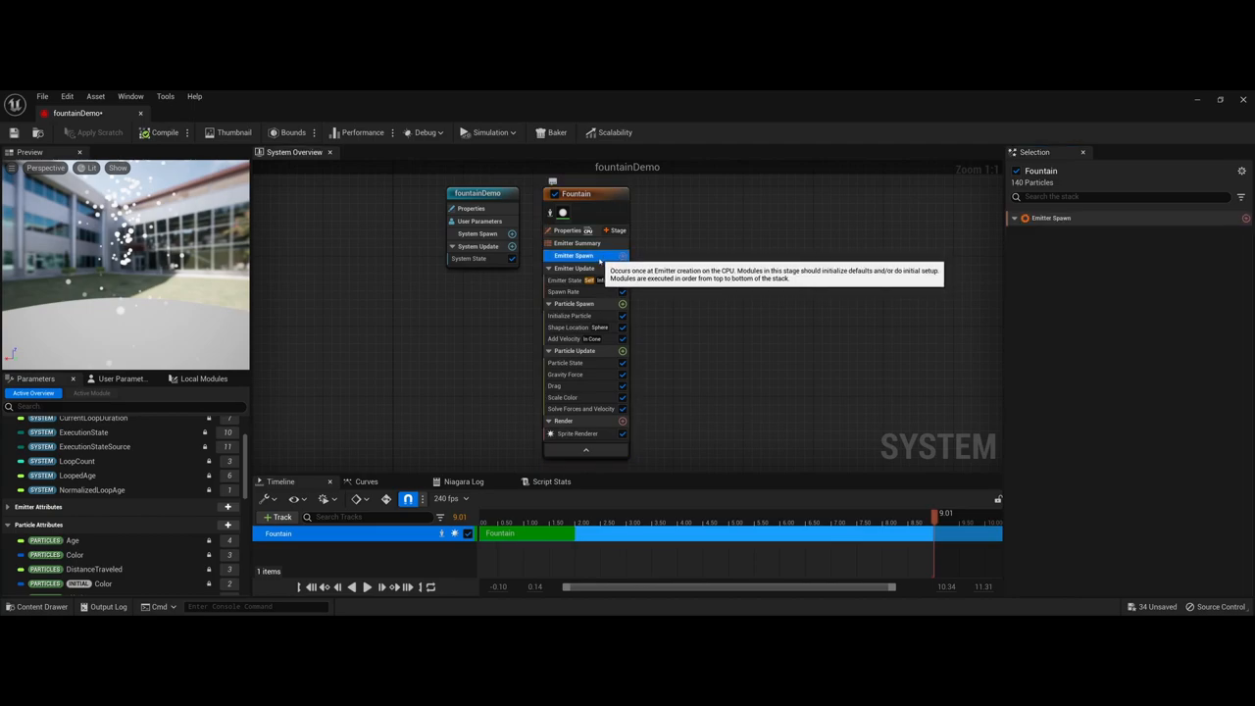
mouse_move(574, 269)
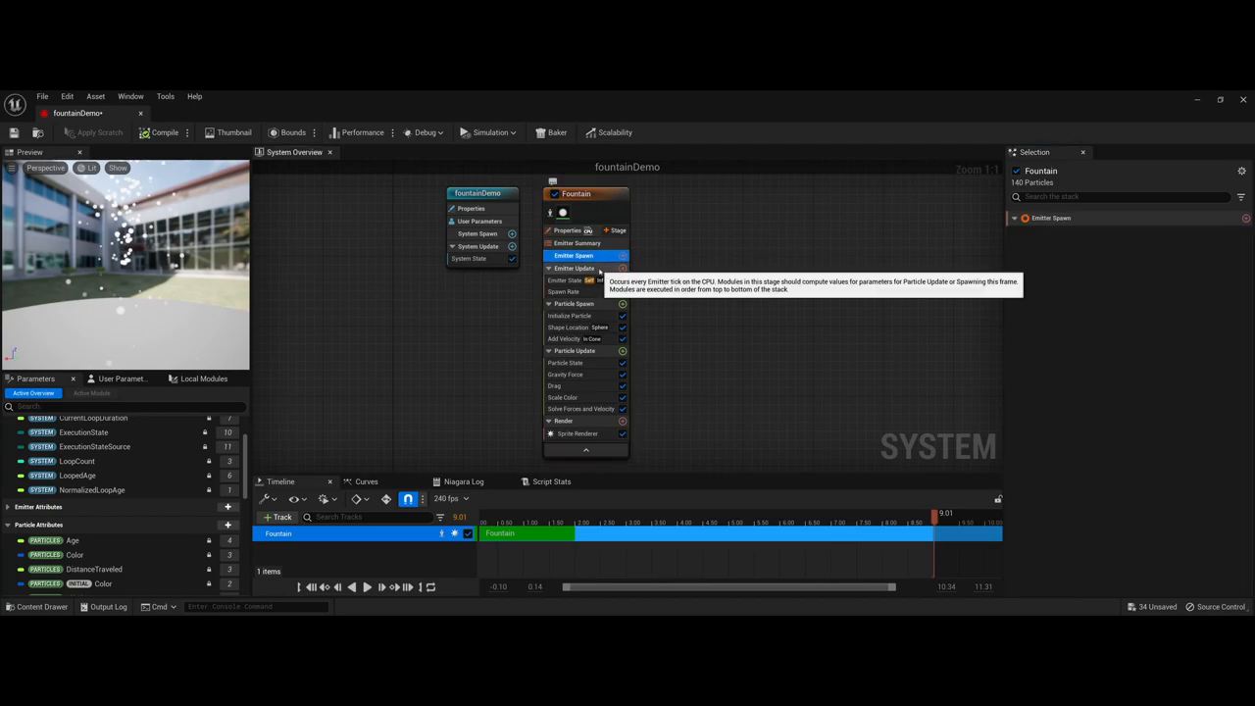
Step: Select the Fountain's Emitter Update stage showing Emitter State and Spawn Rate 90
click(573, 268)
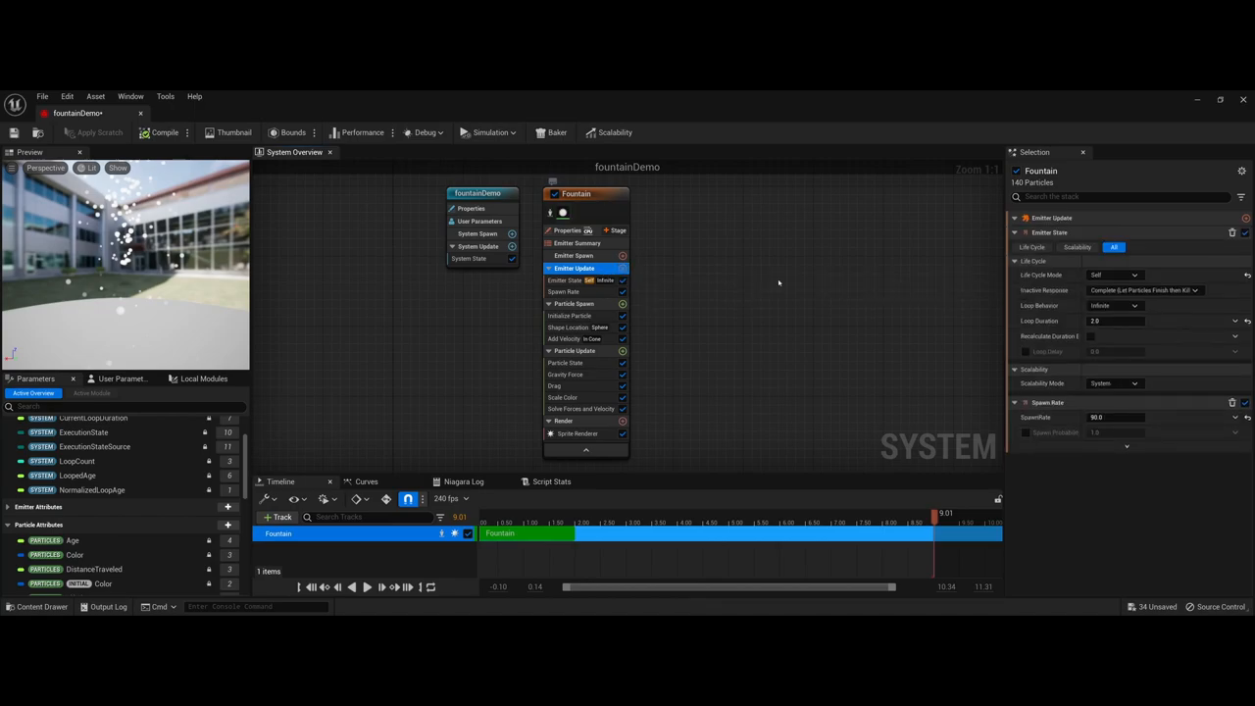
mouse_move(648, 296)
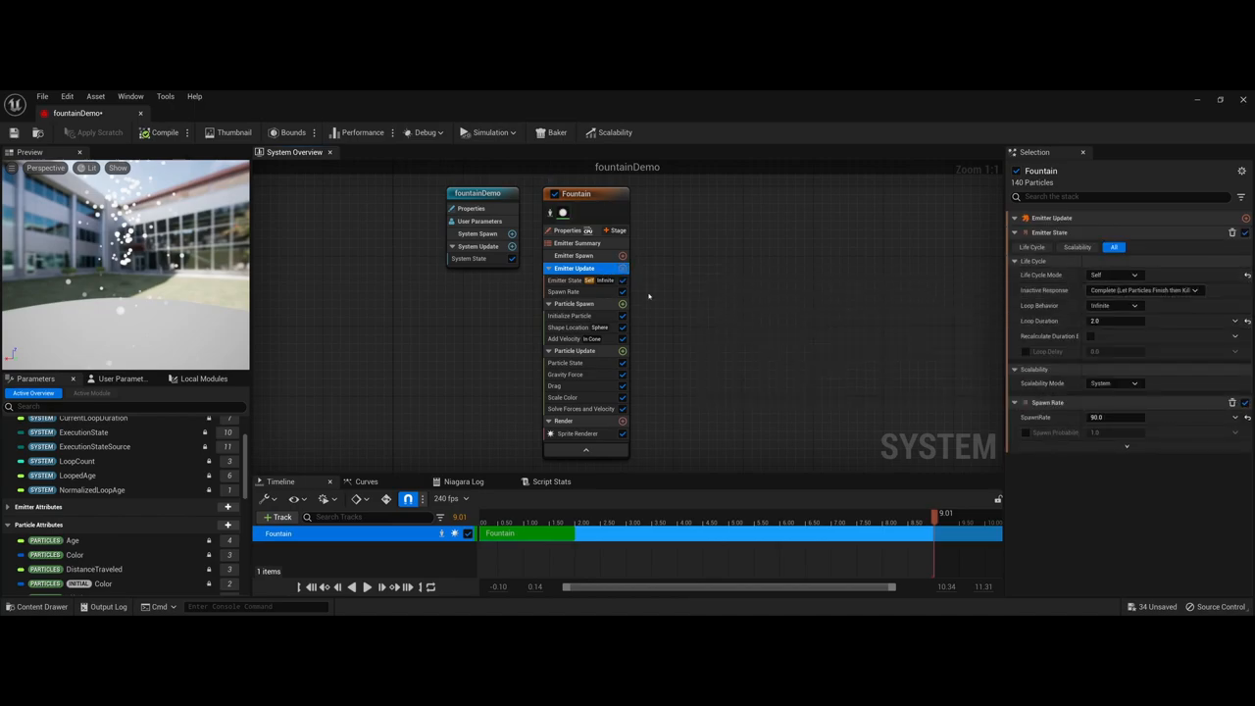
mouse_move(567, 281)
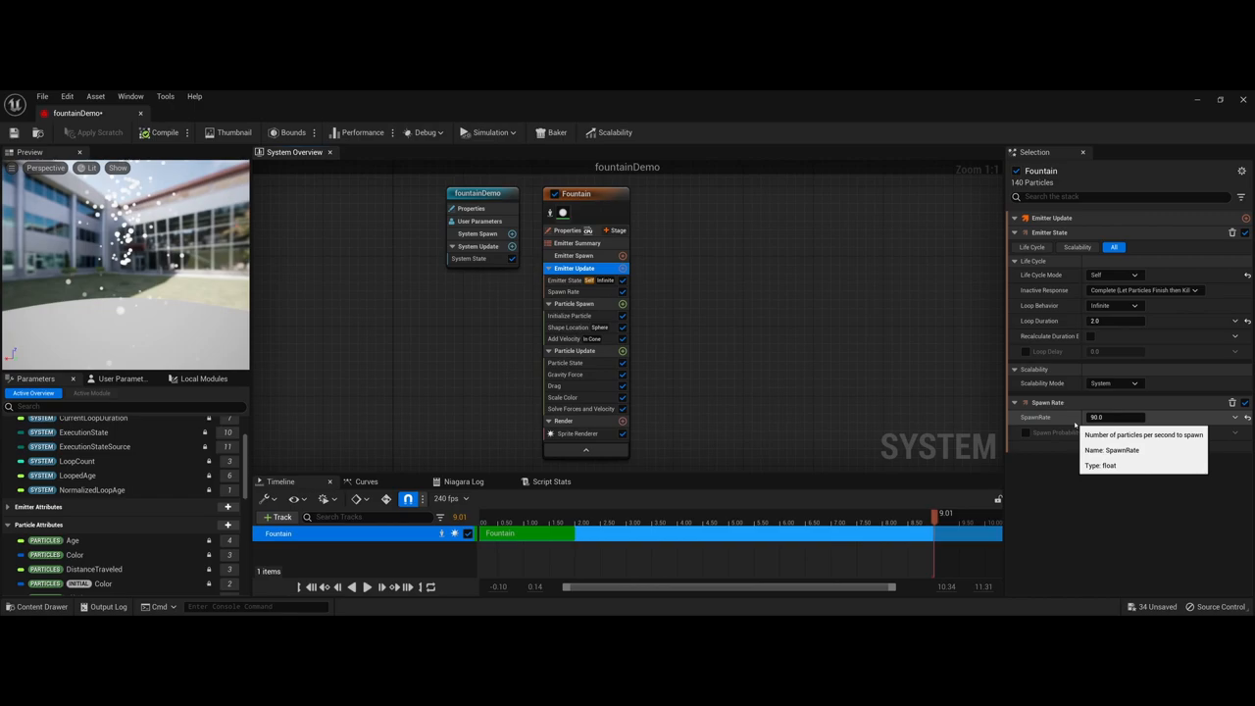
Step: Try Fountain Spawn Rate values of 500 and 1000, then settle on a lower value
click(366, 586)
text(500)
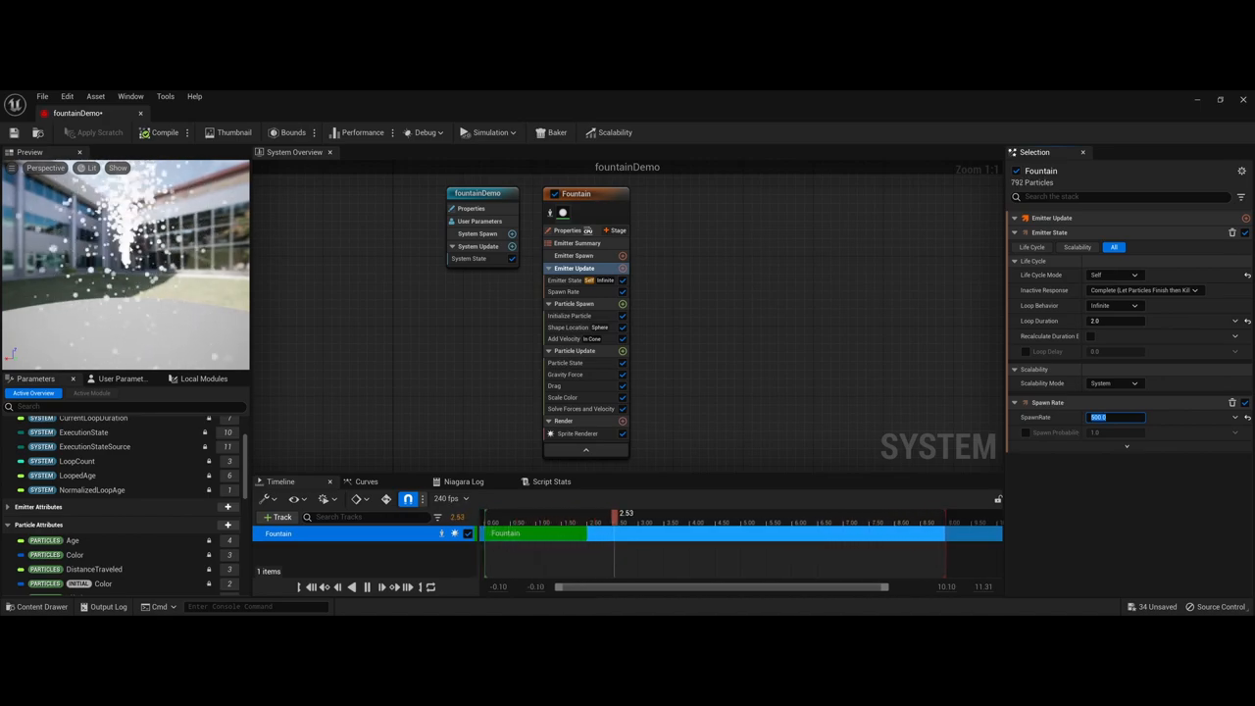
text(10)
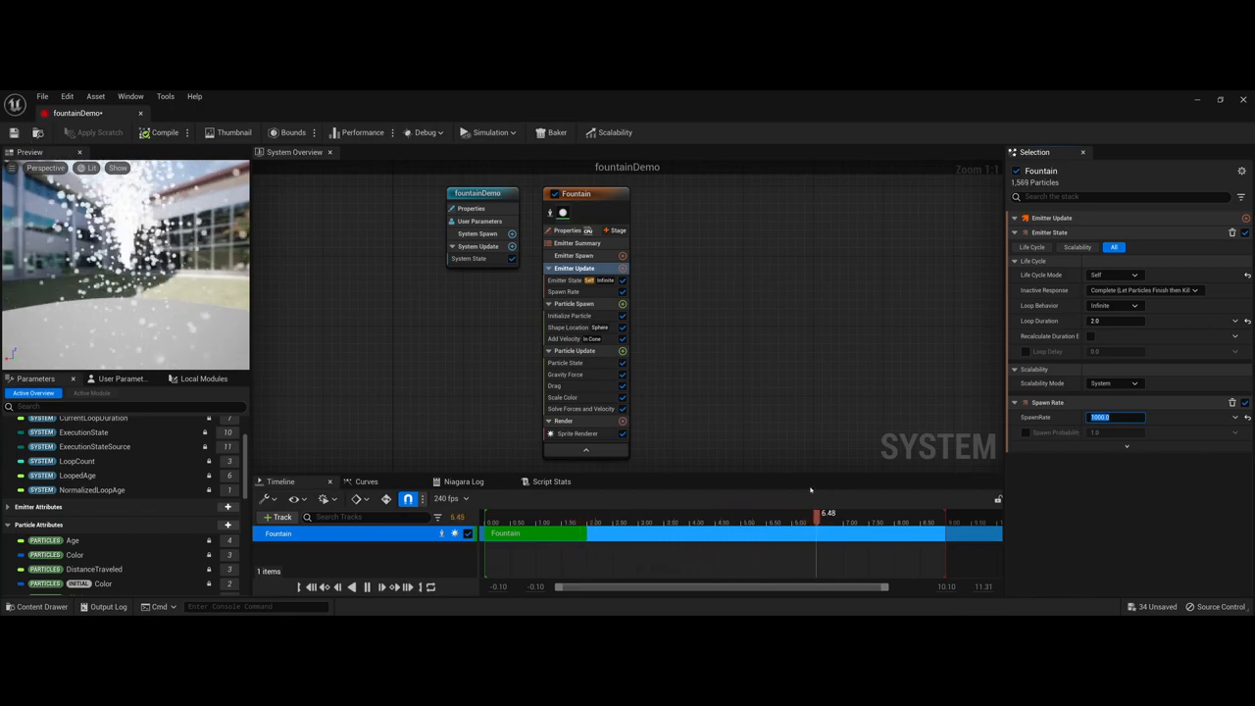
text(1)
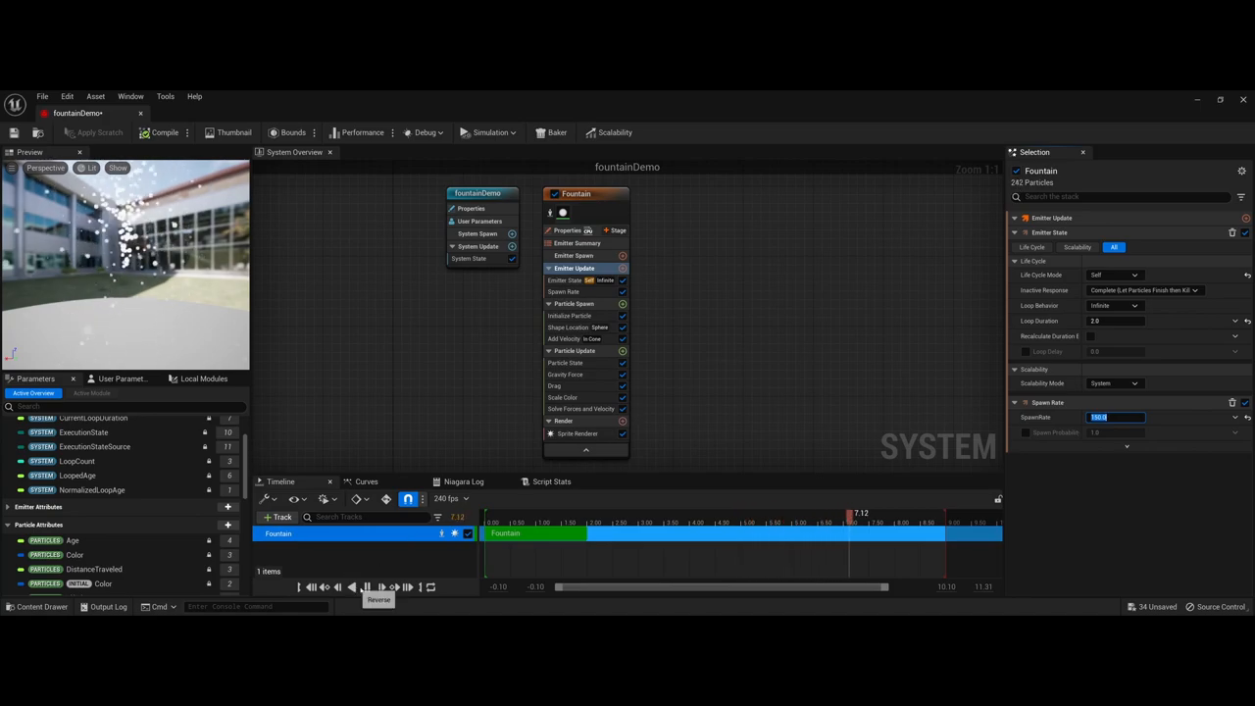
click(366, 586)
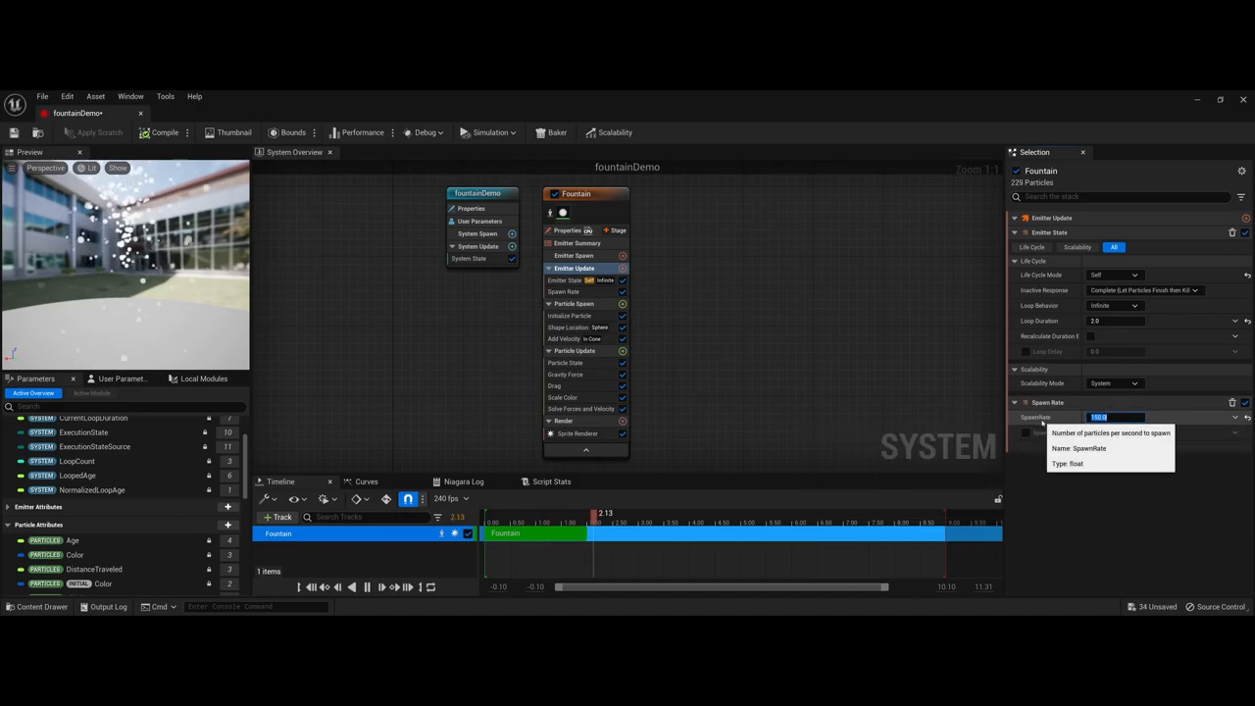
mouse_move(574, 268)
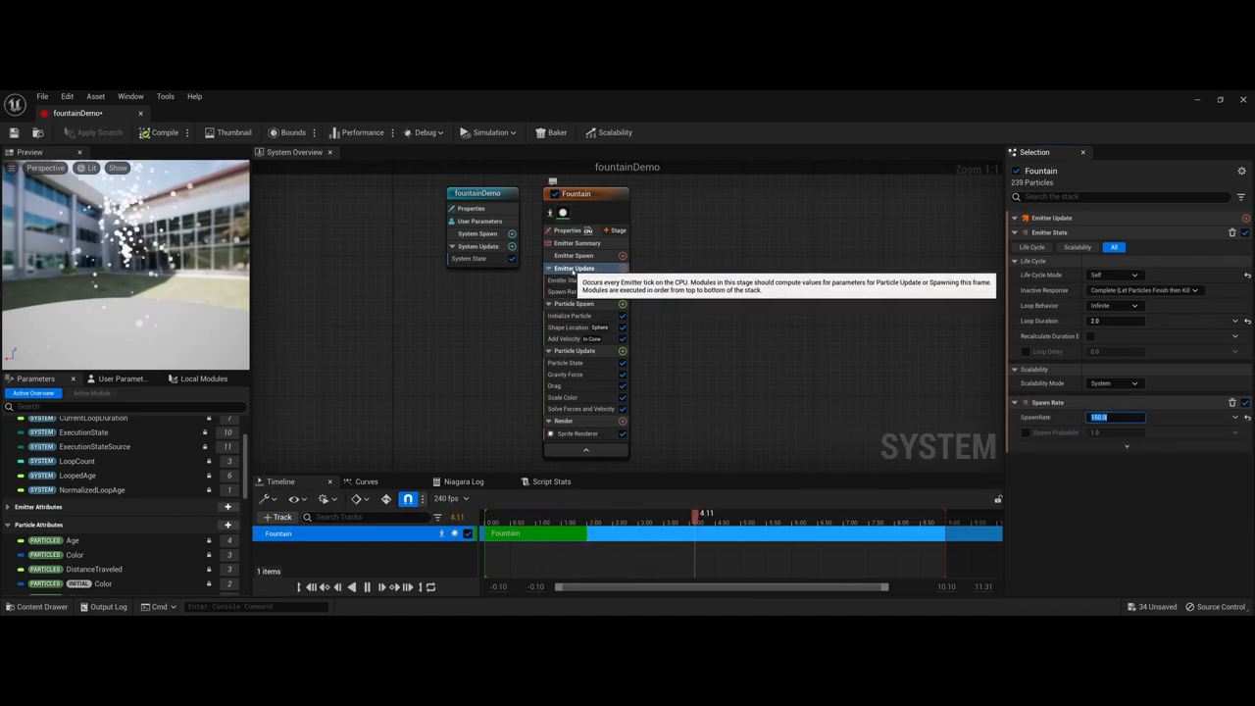
mouse_move(573, 303)
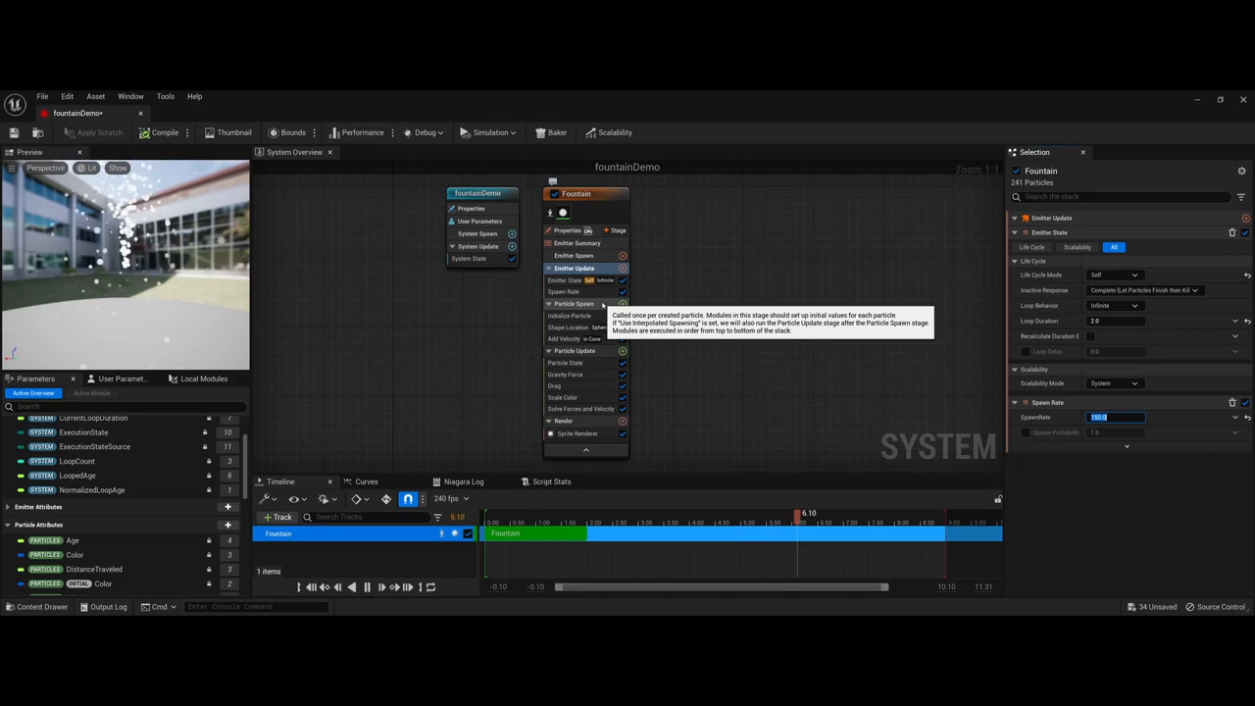
Step: Set Initialize Particle Lifetime Min to 1.5 and Lifetime Max to 3.0
click(570, 315)
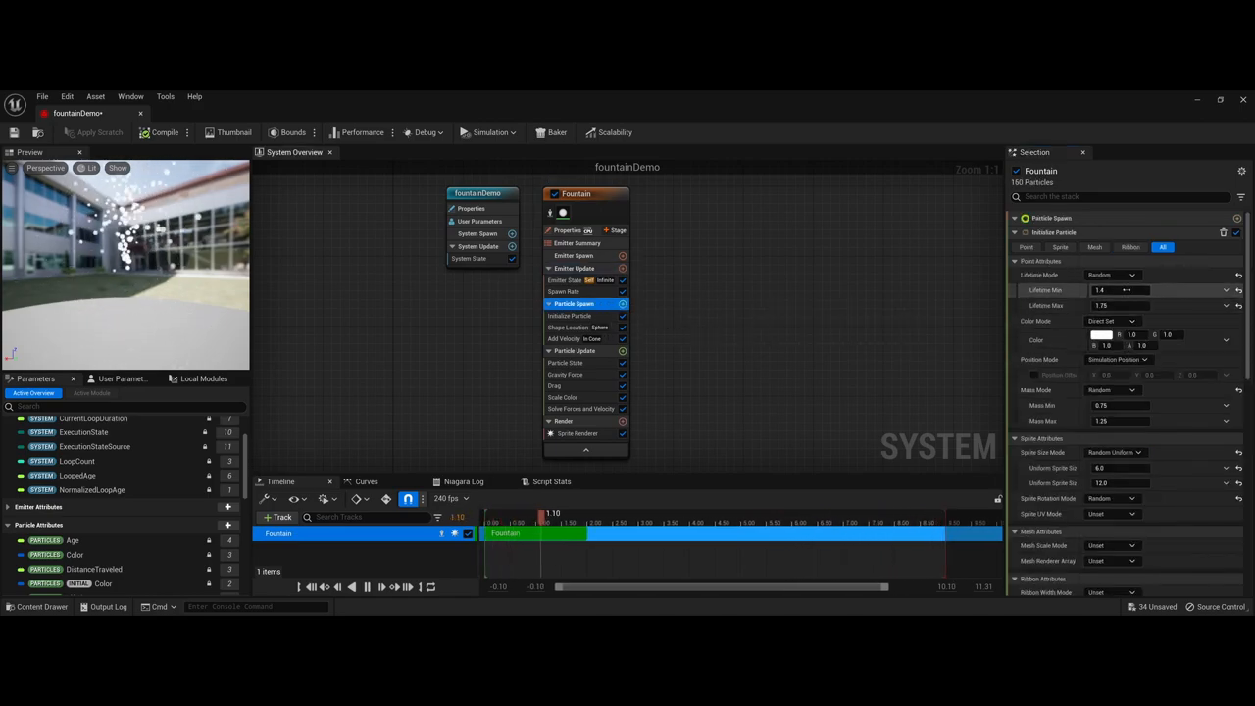
mouse_move(1113, 274)
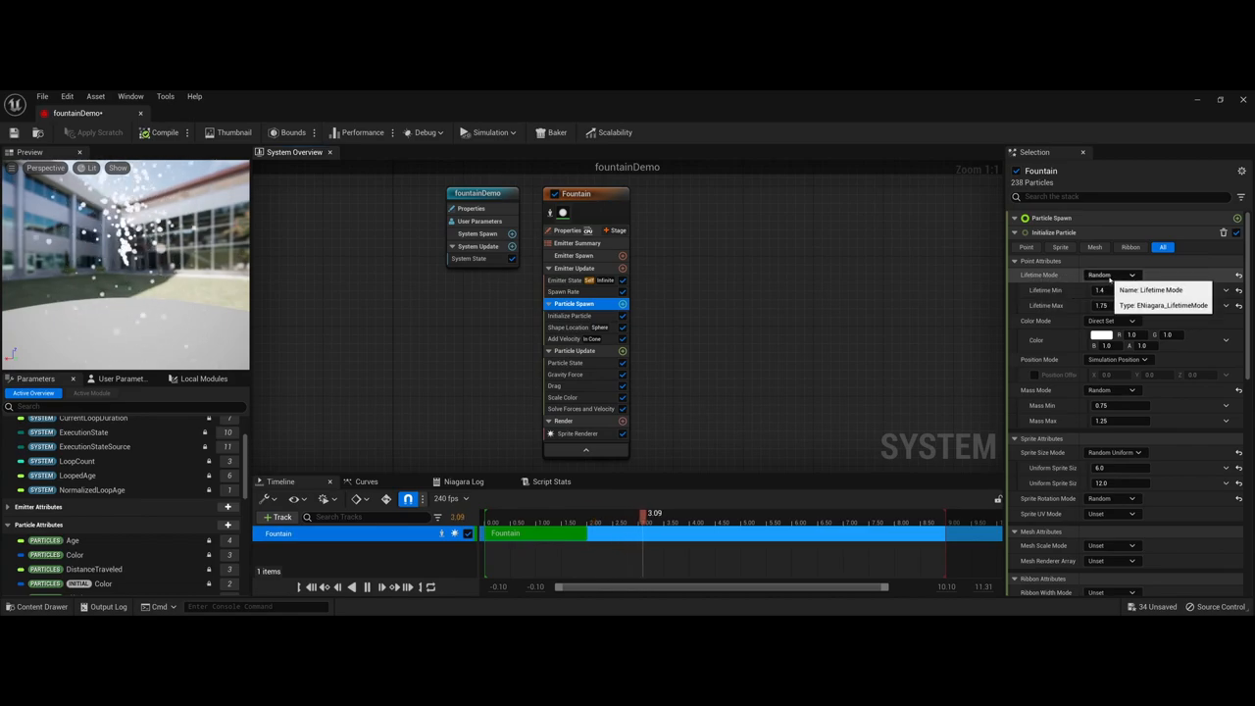
click(1113, 274)
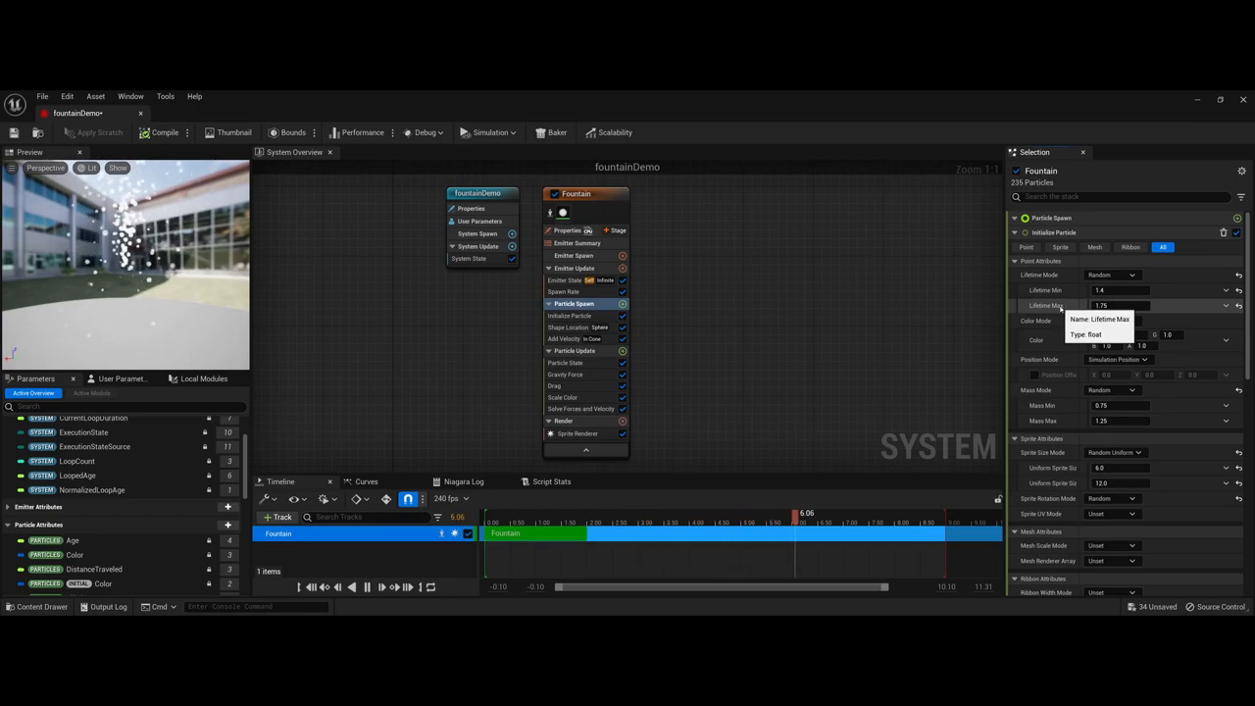
click(1118, 321)
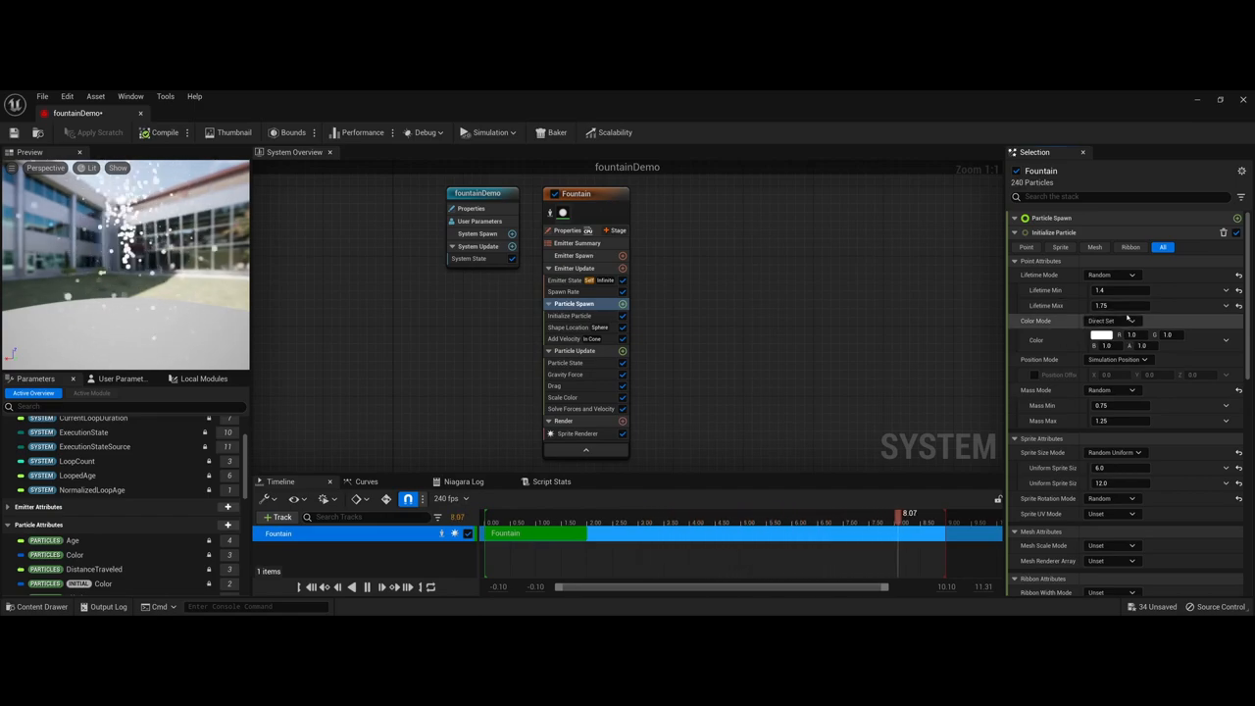
click(1118, 305)
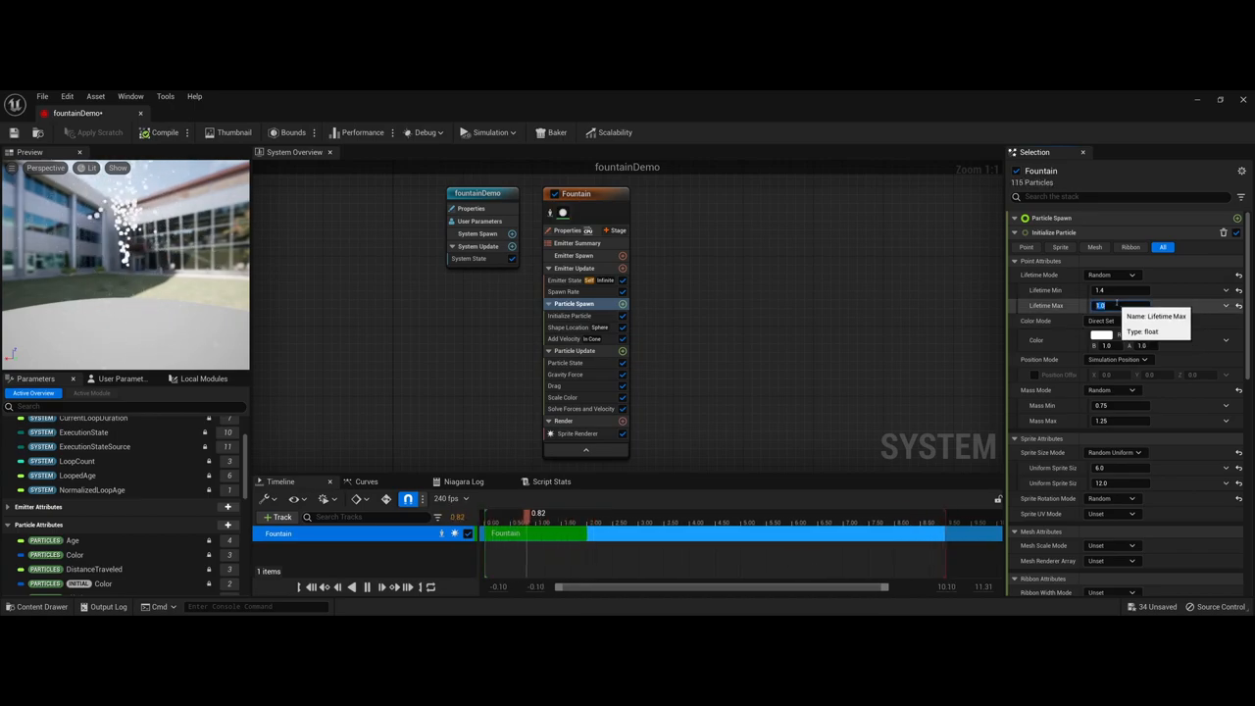
click(1117, 291)
text(1.5)
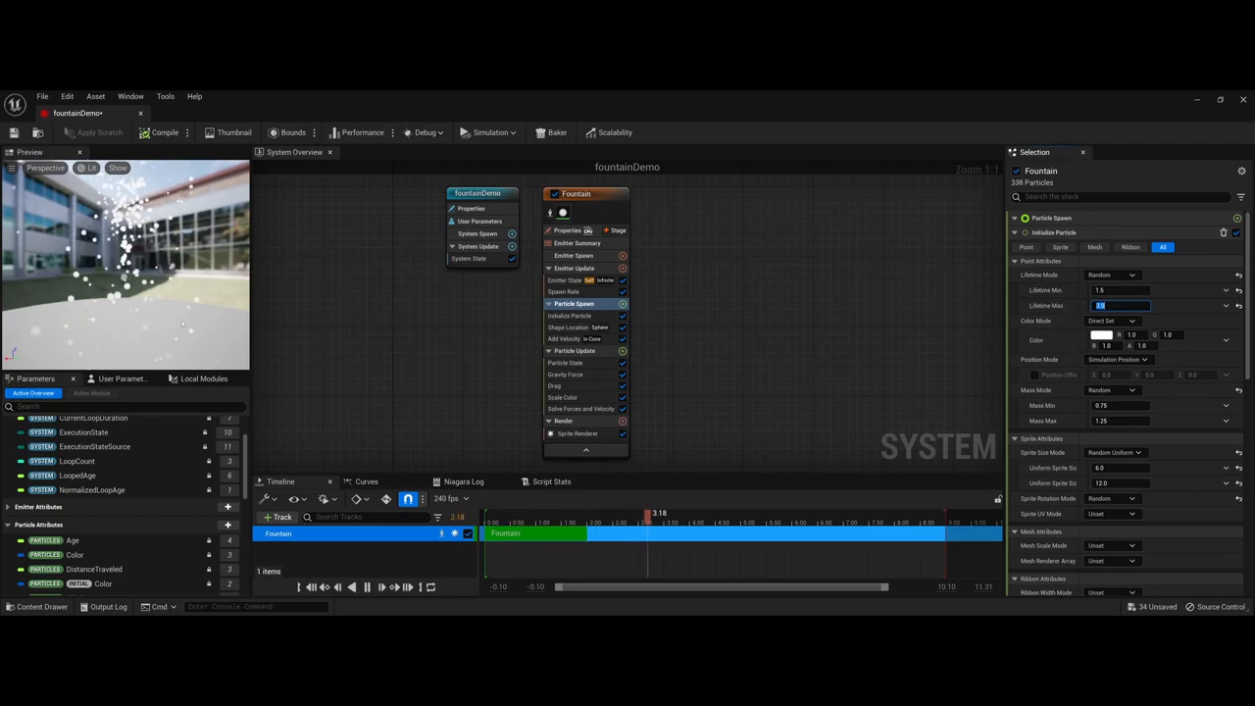
click(365, 587)
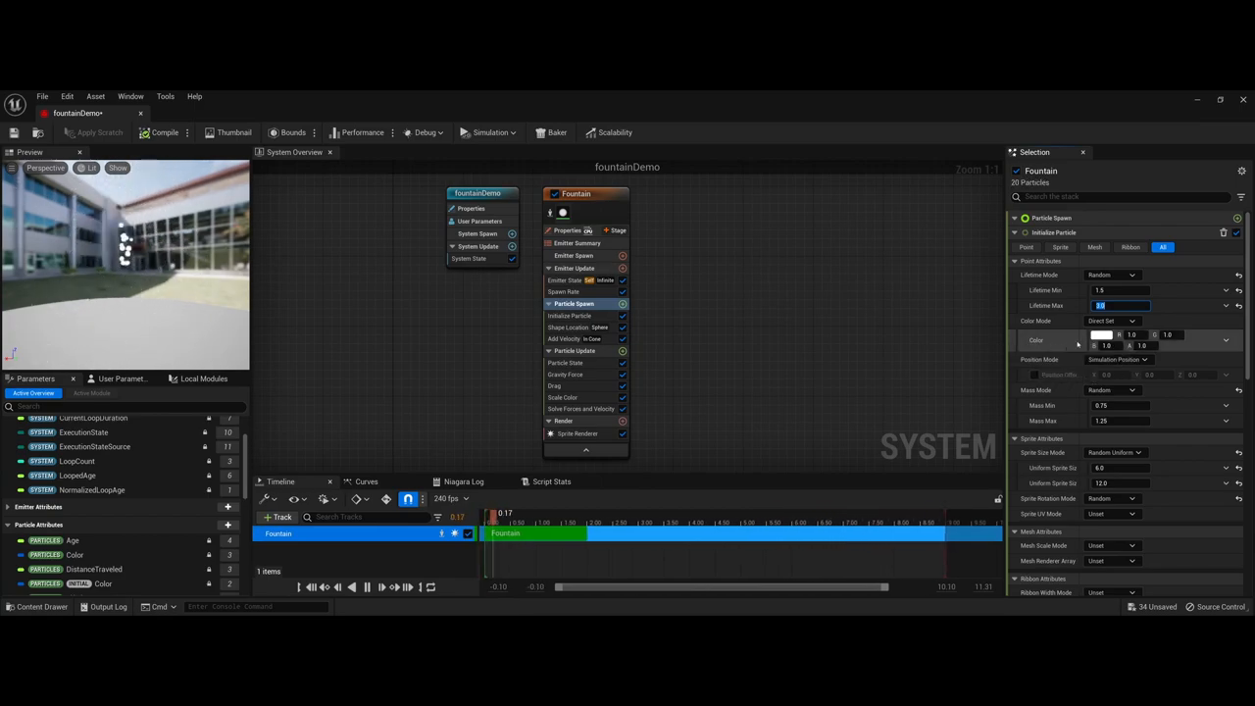
Step: Confirm the lifetime values, then give Initialize Particle a purple Color
click(1129, 322)
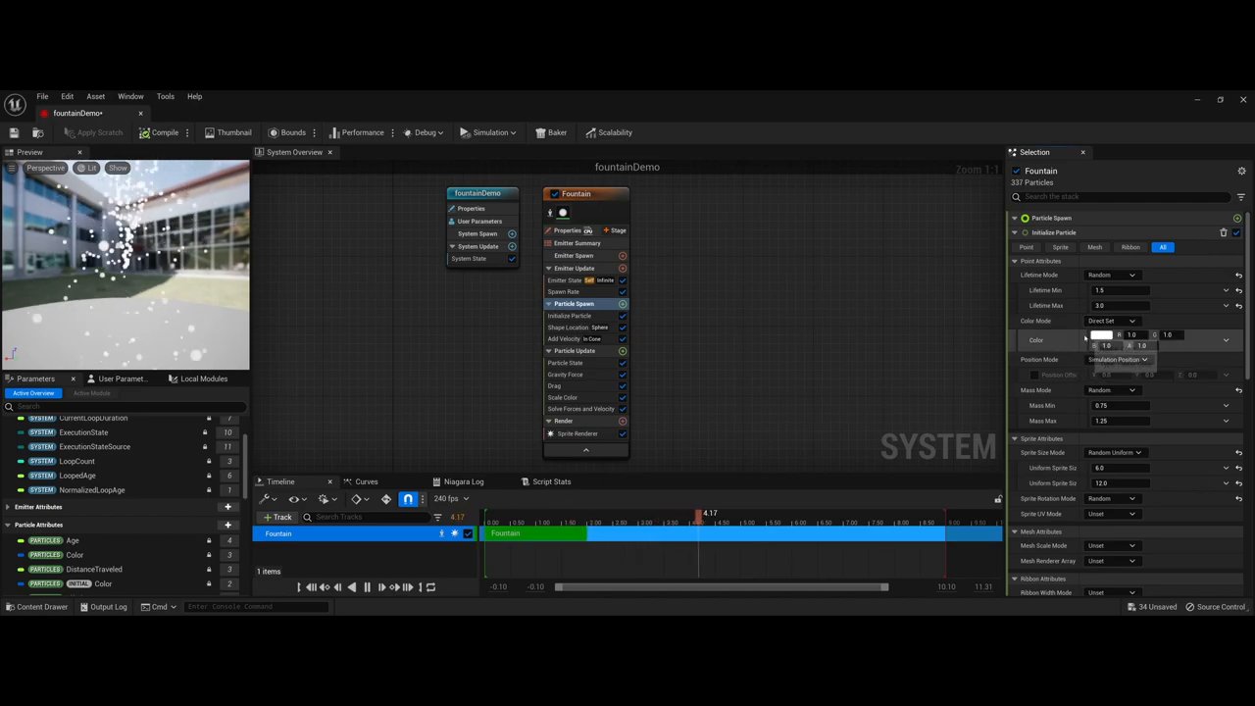
click(1103, 339)
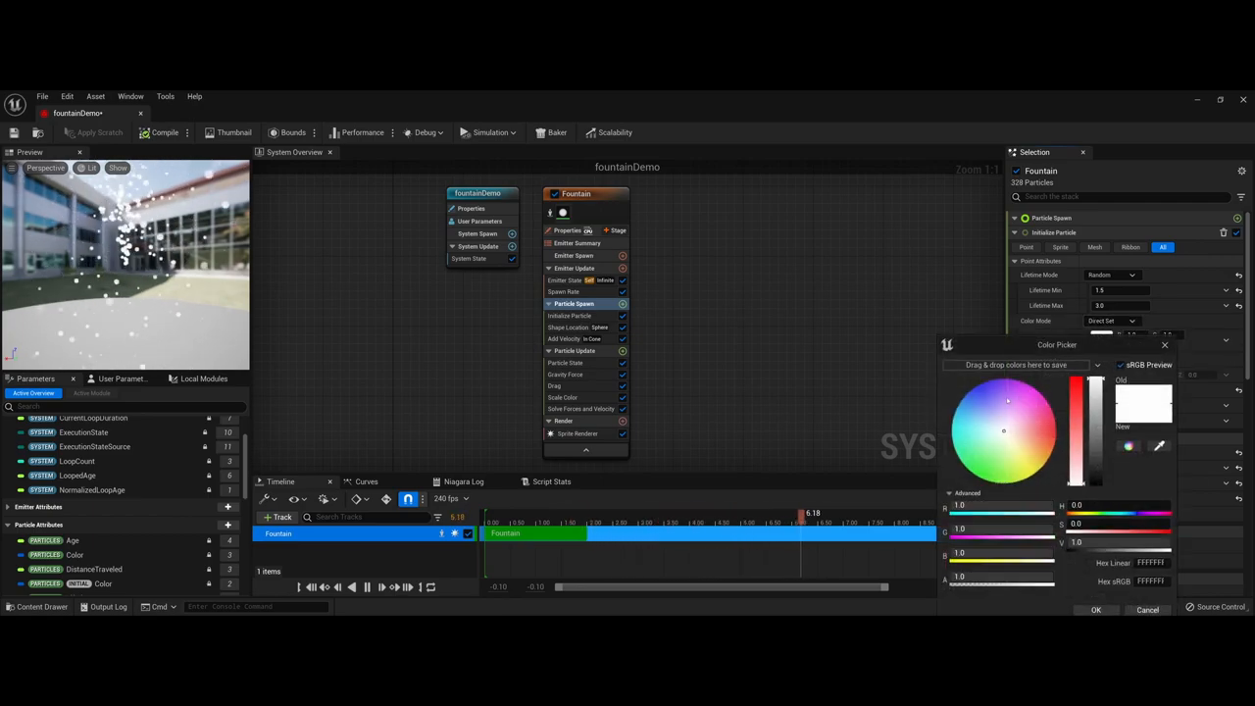
click(990, 399)
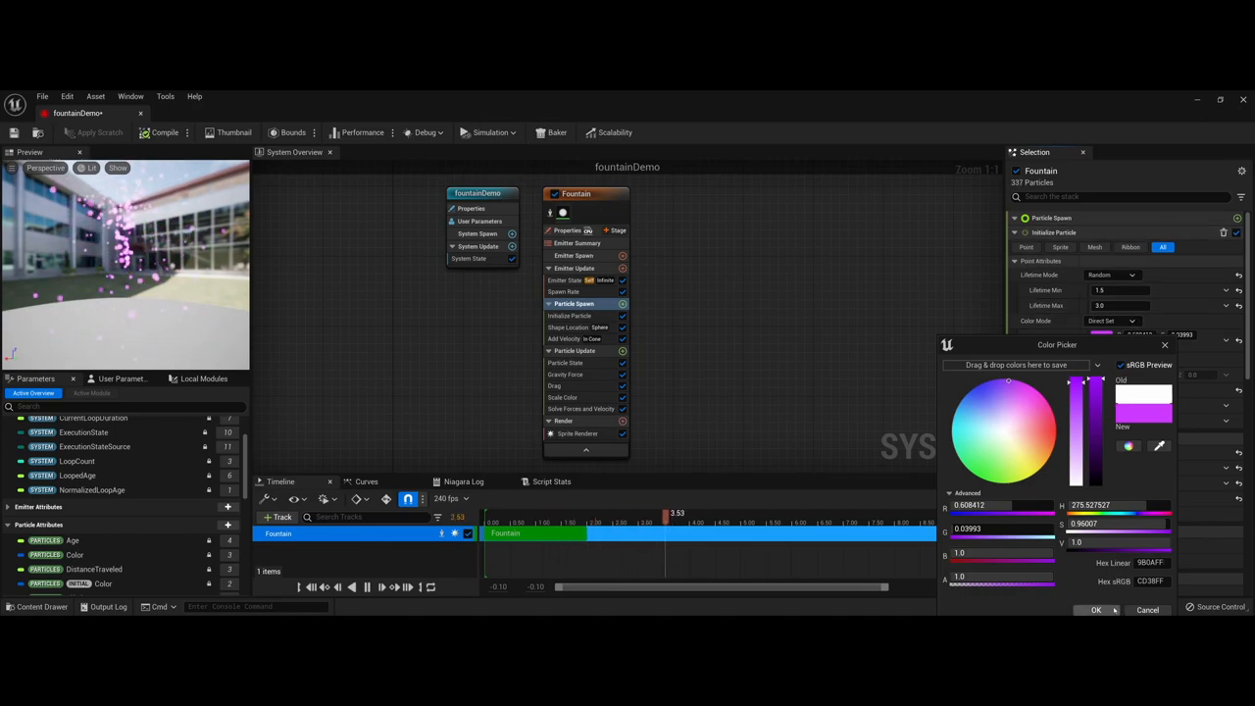
click(1096, 610)
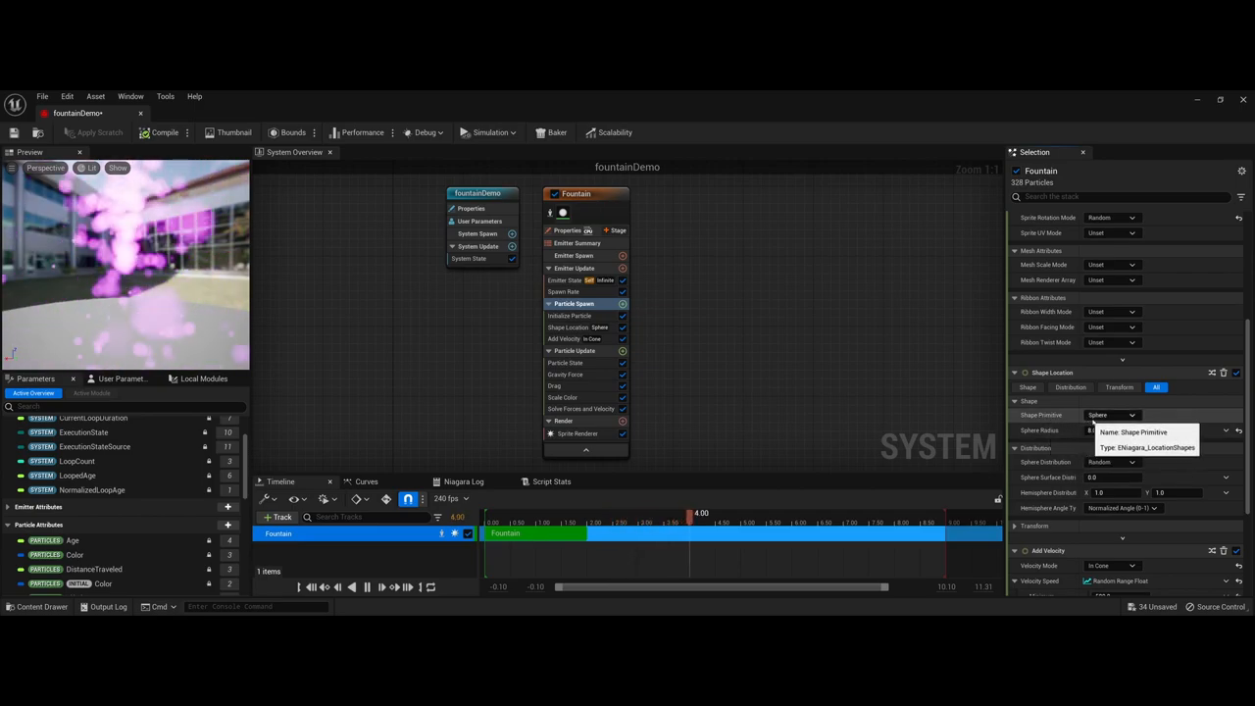
Step: Switch the Shape Location primitive from Sphere to Torus
click(1112, 415)
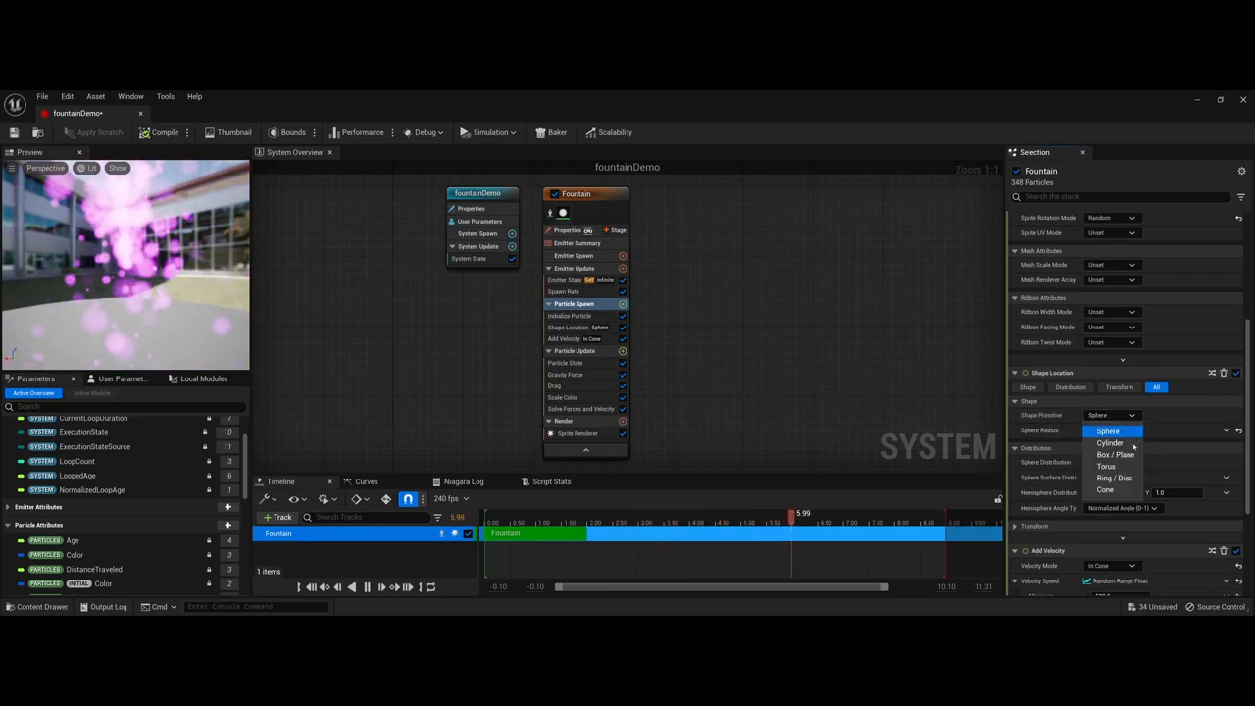
click(1106, 466)
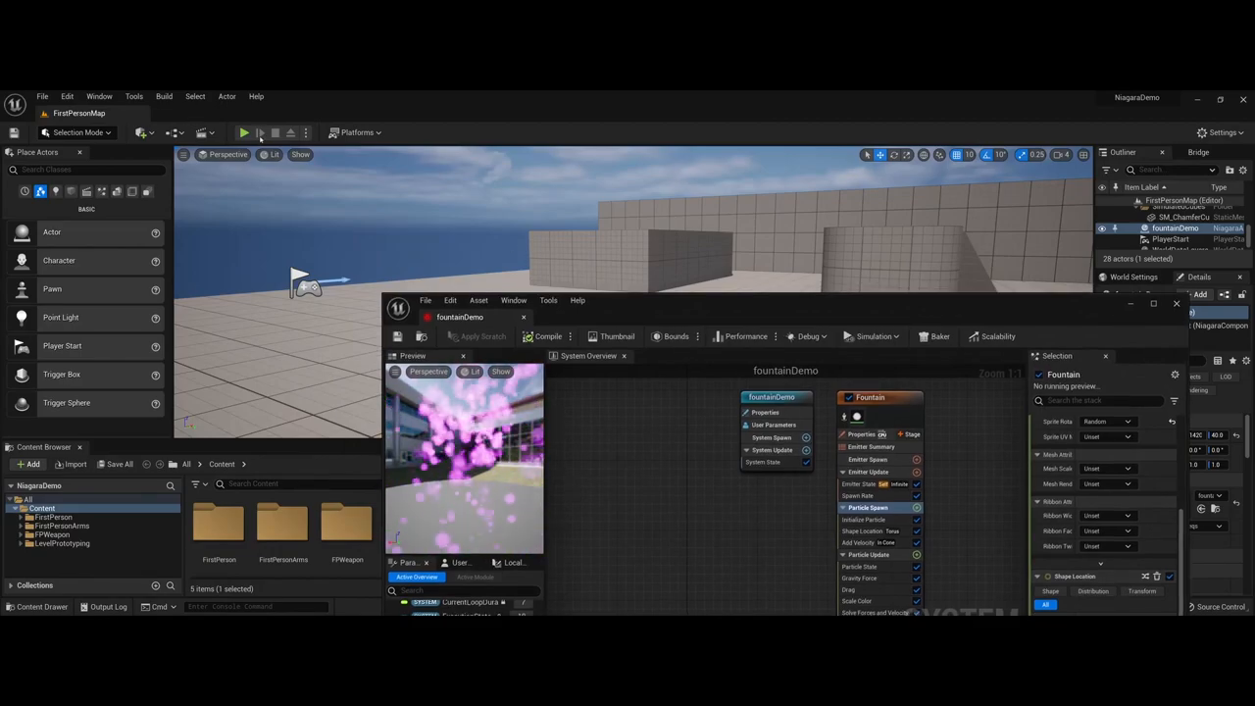
Step: Preview a torus with Large Radius 500, then return to a 25-radius sphere
click(301, 154)
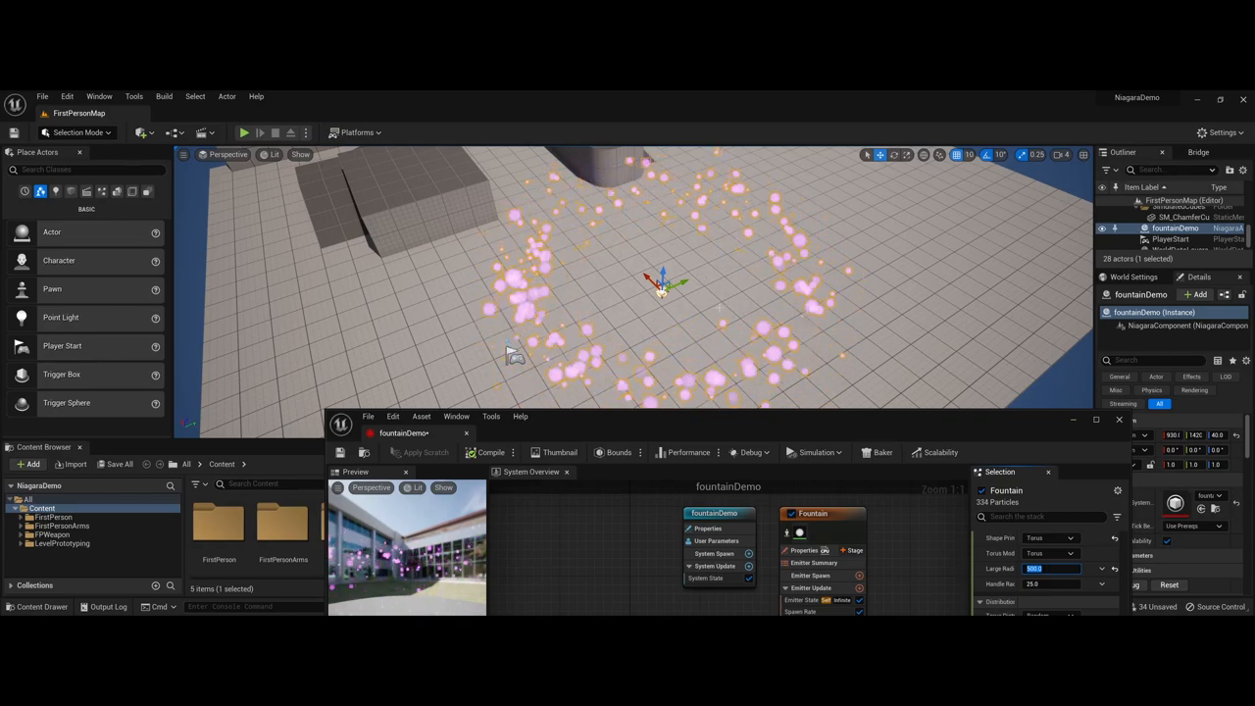
click(1064, 537)
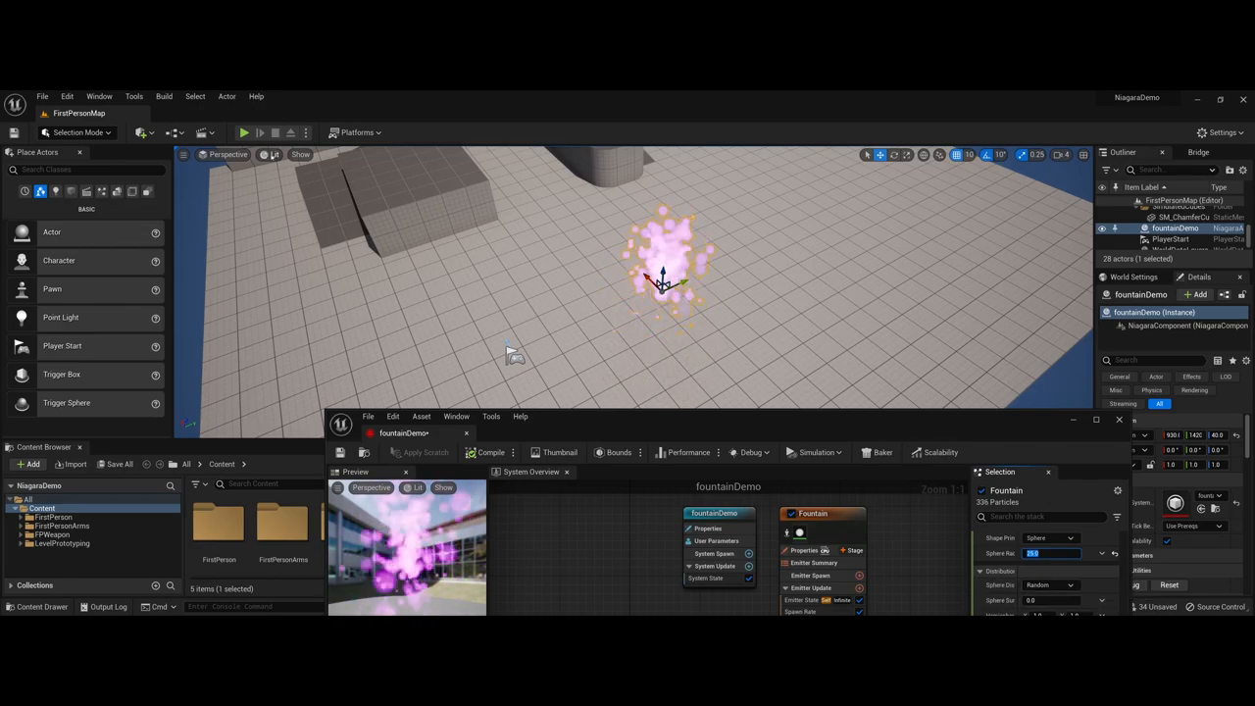
click(300, 154)
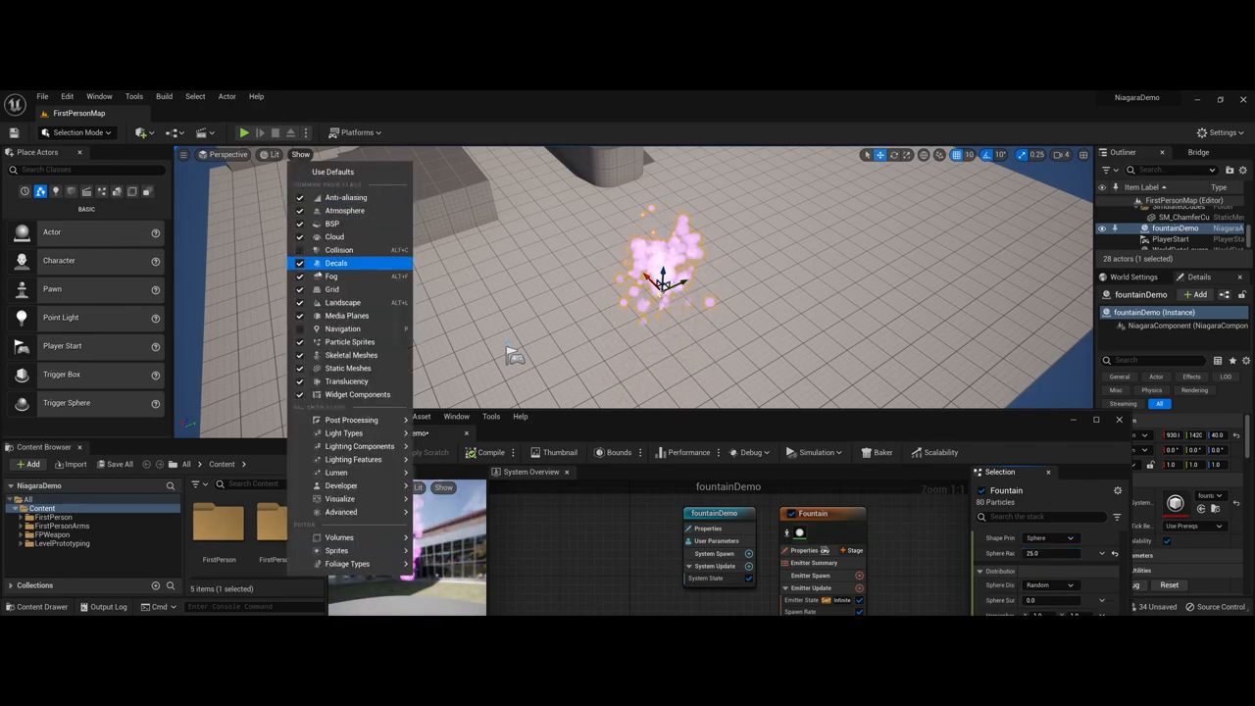
mouse_move(350, 341)
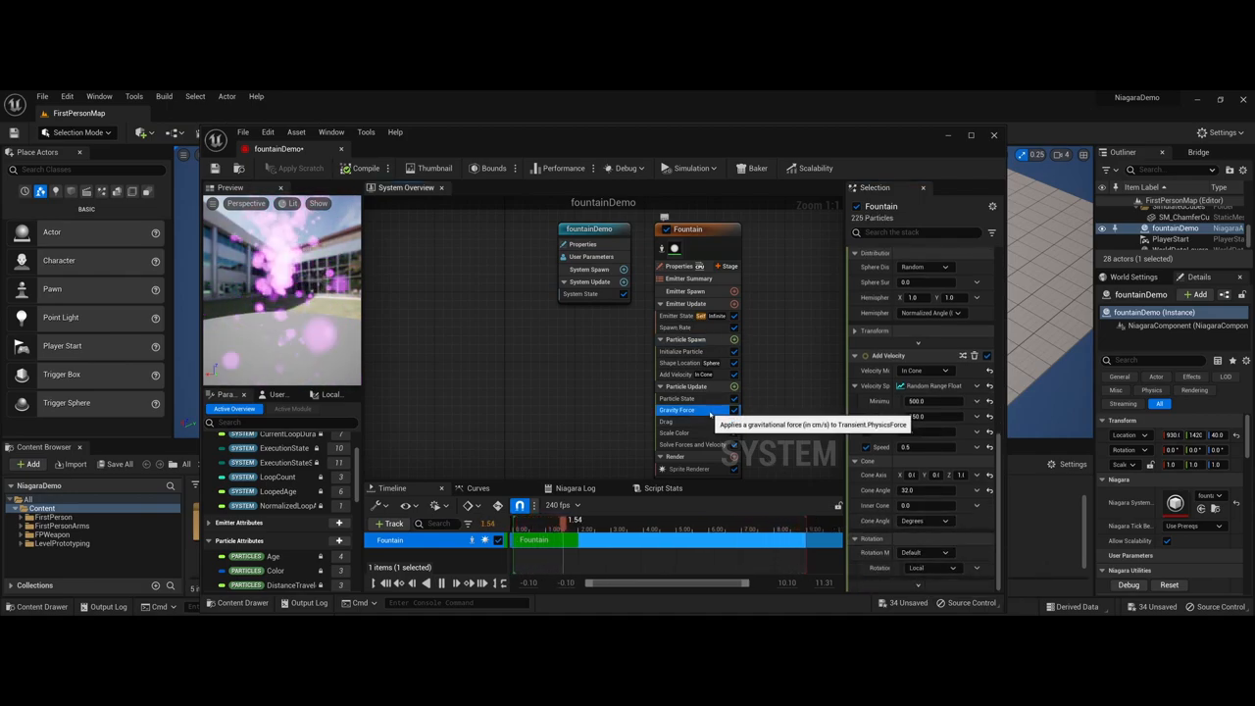
Step: Select the Gravity Force module in Particle Update to edit its X value
click(679, 409)
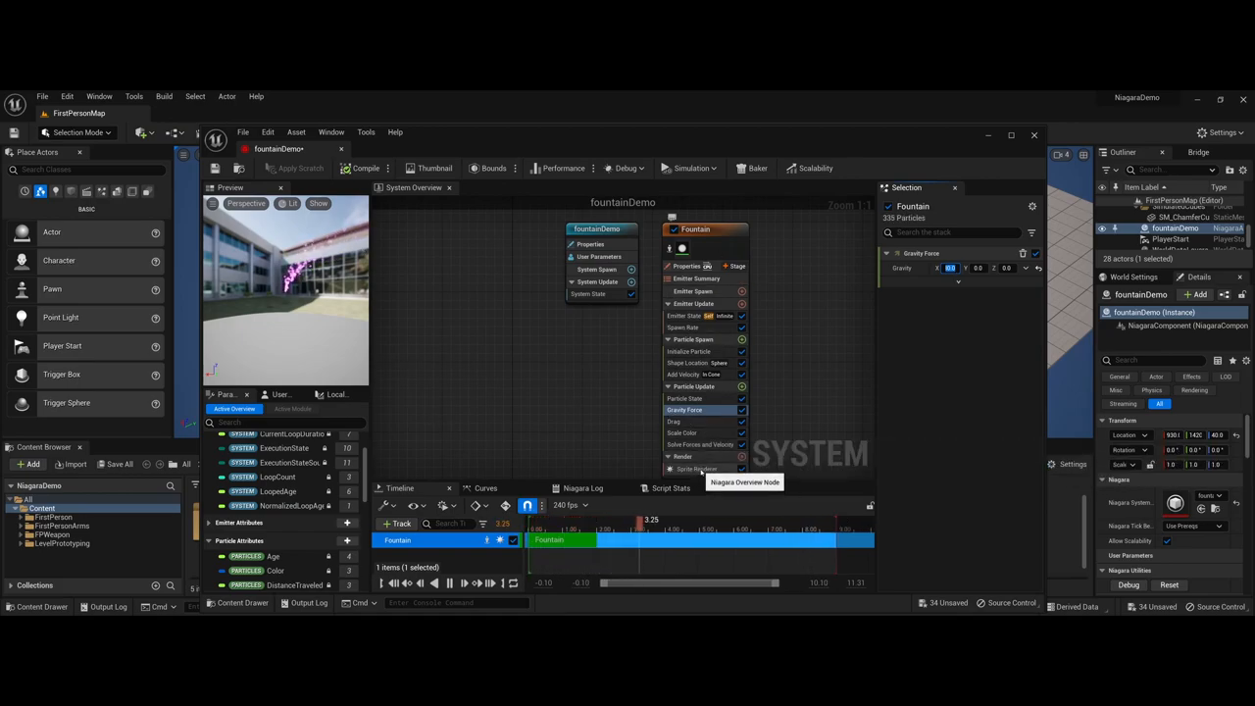
Step: Select the Sprite Renderer module and keep its default sprite material
click(698, 469)
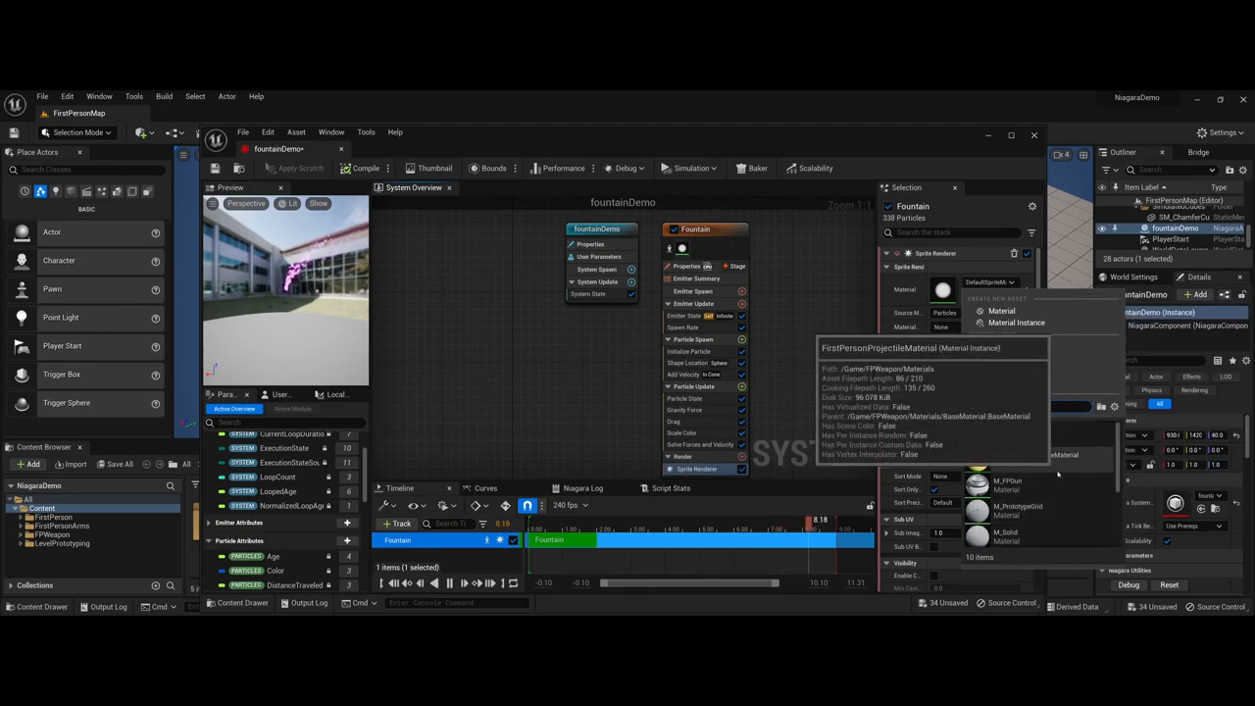
click(1010, 281)
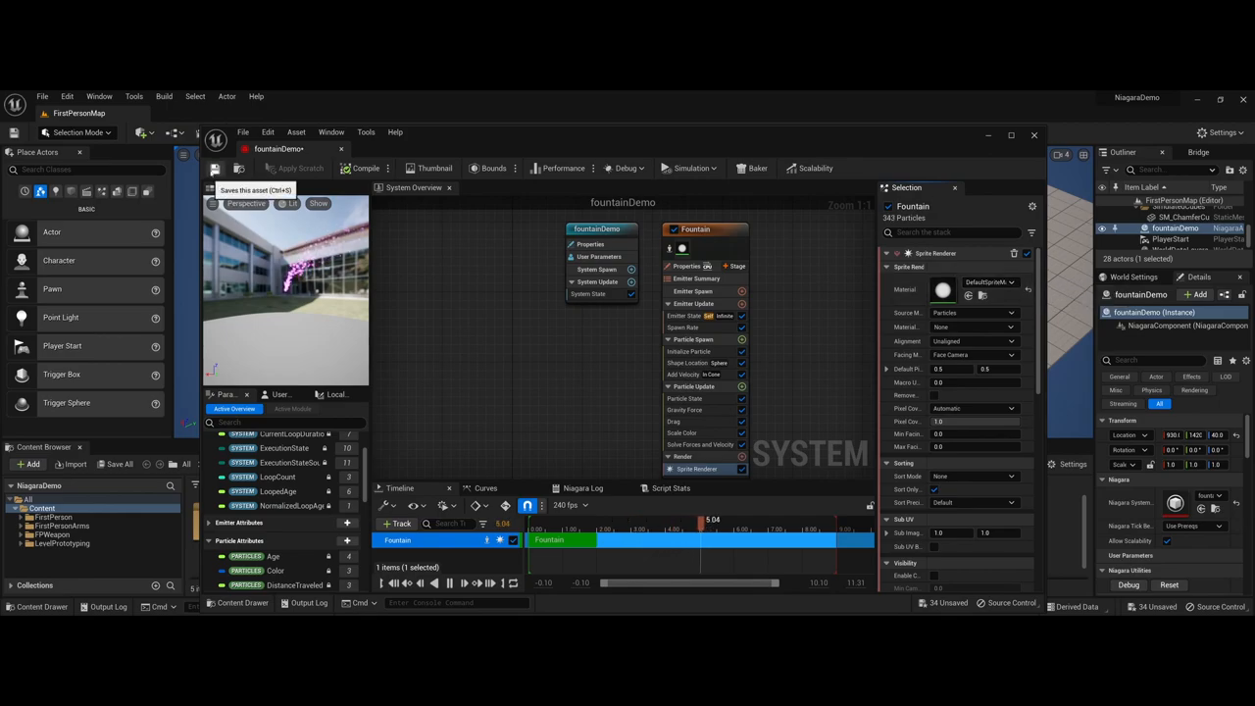
Step: Save the fountainDemo Niagara system from the editor toolbar
click(366, 168)
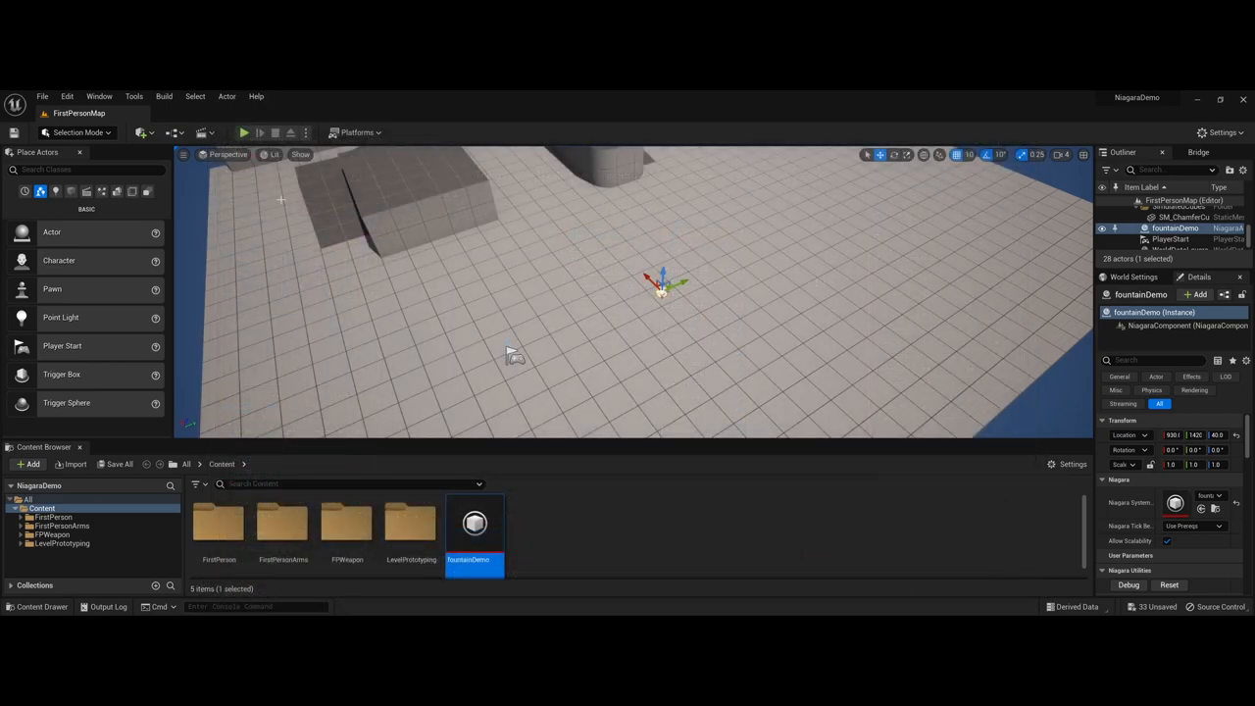
Step: Enable Particle Sprites in the level viewport's Show options
click(300, 154)
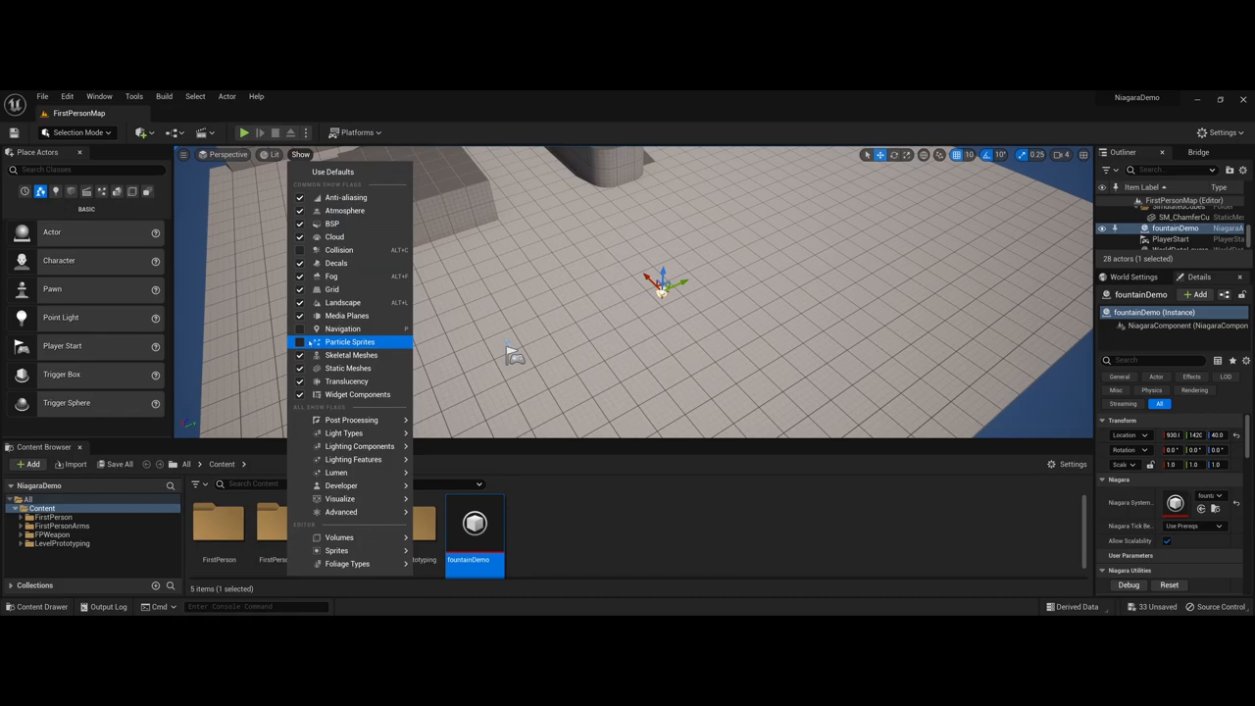
click(350, 341)
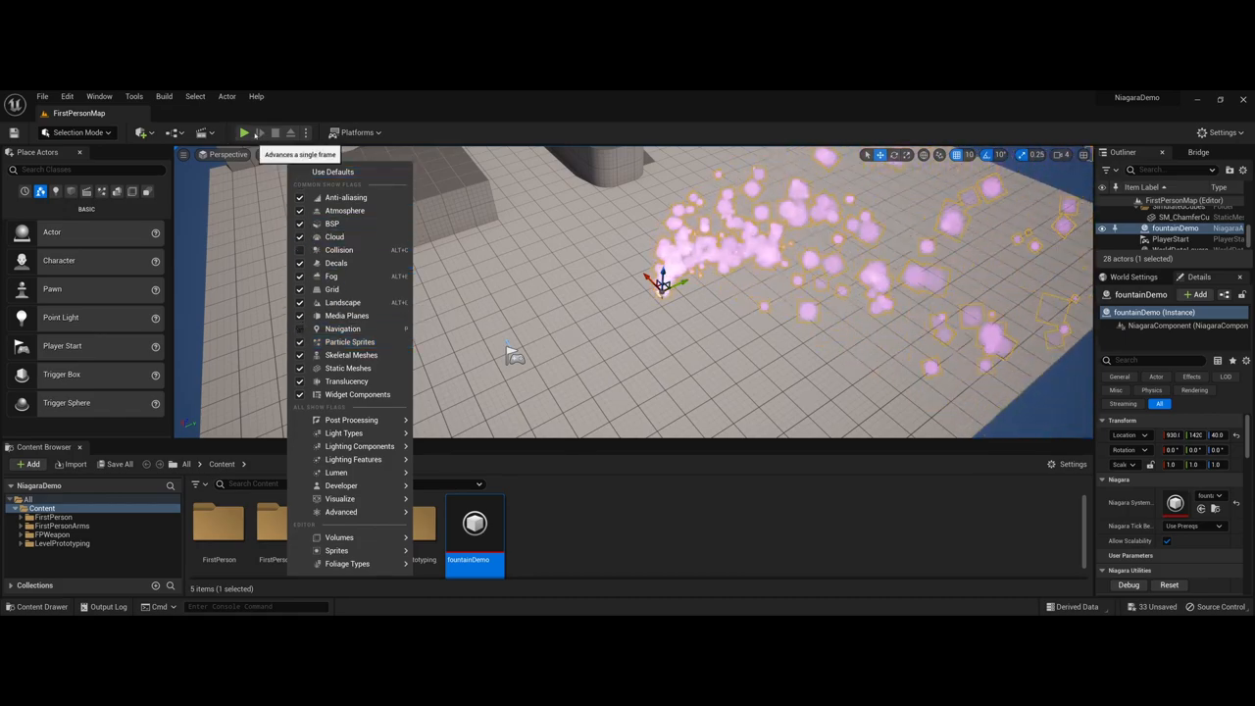
click(243, 133)
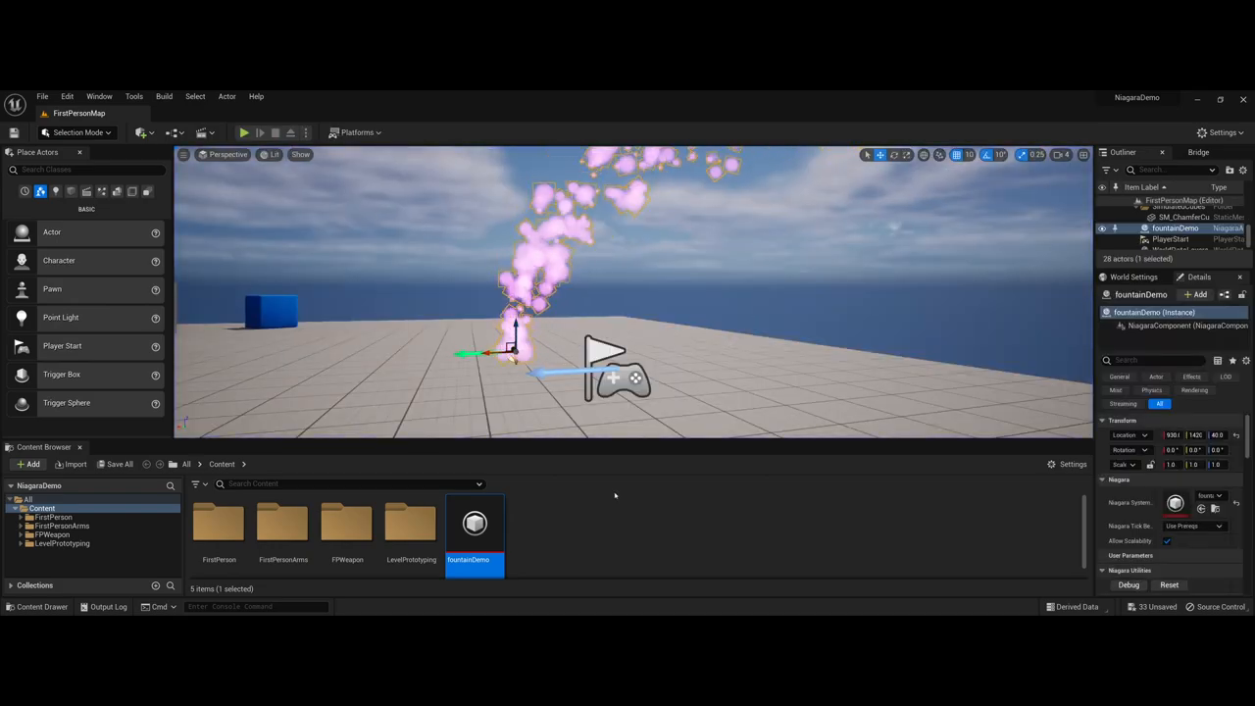
mouse_move(475, 523)
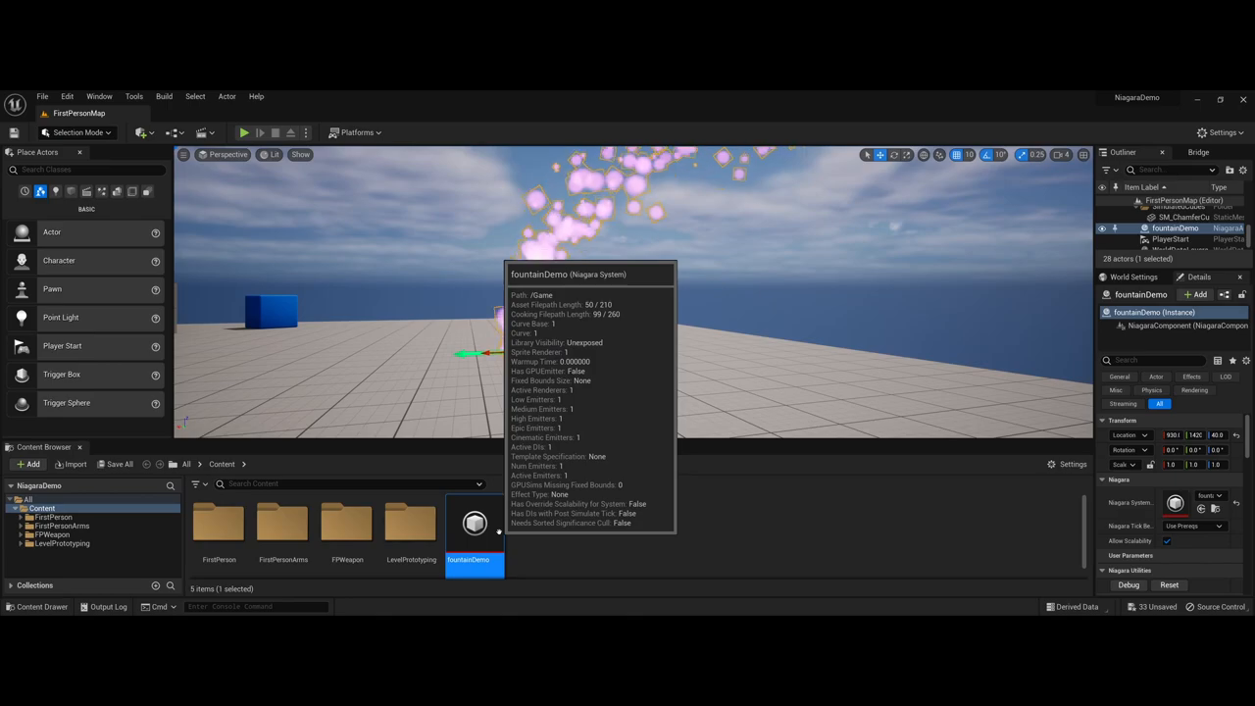